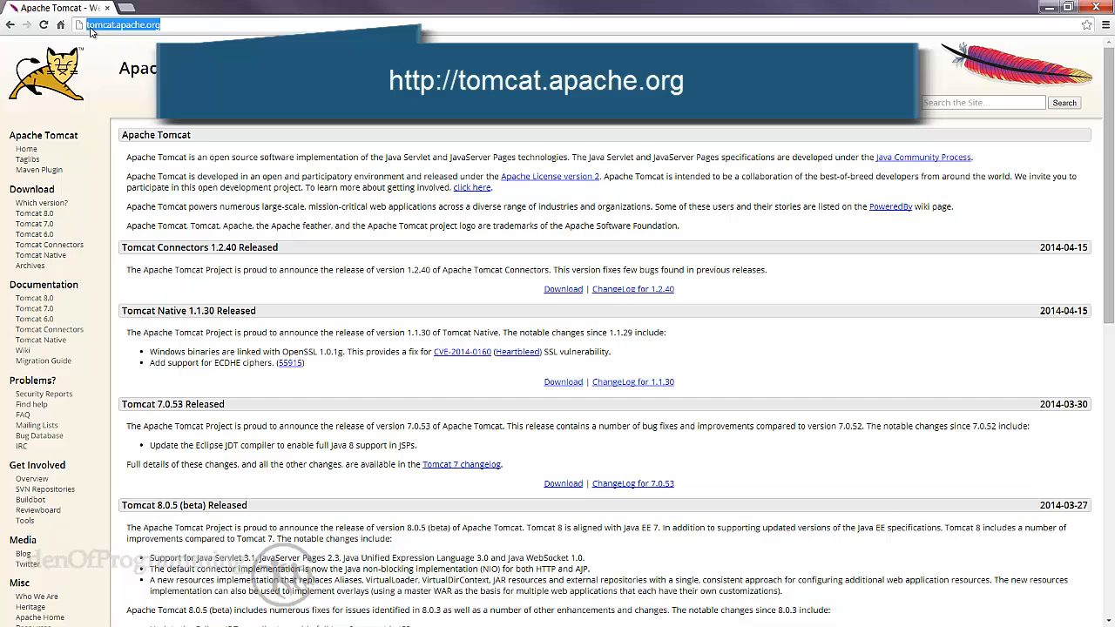
mouse_move(113, 31)
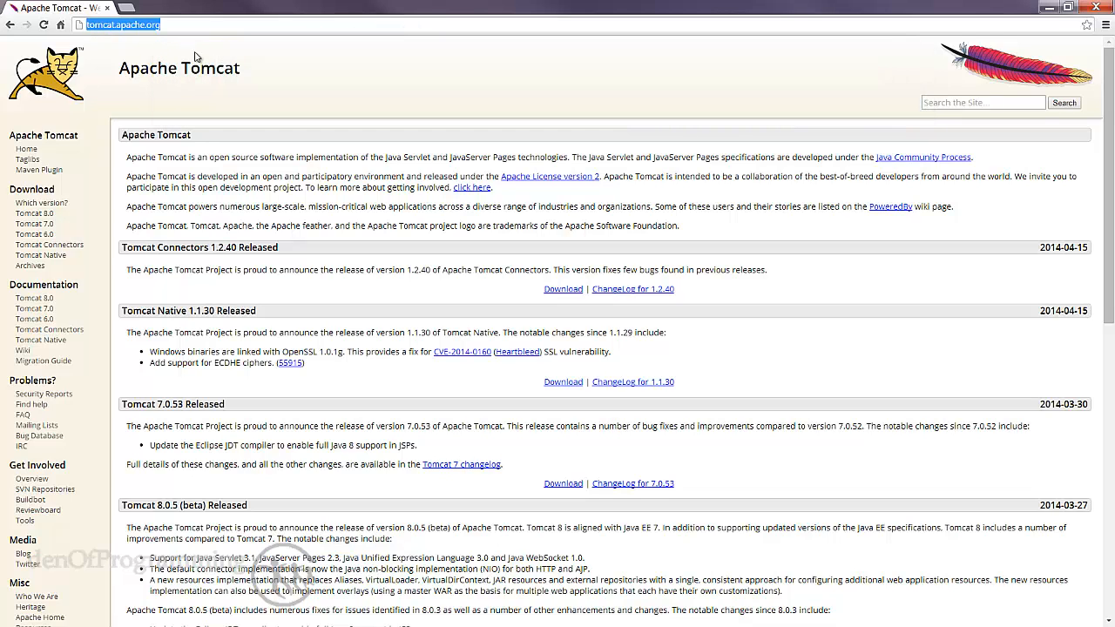
mouse_move(270, 76)
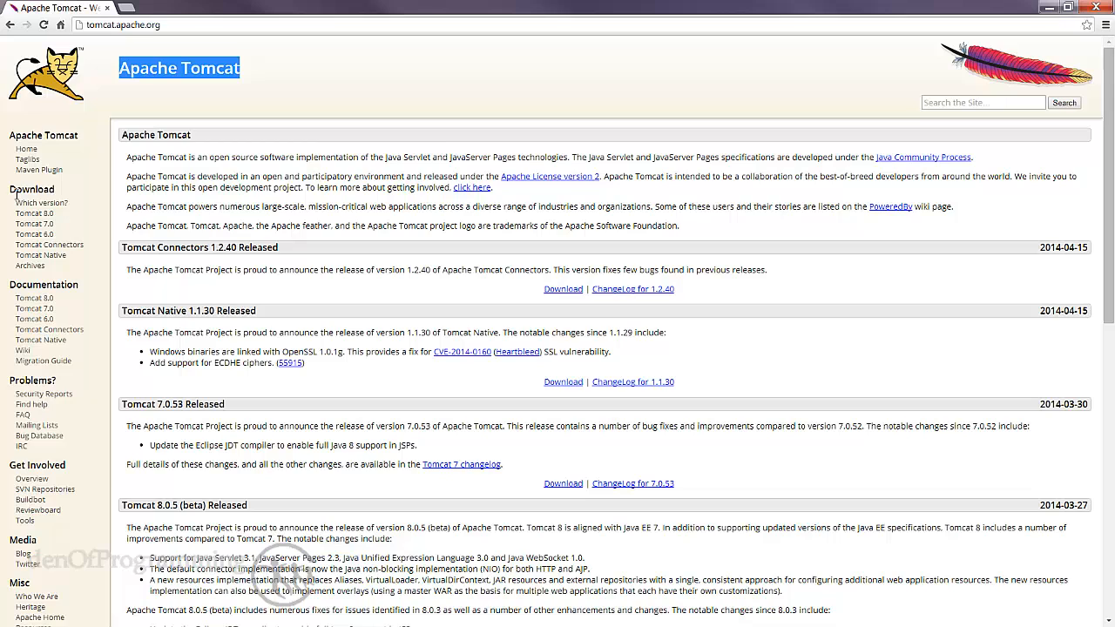
mouse_move(35, 223)
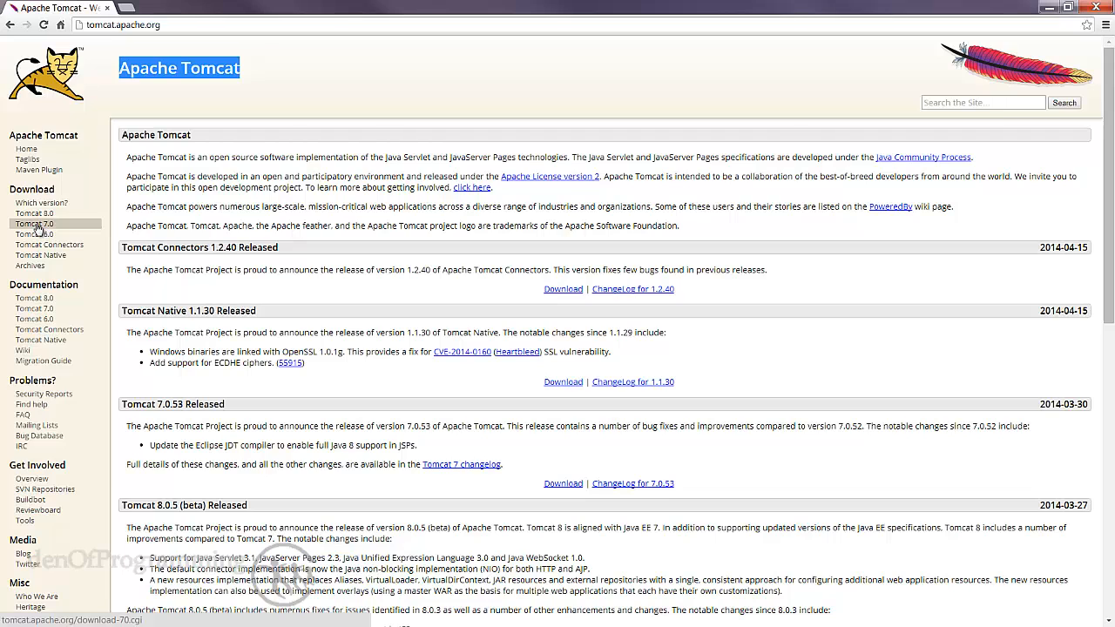
Step: Go to the Tomcat 7 downloads page and pick the 7.0.53 64-bit Windows zip
left_click(35, 223)
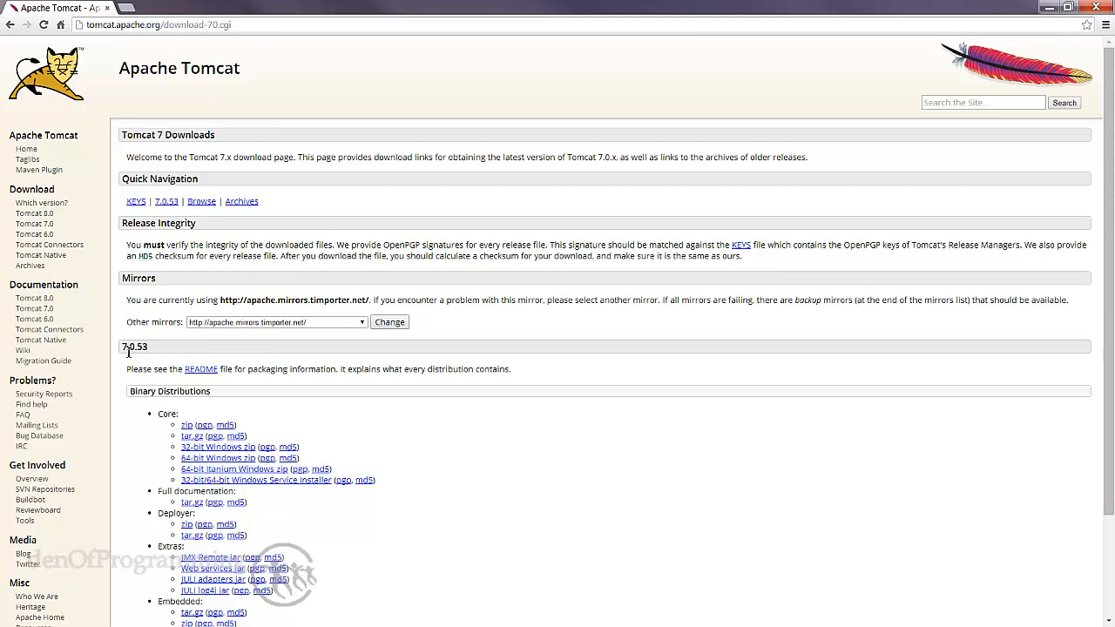
mouse_move(138, 349)
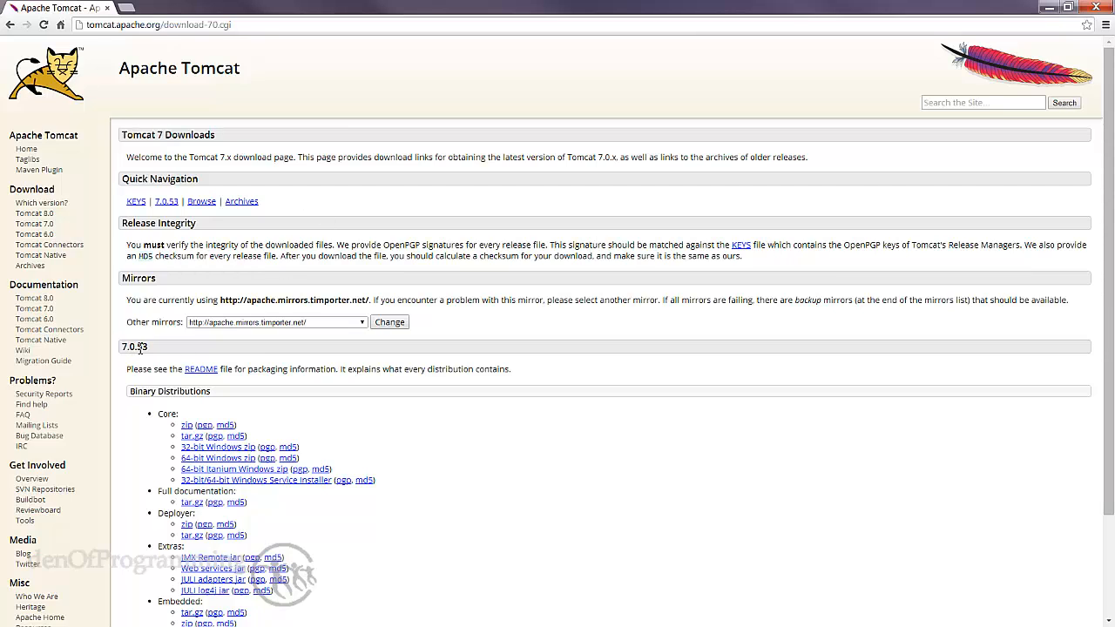
mouse_move(157, 397)
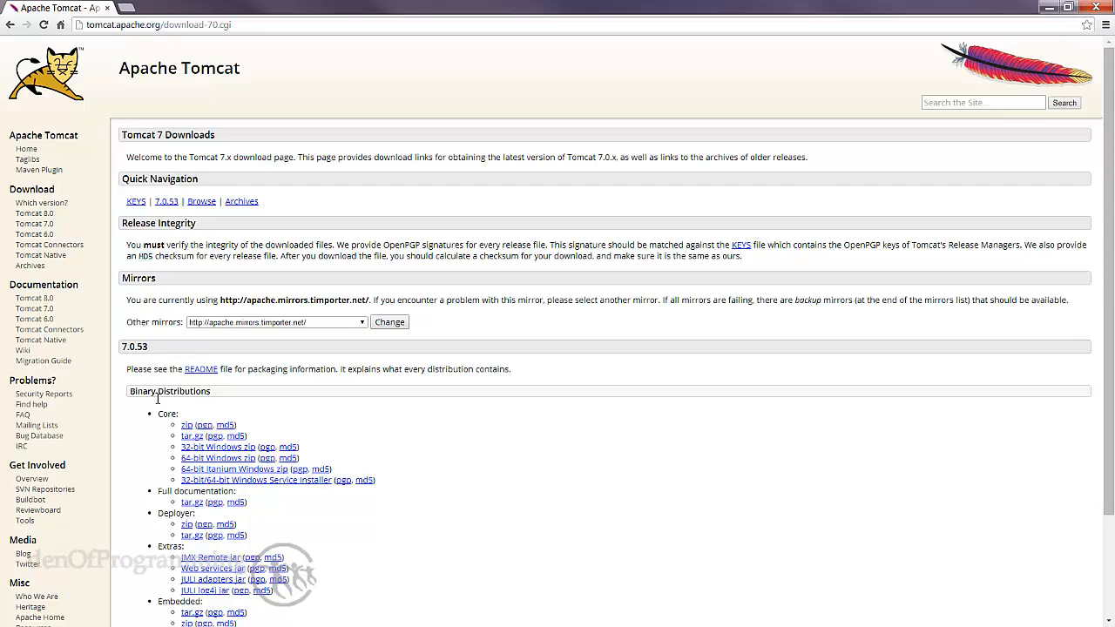
mouse_move(171, 444)
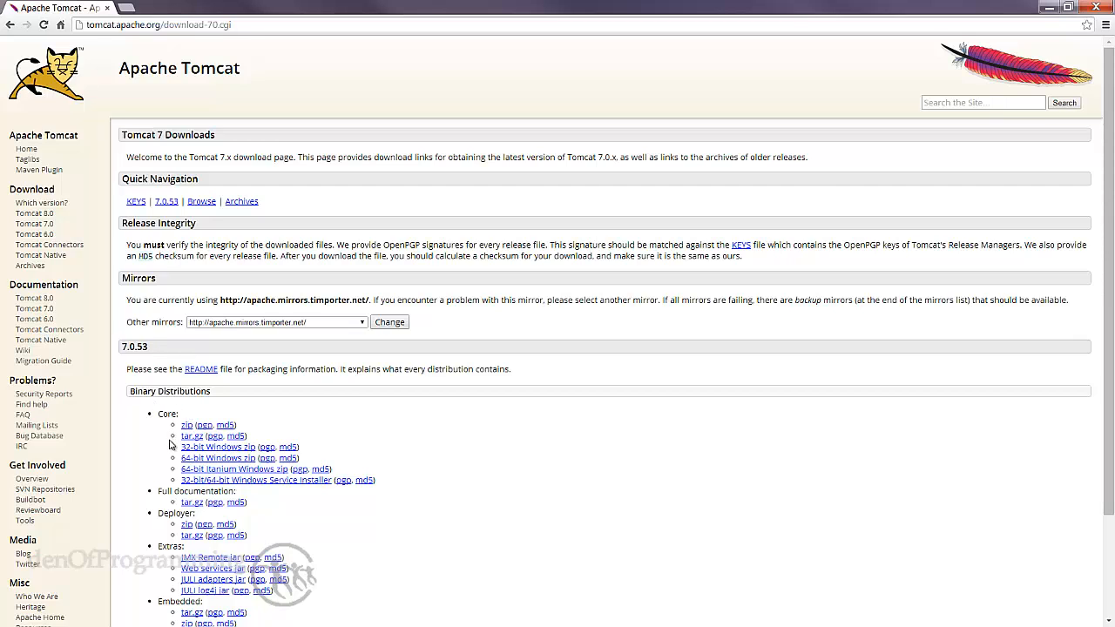
mouse_move(187, 425)
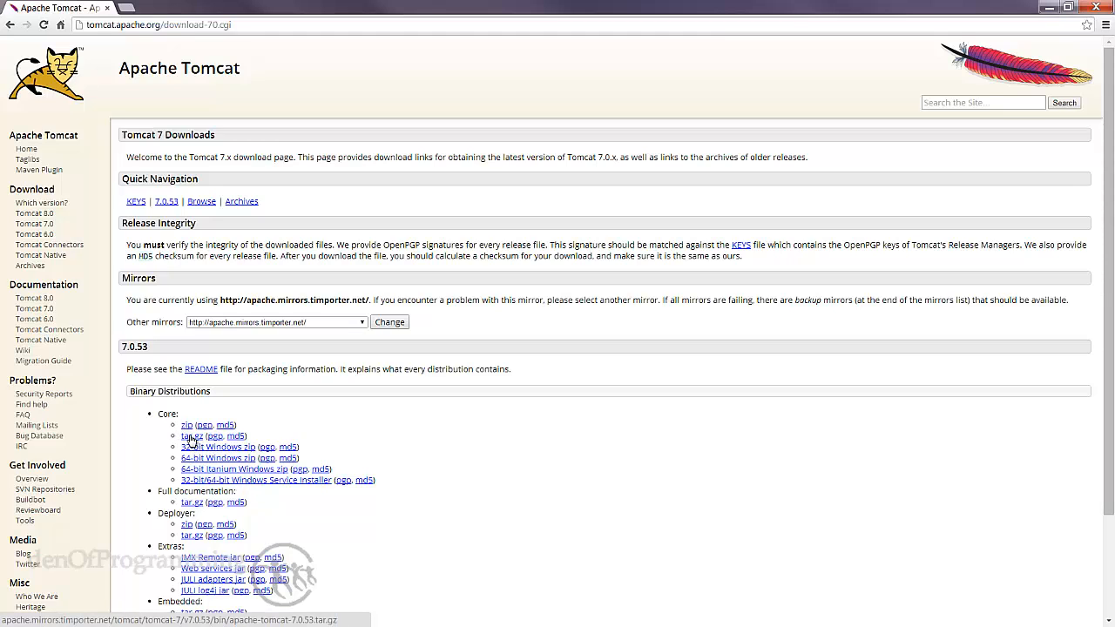
mouse_move(216, 457)
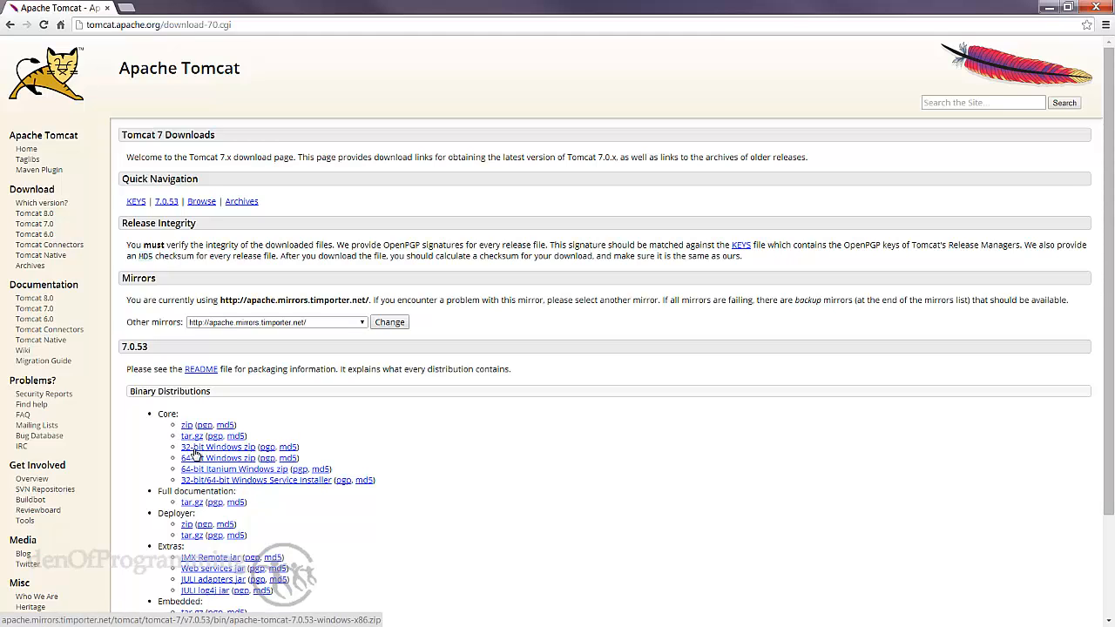
mouse_move(195, 460)
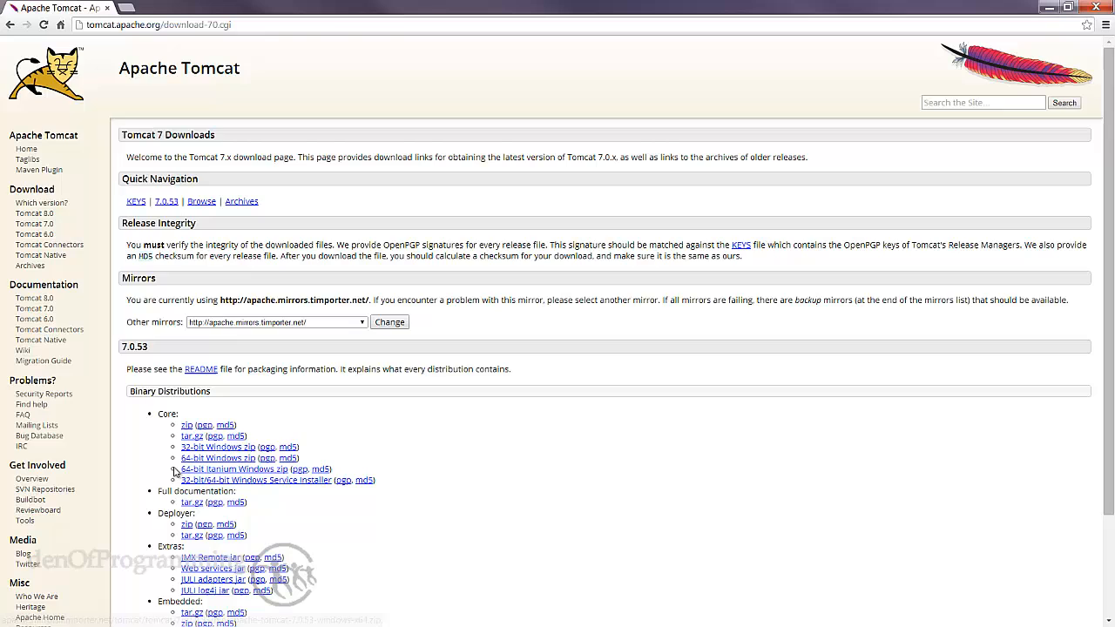
scroll("down", 3)
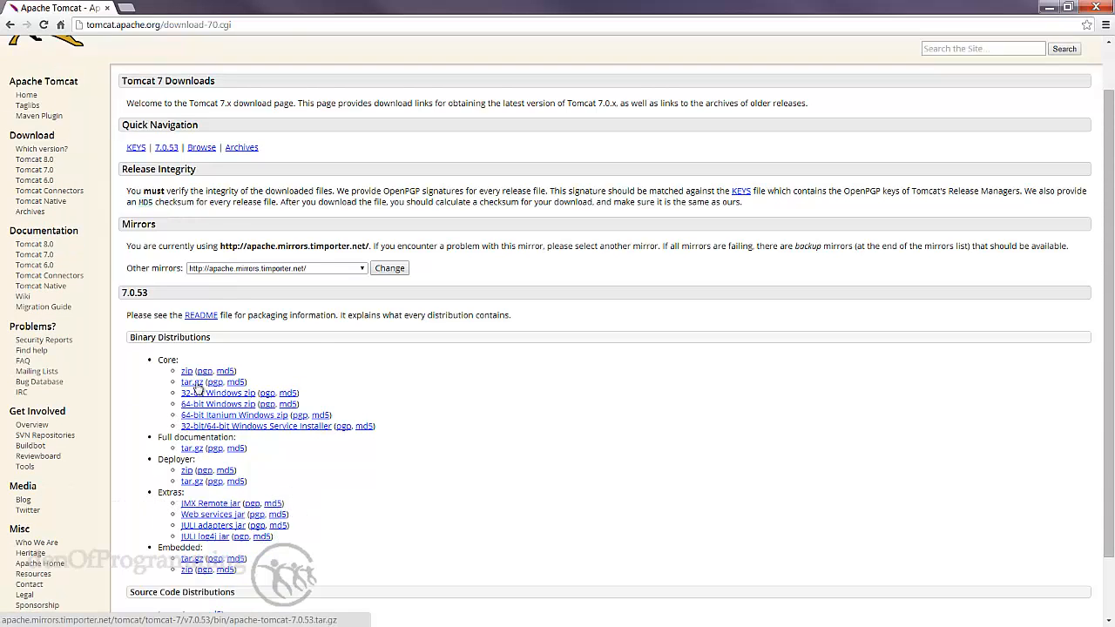
mouse_move(202, 406)
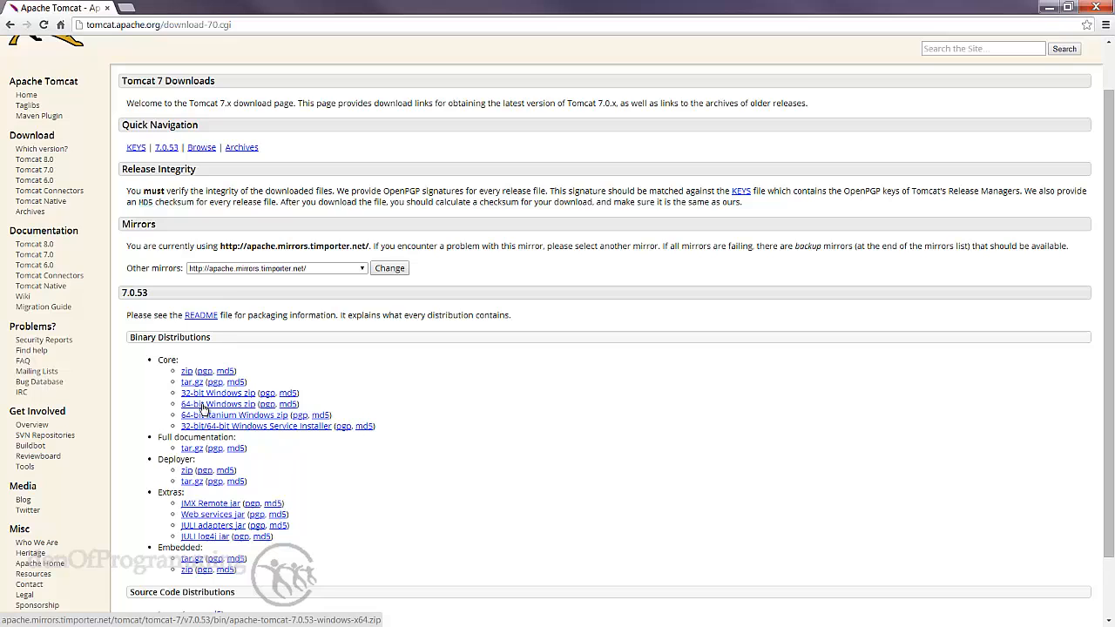
left_click(218, 404)
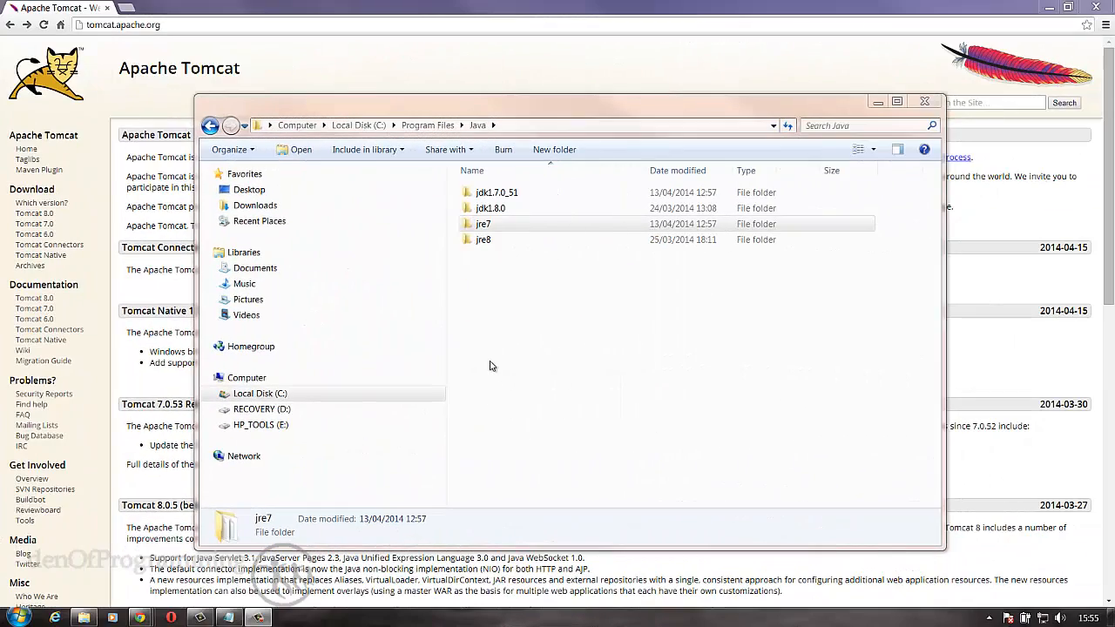
mouse_move(496, 355)
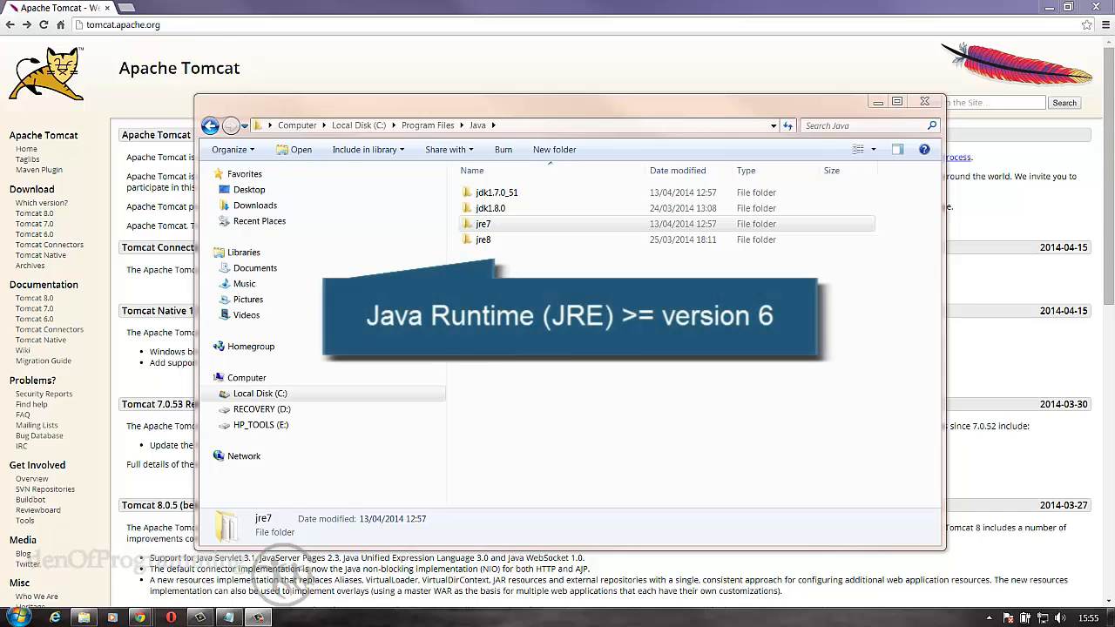
Step: Pick out the jre7 folder under C:\Program Files\Java
left_click(484, 223)
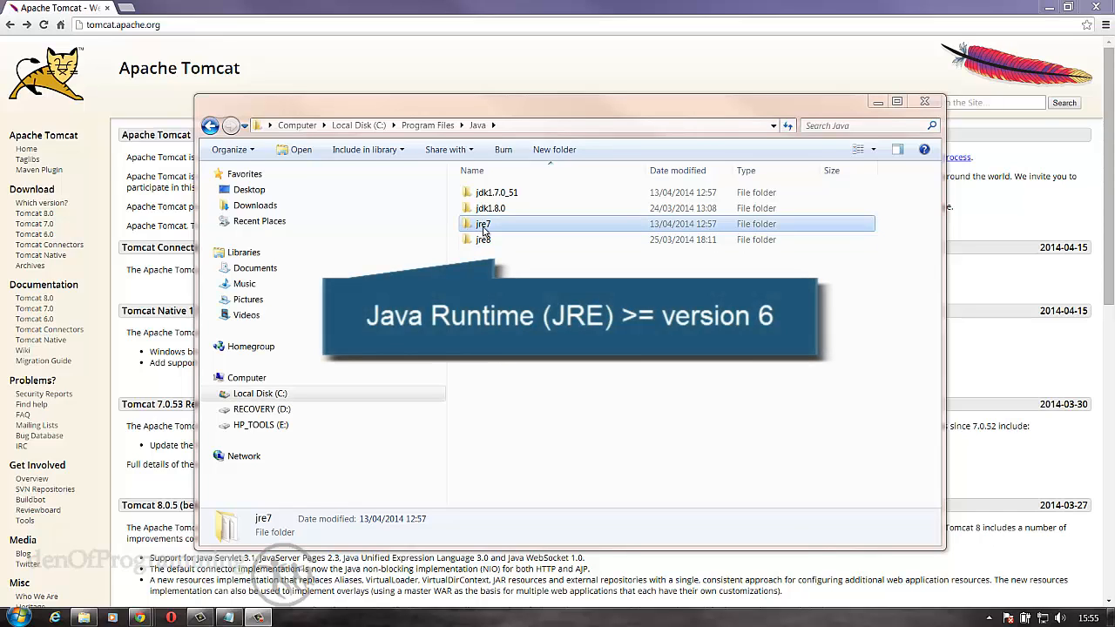
mouse_move(486, 228)
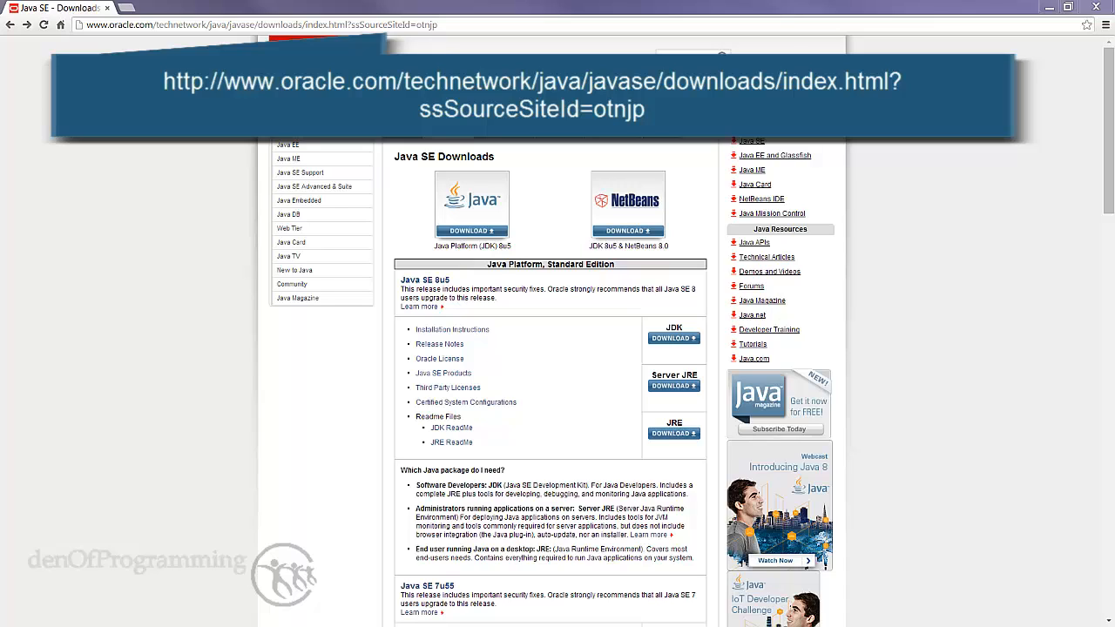
mouse_move(450, 198)
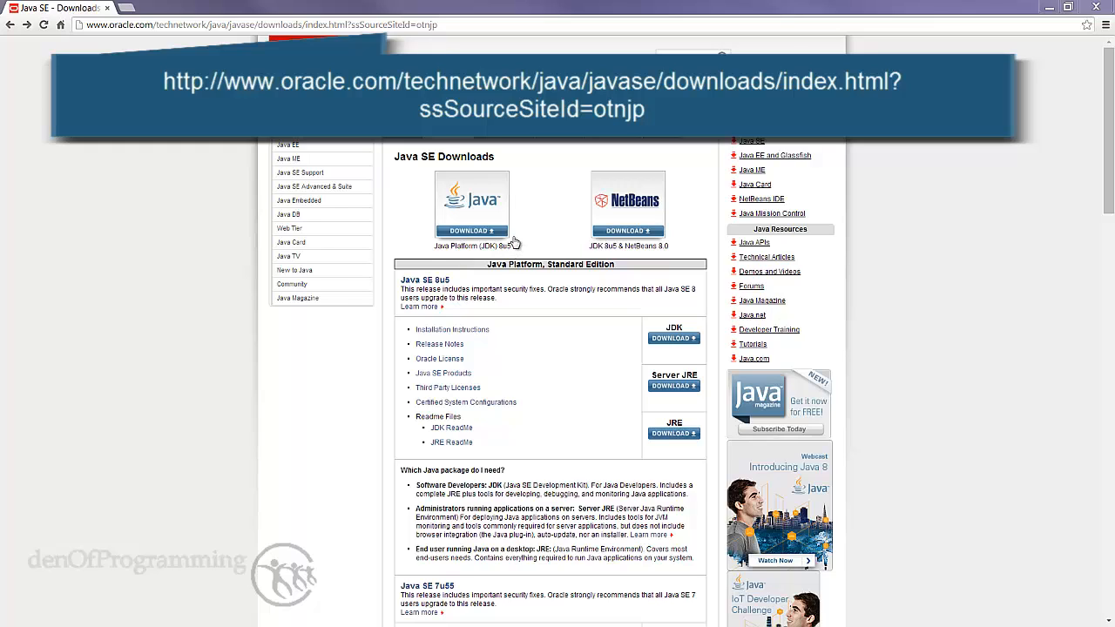
mouse_move(427, 251)
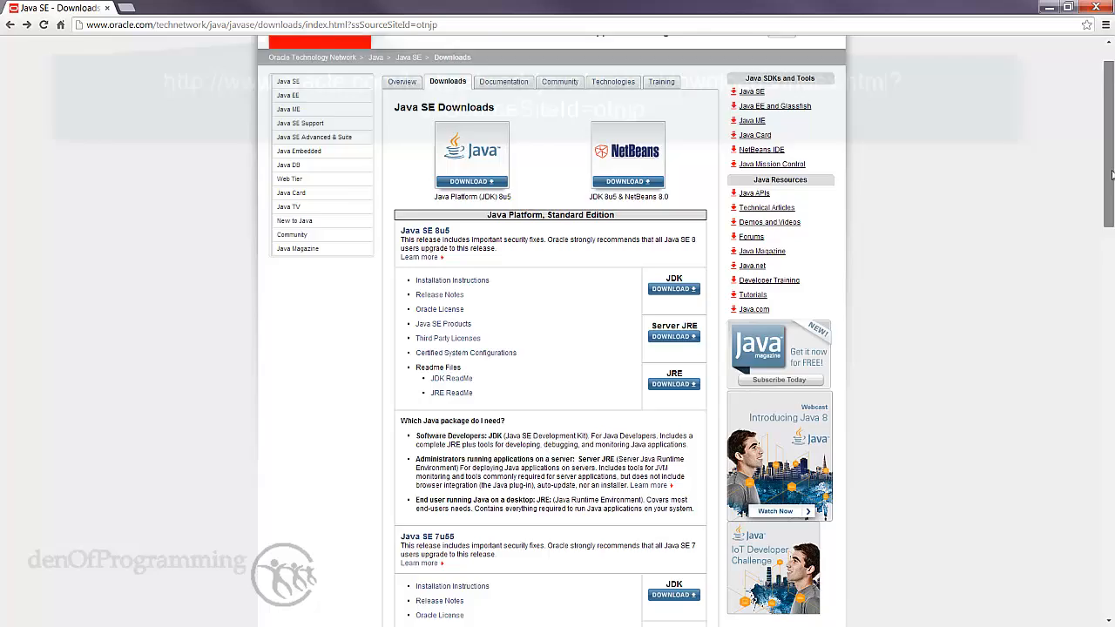
Step: Bring the Java SE 7u55 JDK and JRE download options into view on Oracle's page
scroll("down", 3)
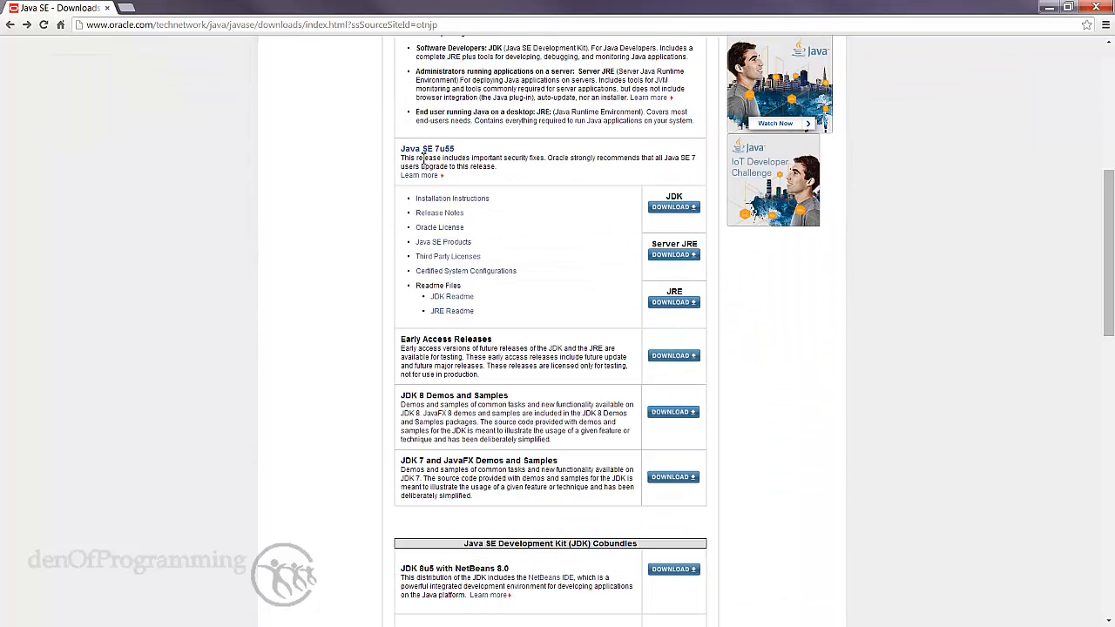
mouse_move(645, 202)
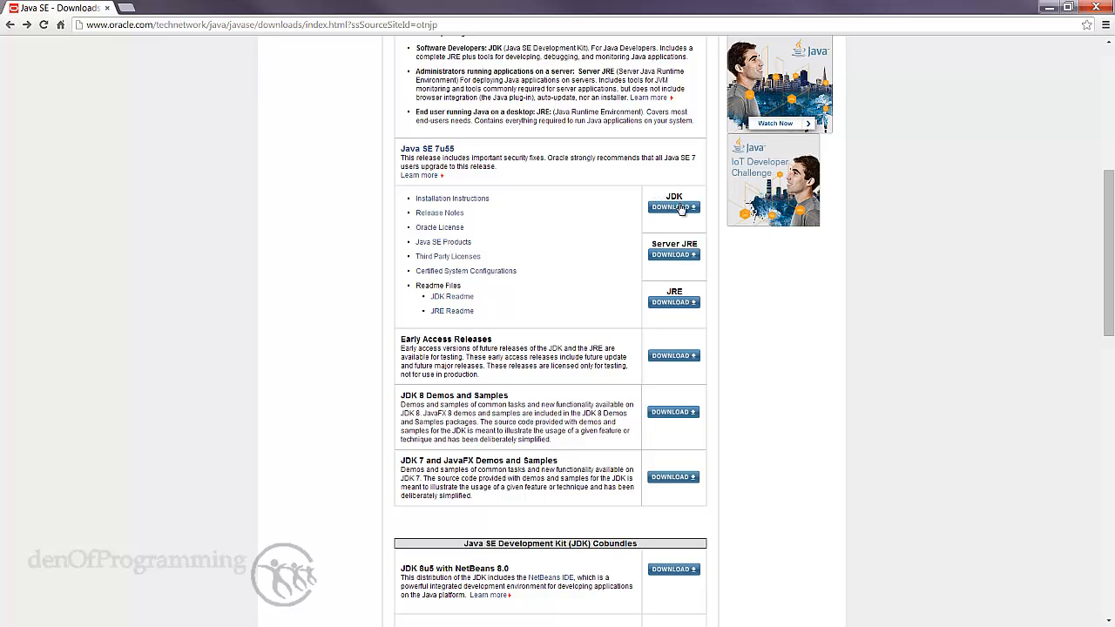
mouse_move(672, 208)
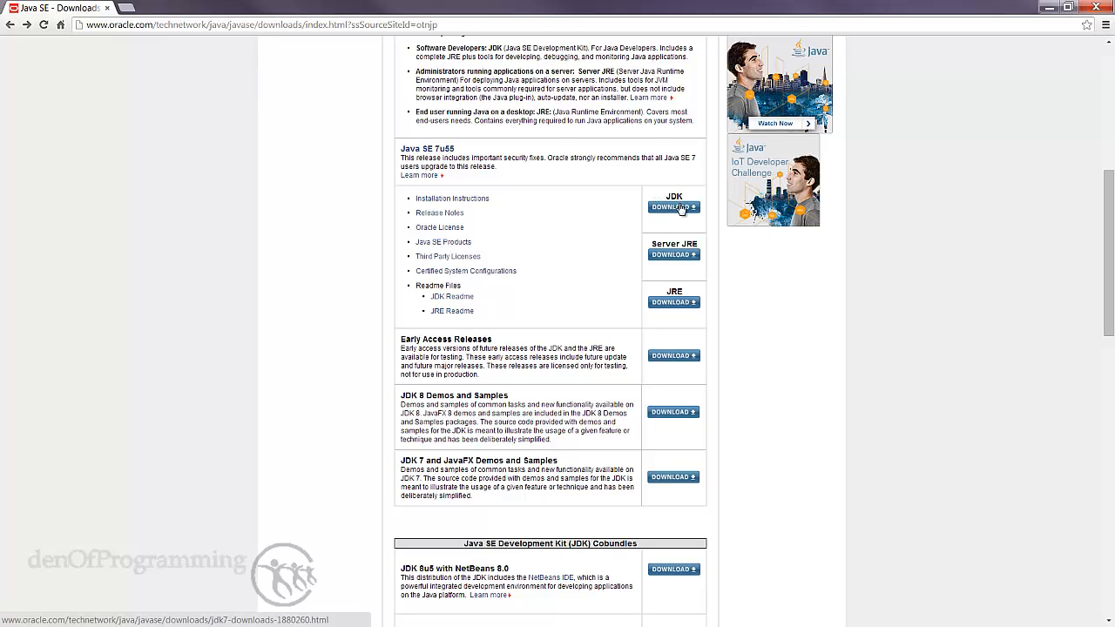
mouse_move(627, 216)
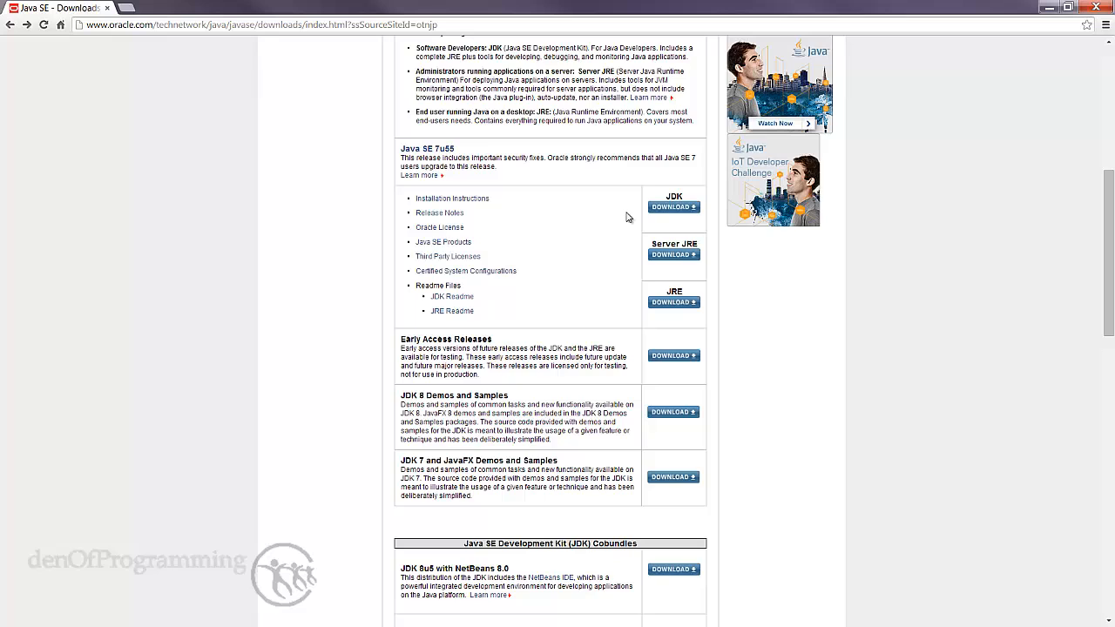
mouse_move(681, 296)
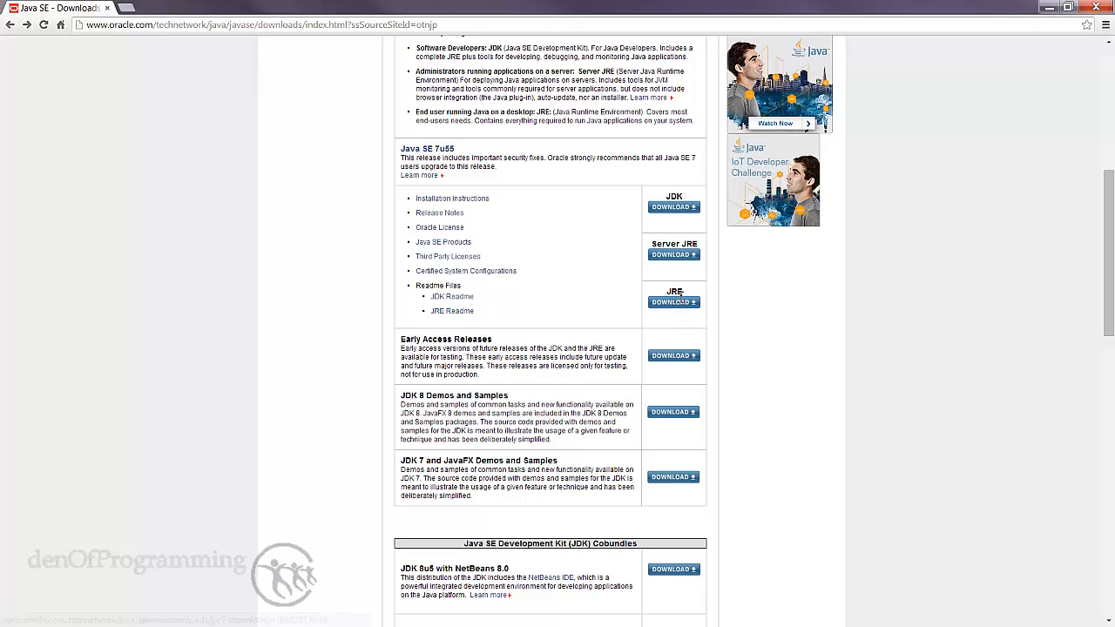
mouse_move(676, 304)
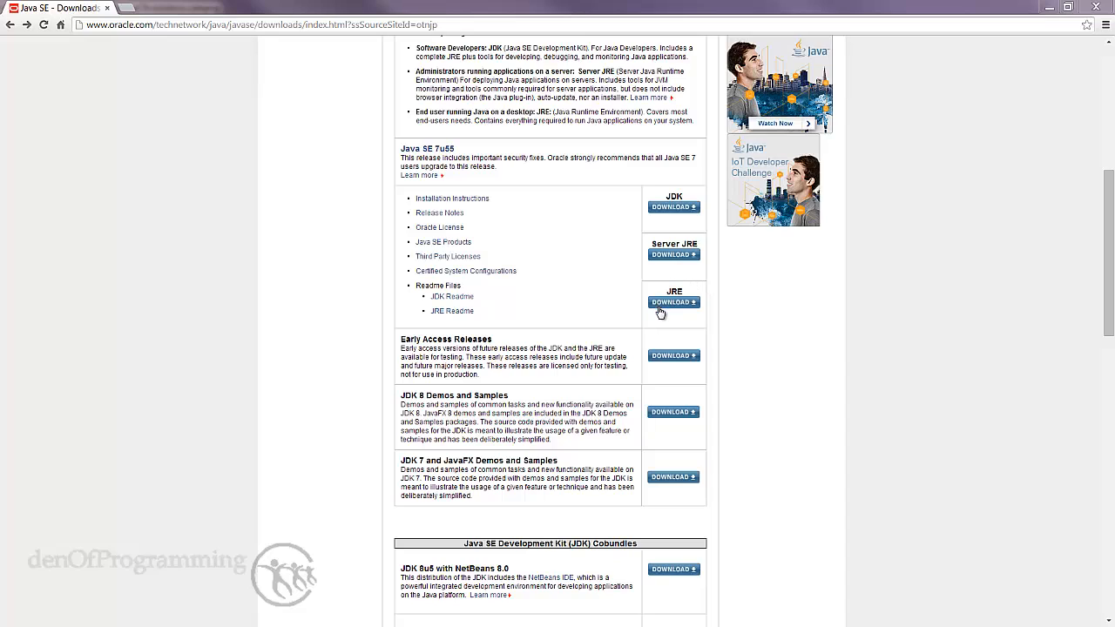
mouse_move(679, 315)
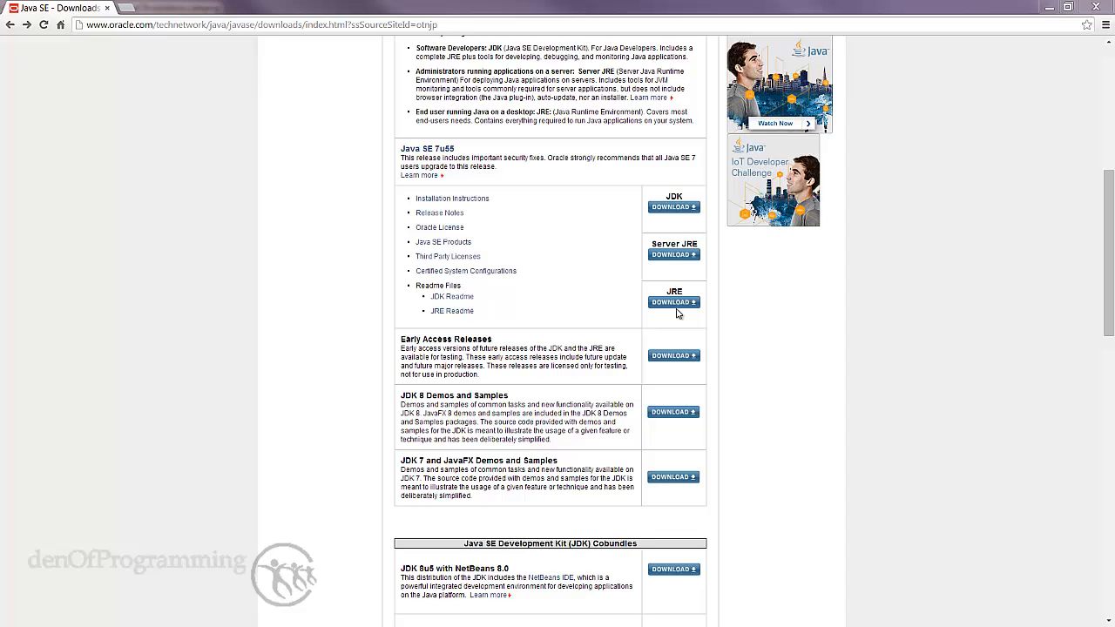
mouse_move(673, 303)
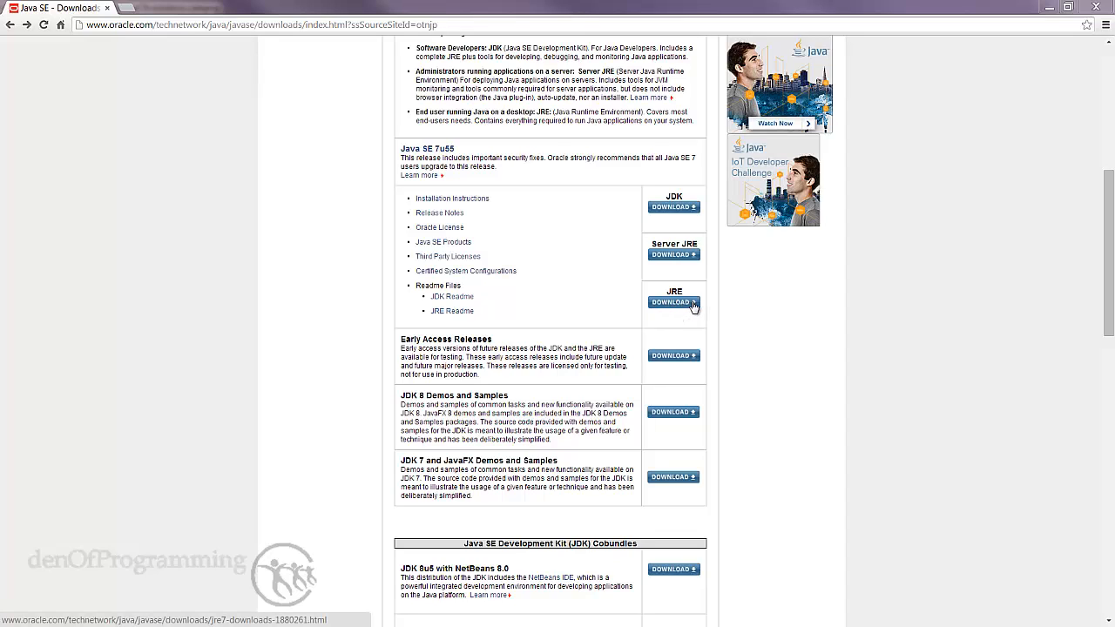
left_click(673, 304)
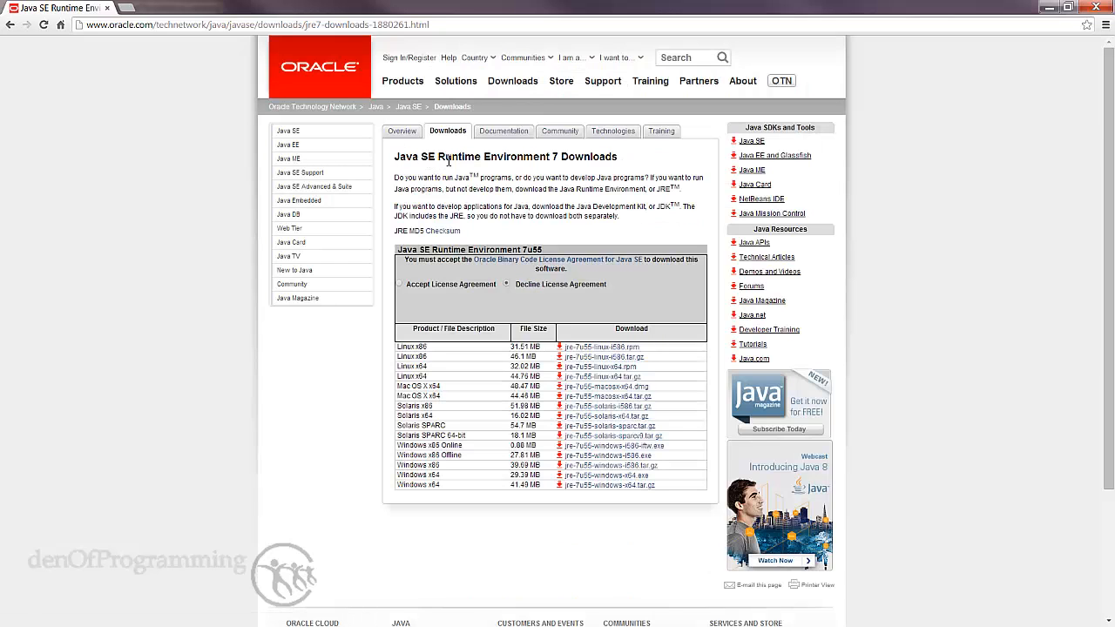
mouse_move(624, 164)
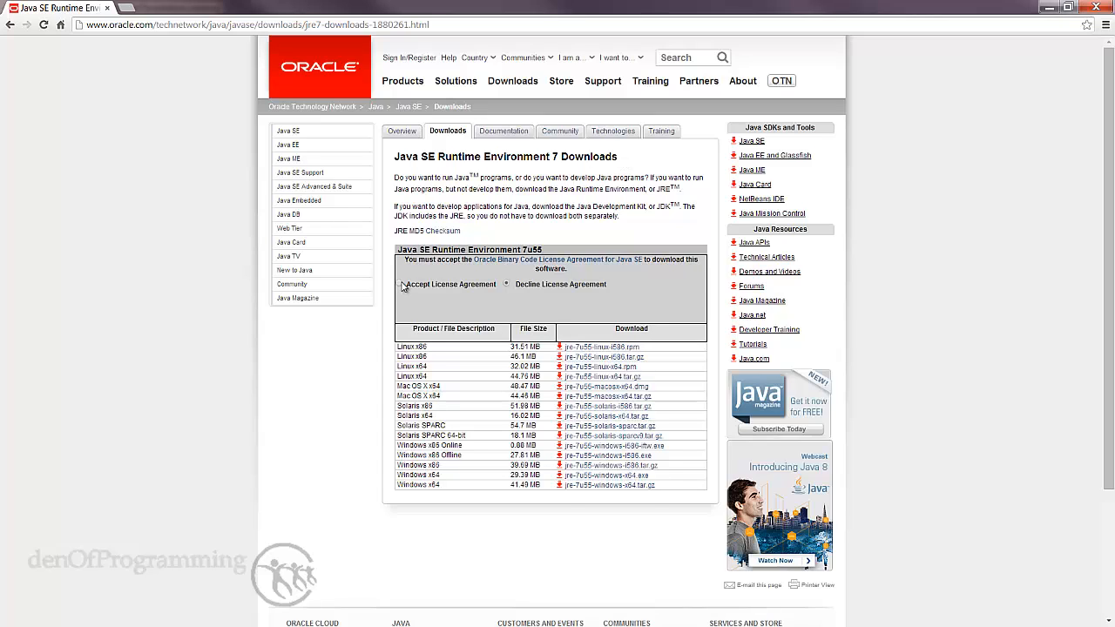
left_click(407, 284)
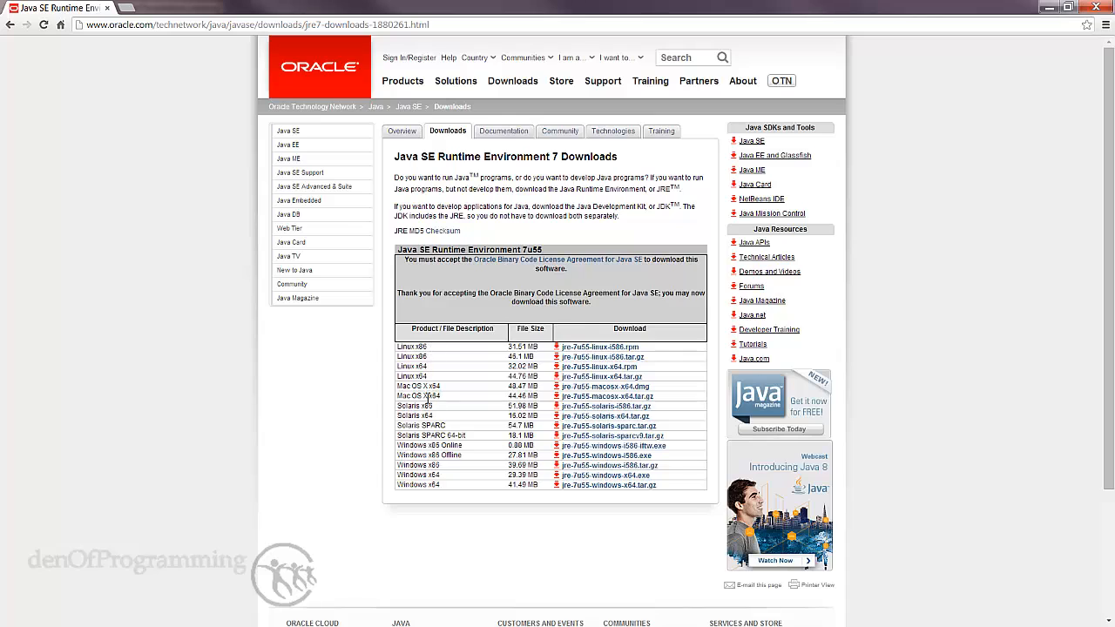
mouse_move(463, 435)
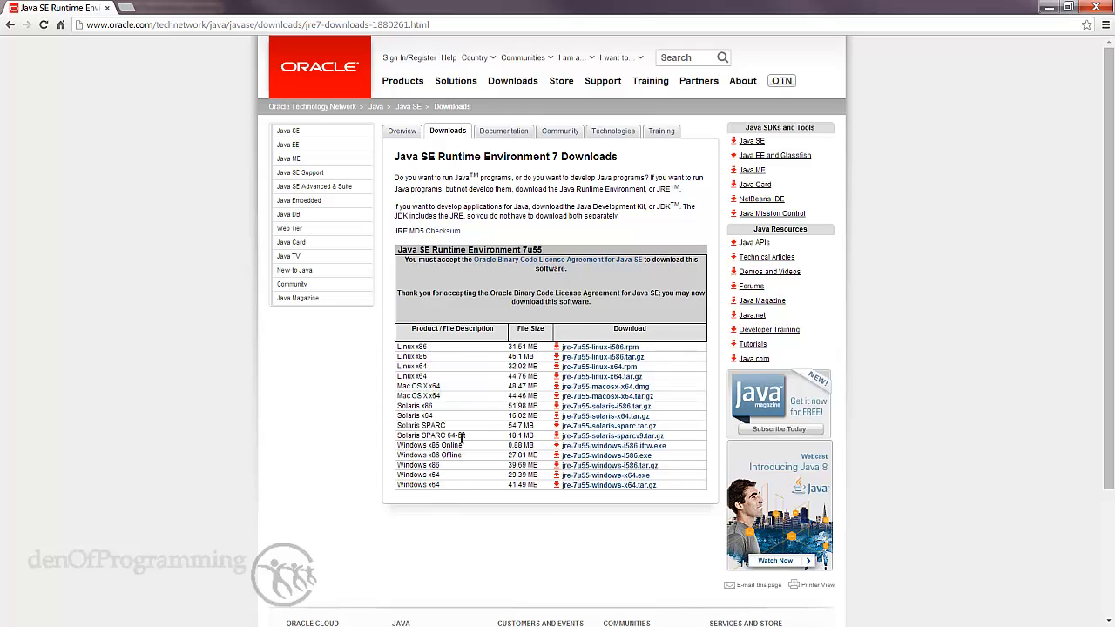
mouse_move(412, 485)
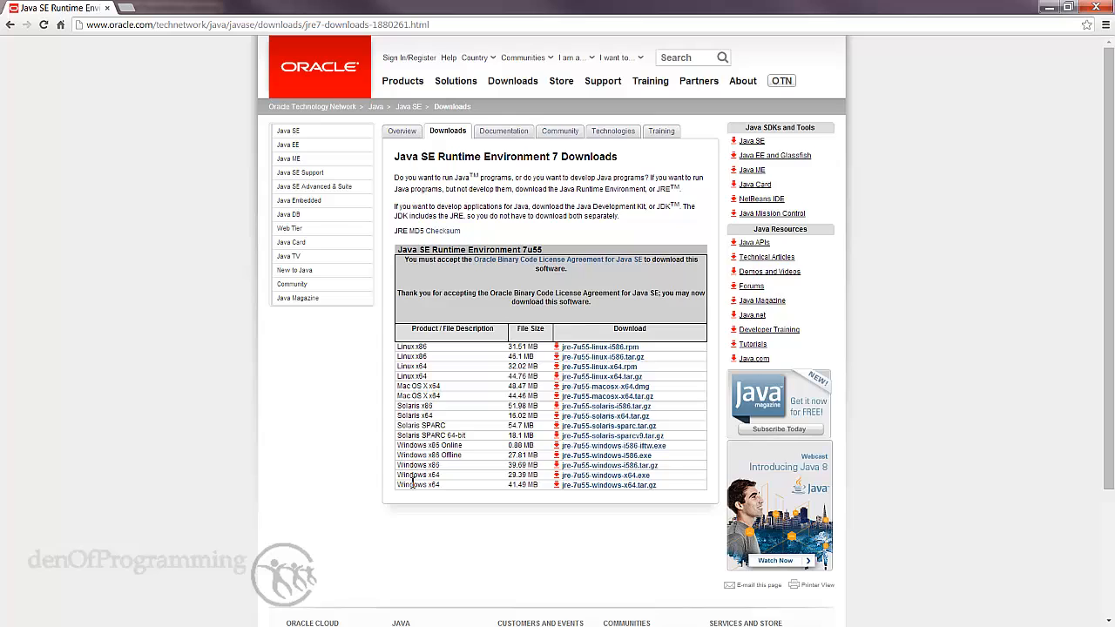
mouse_move(453, 488)
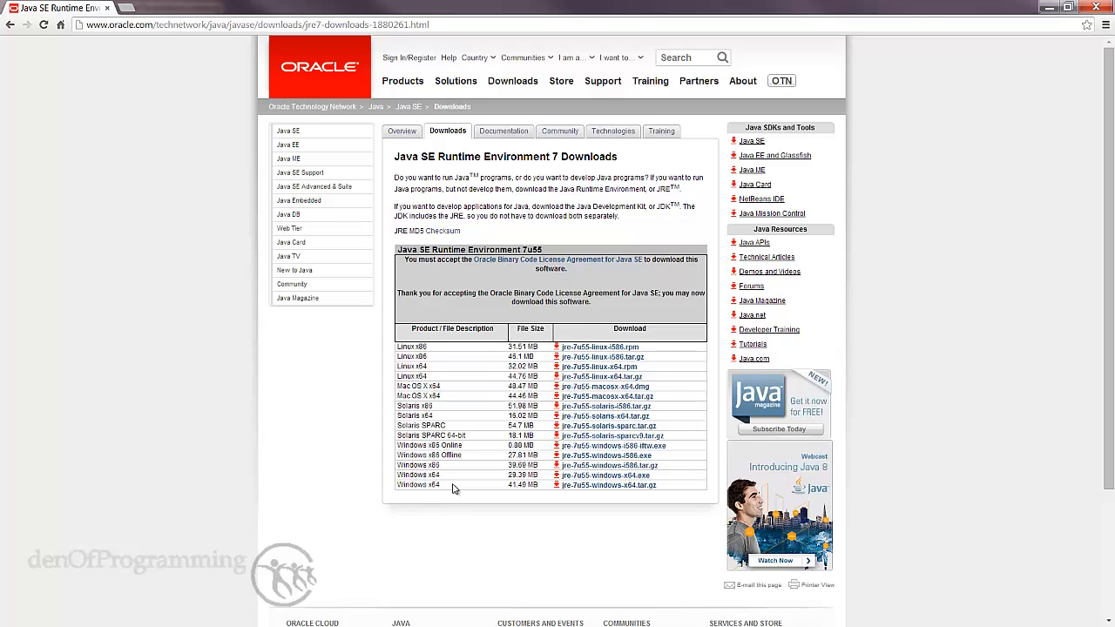
mouse_move(578, 484)
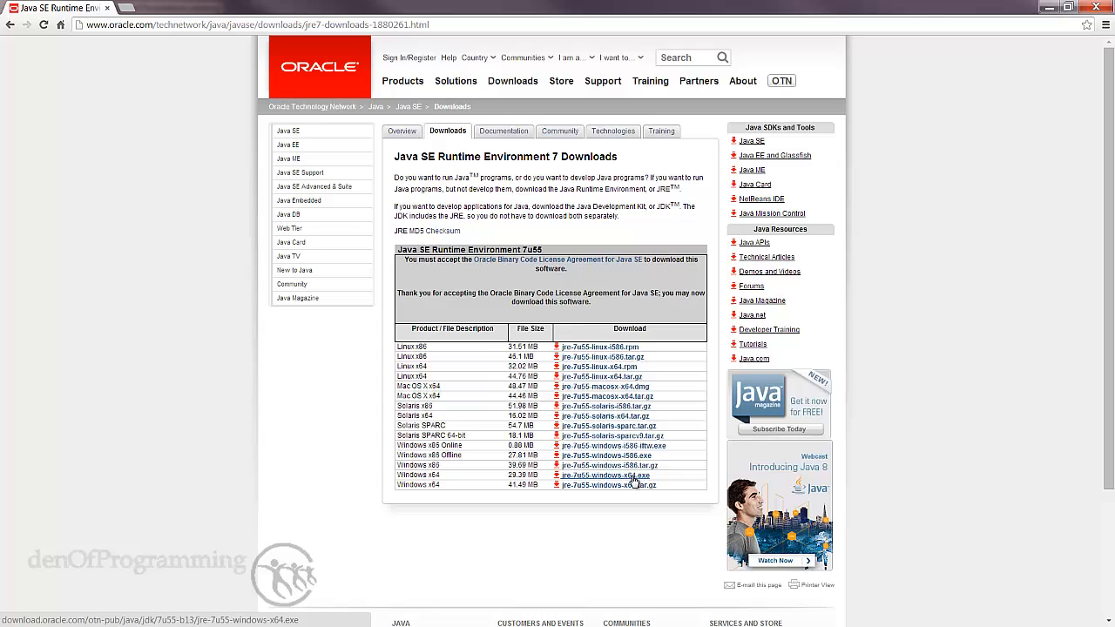
mouse_move(418, 345)
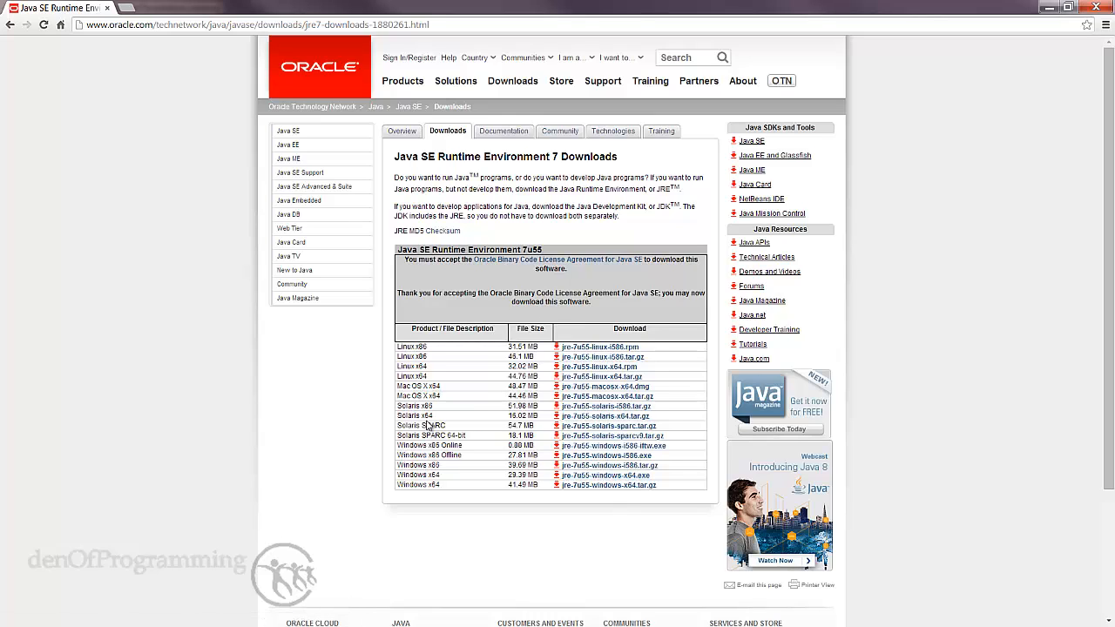
mouse_move(582, 346)
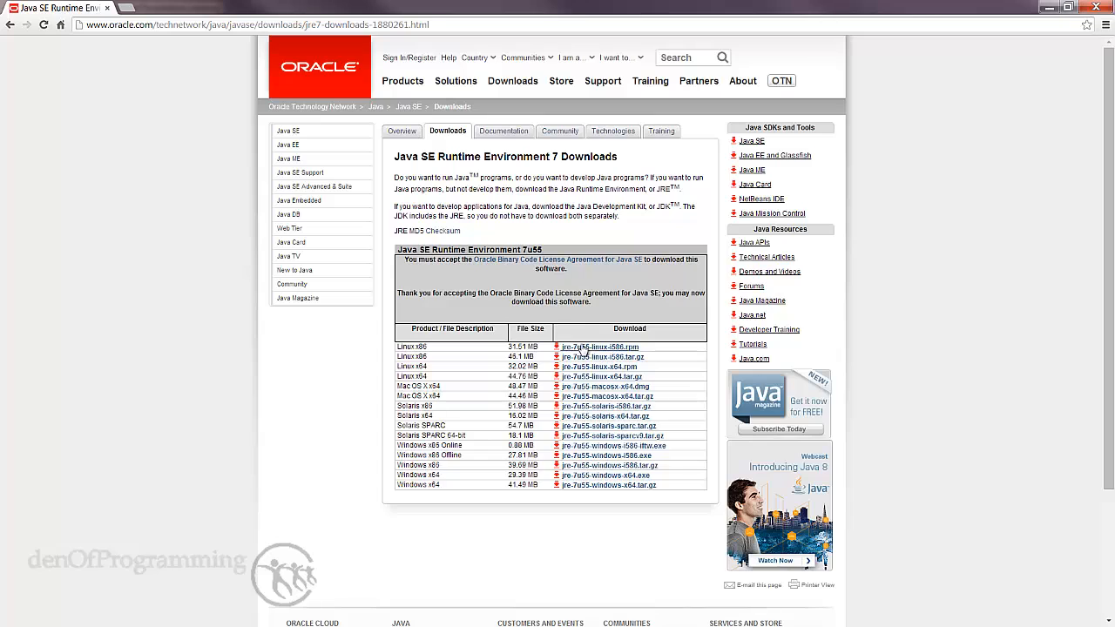
mouse_move(610, 436)
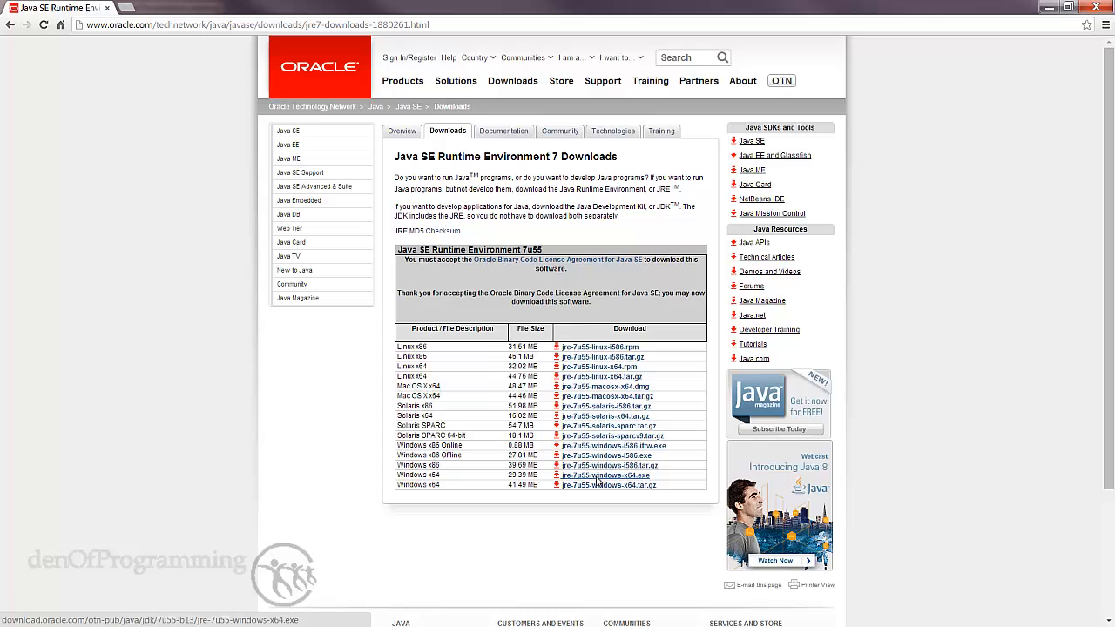
left_click(604, 475)
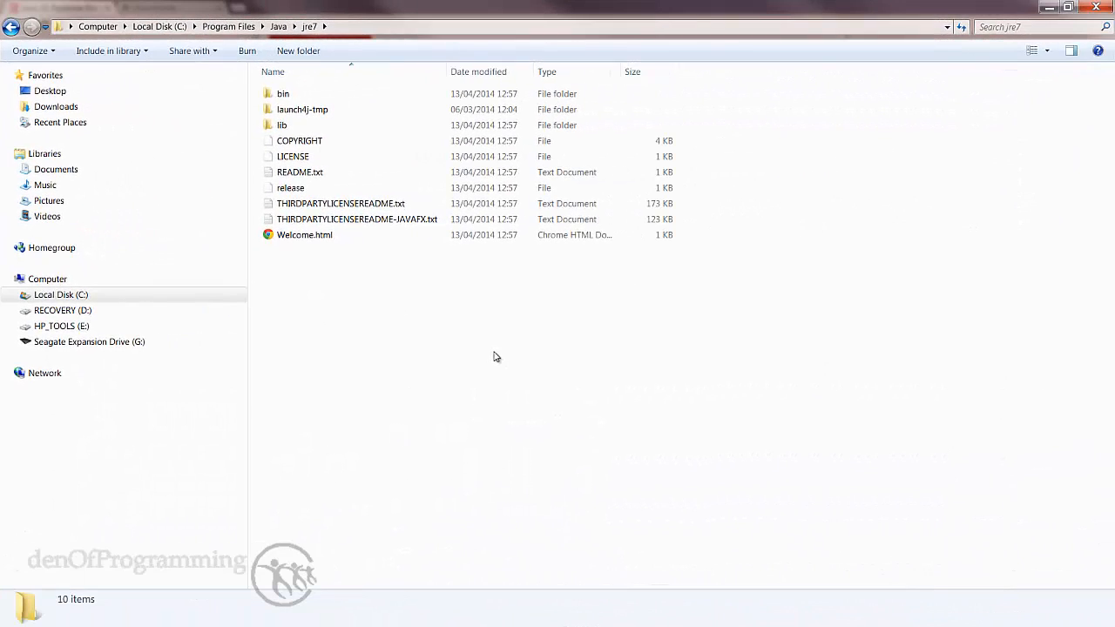
mouse_move(547, 342)
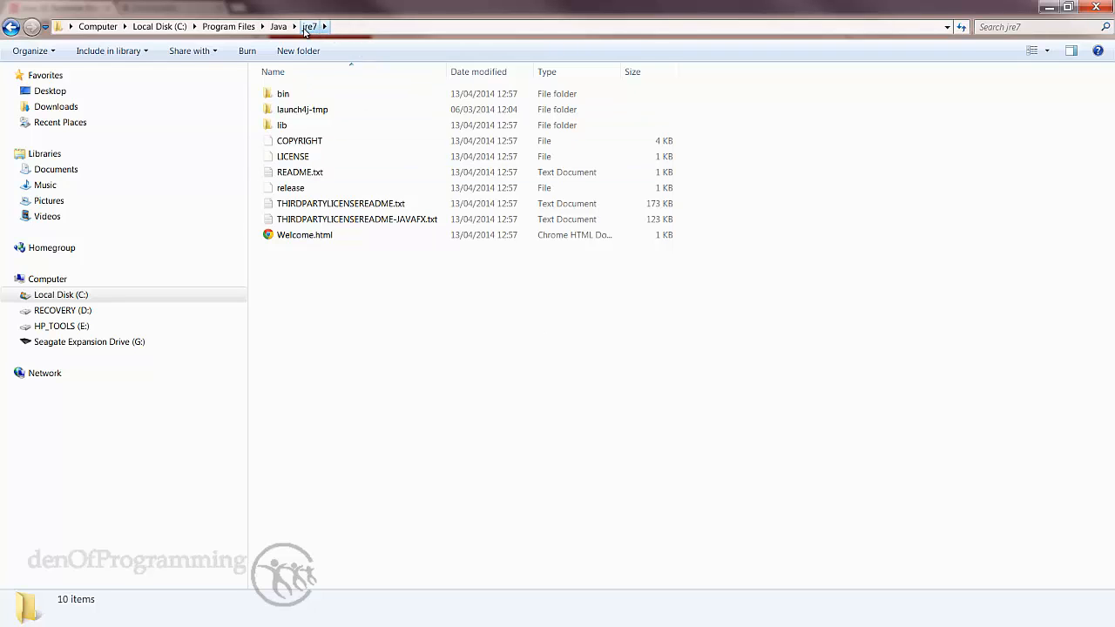
mouse_move(279, 26)
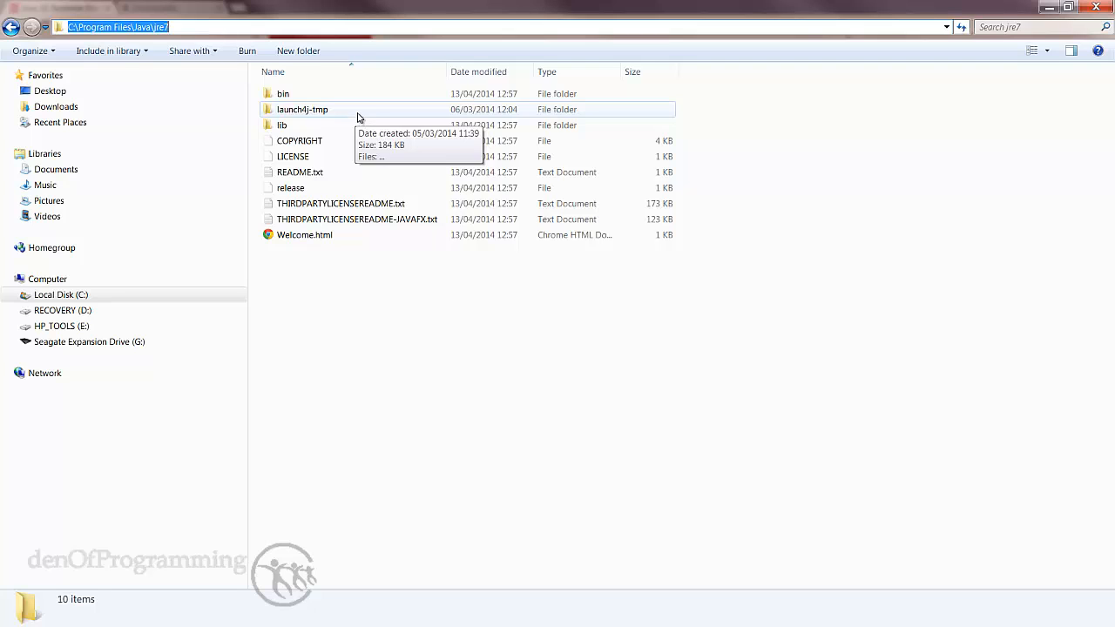
mouse_move(374, 119)
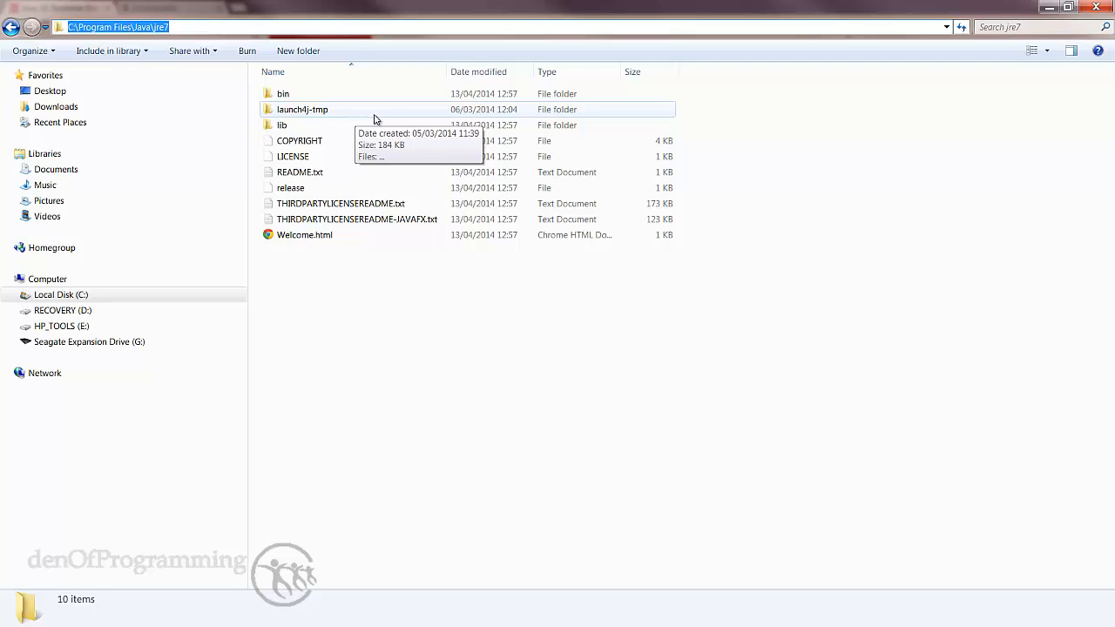
Step: Reveal the full address-bar path C:\Program Files\Java\jre7
left_click(119, 27)
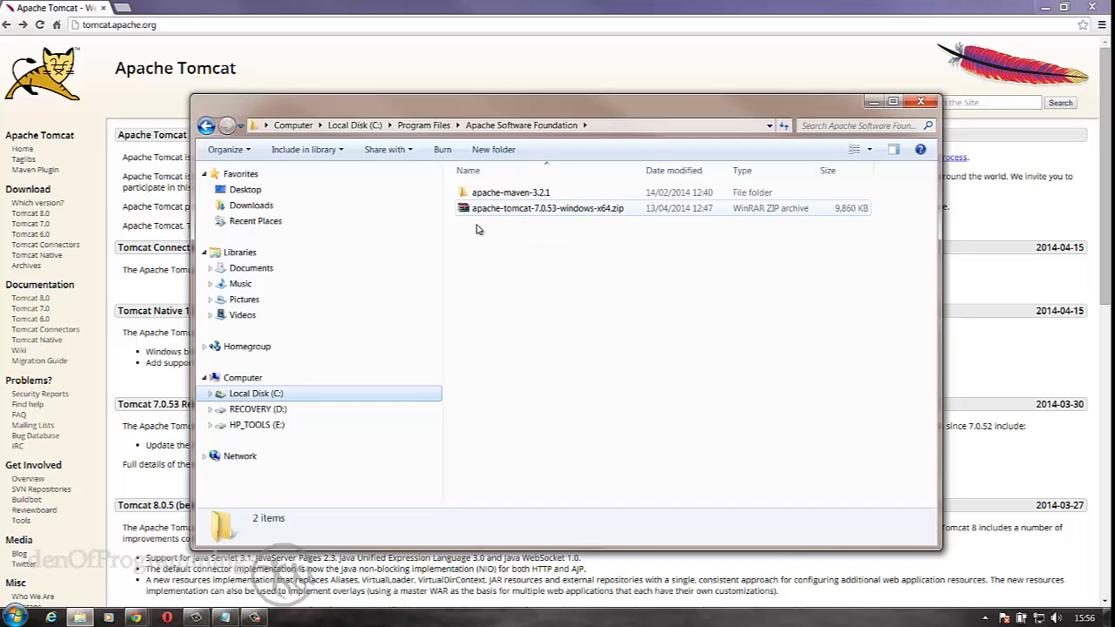
Step: Extract apache-tomcat-7.0.53-windows-x64.zip here in the Apache Software Foundation folder with WinRAR
left_click(514, 125)
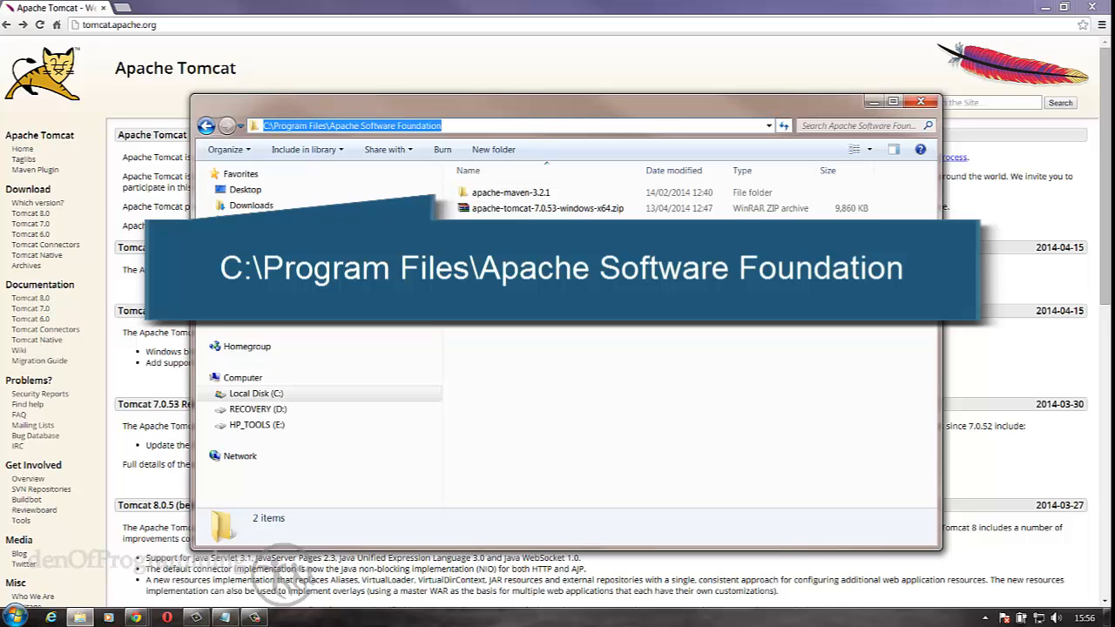
left_click(512, 192)
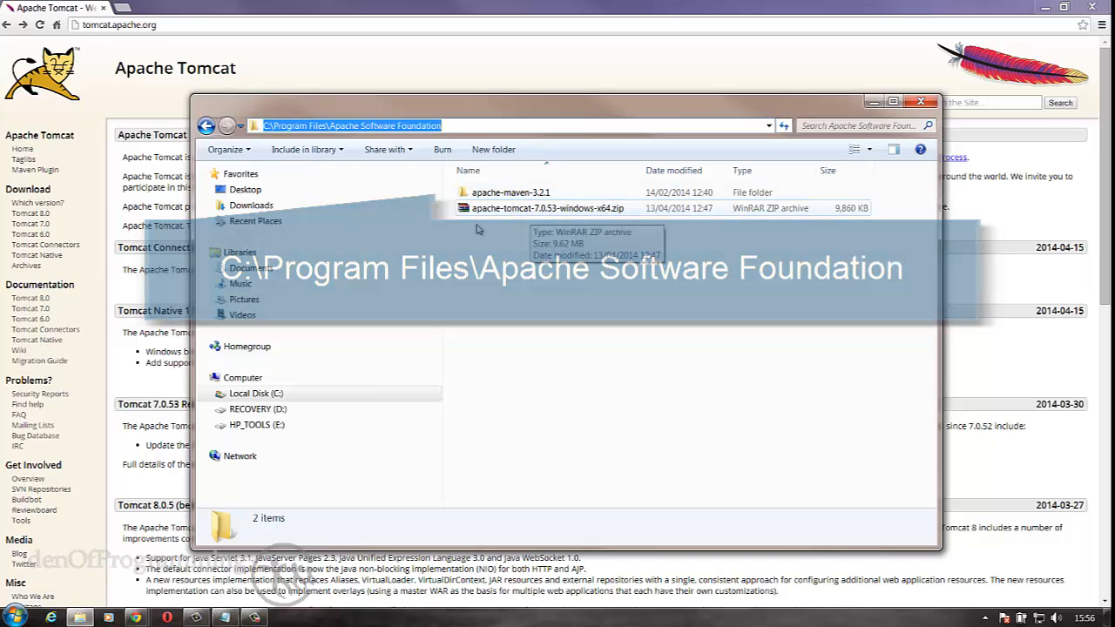
left_click(547, 207)
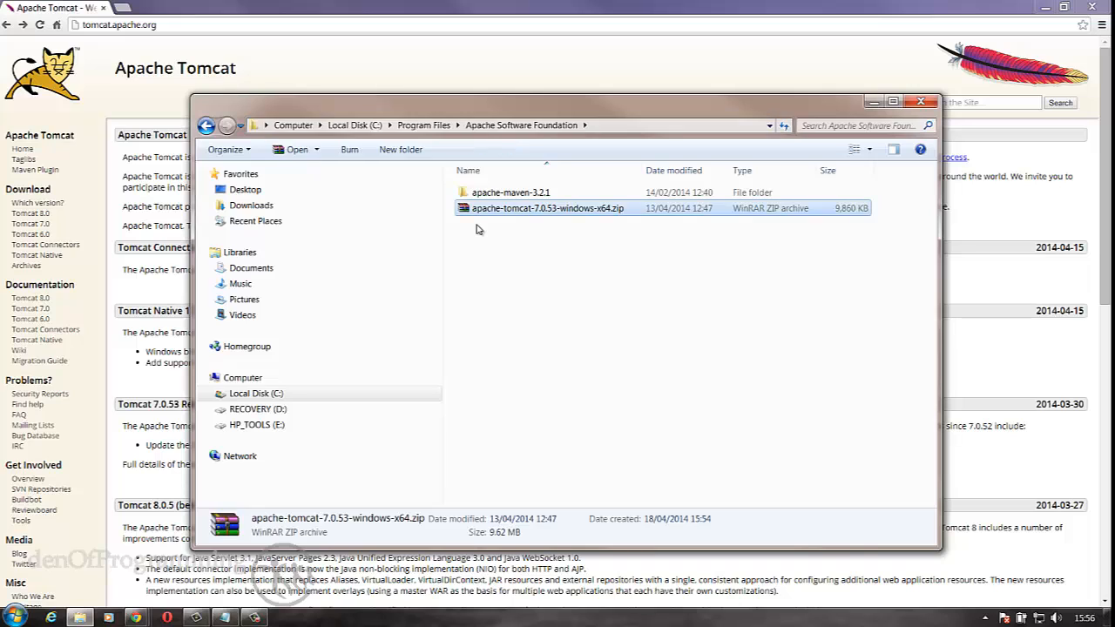
right_click(548, 208)
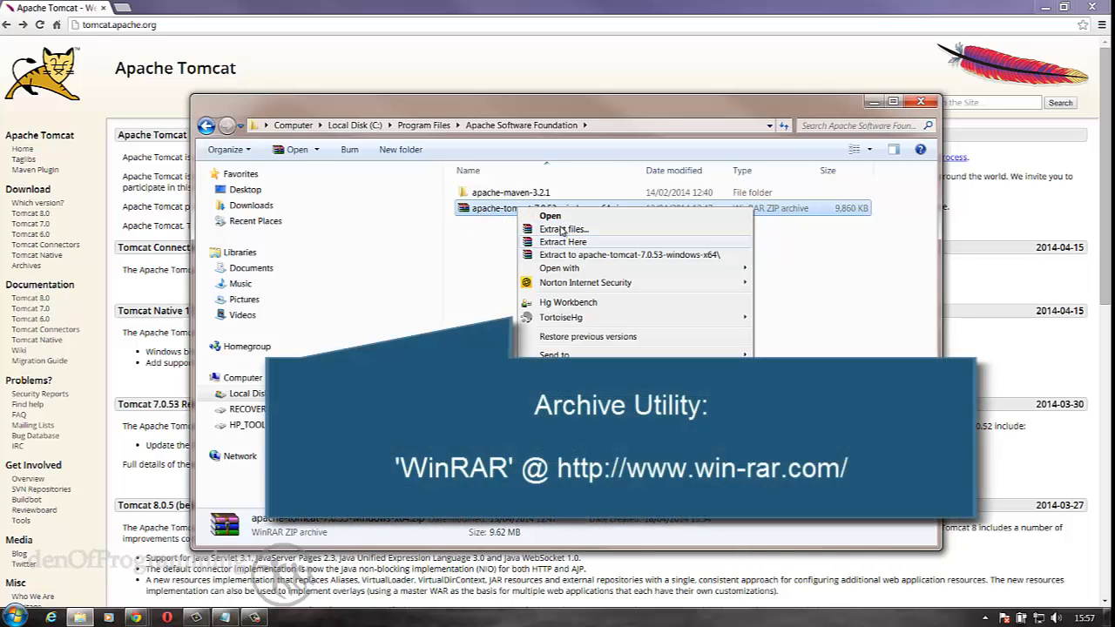
mouse_move(540, 247)
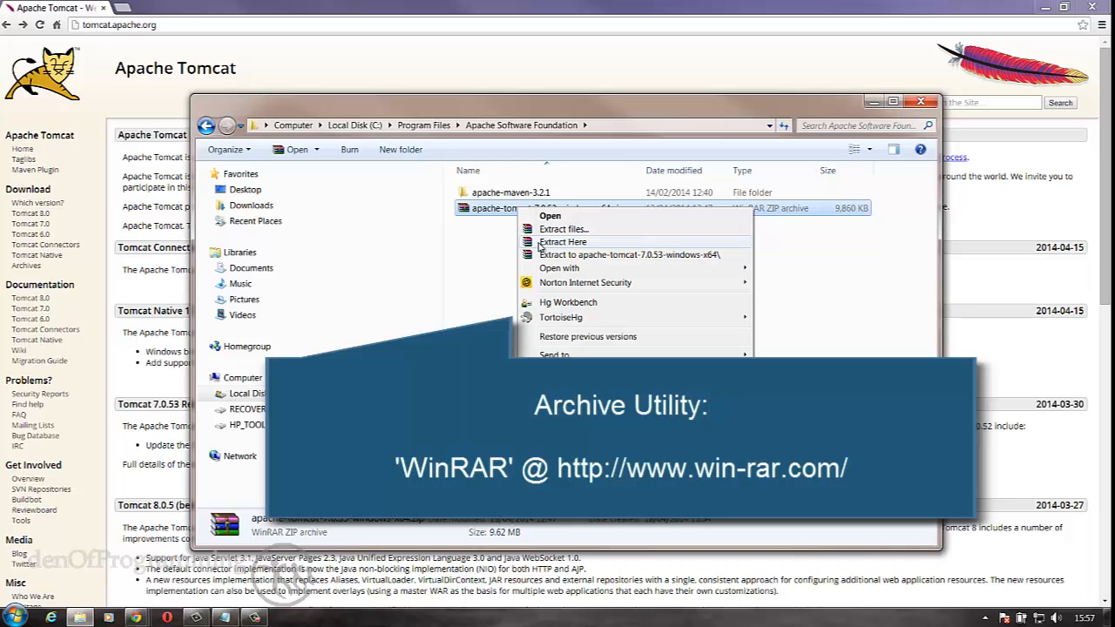
mouse_move(448, 132)
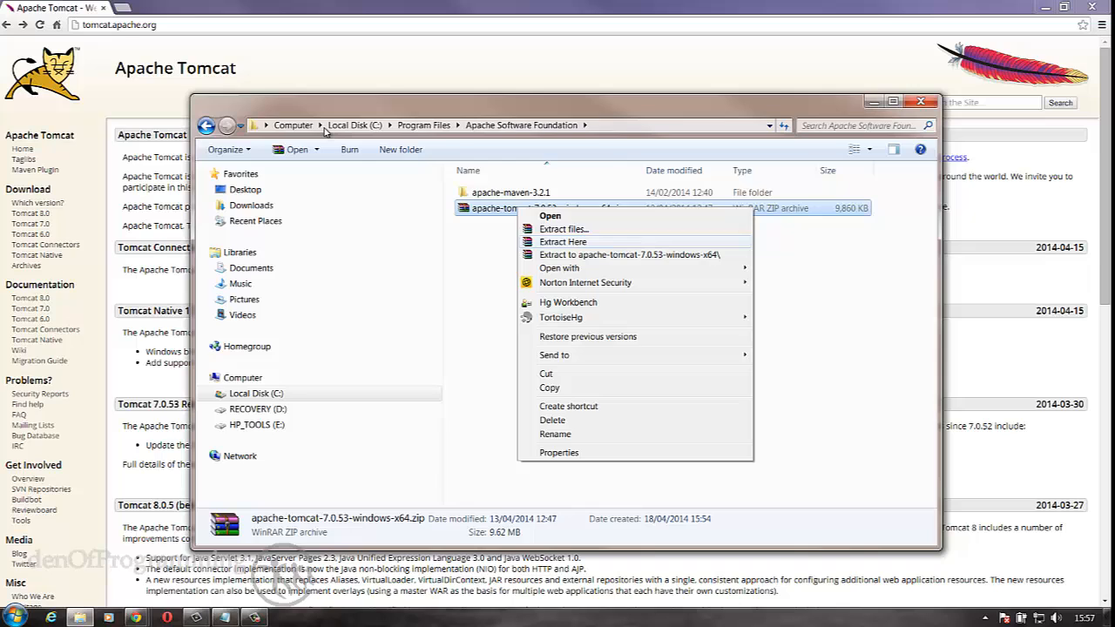
left_click(563, 240)
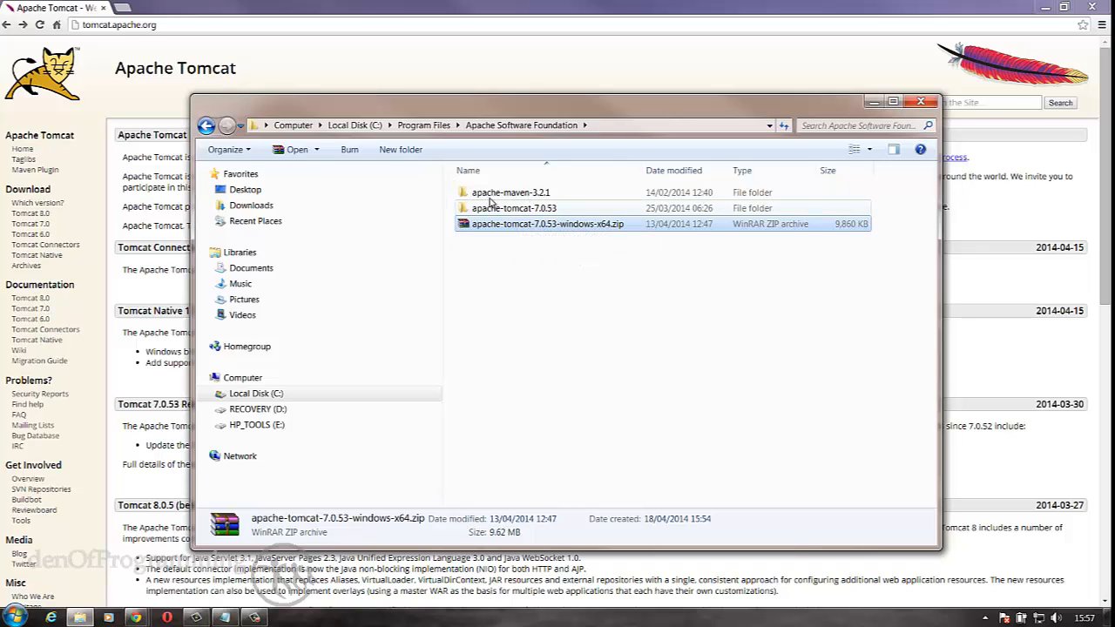
mouse_move(514, 209)
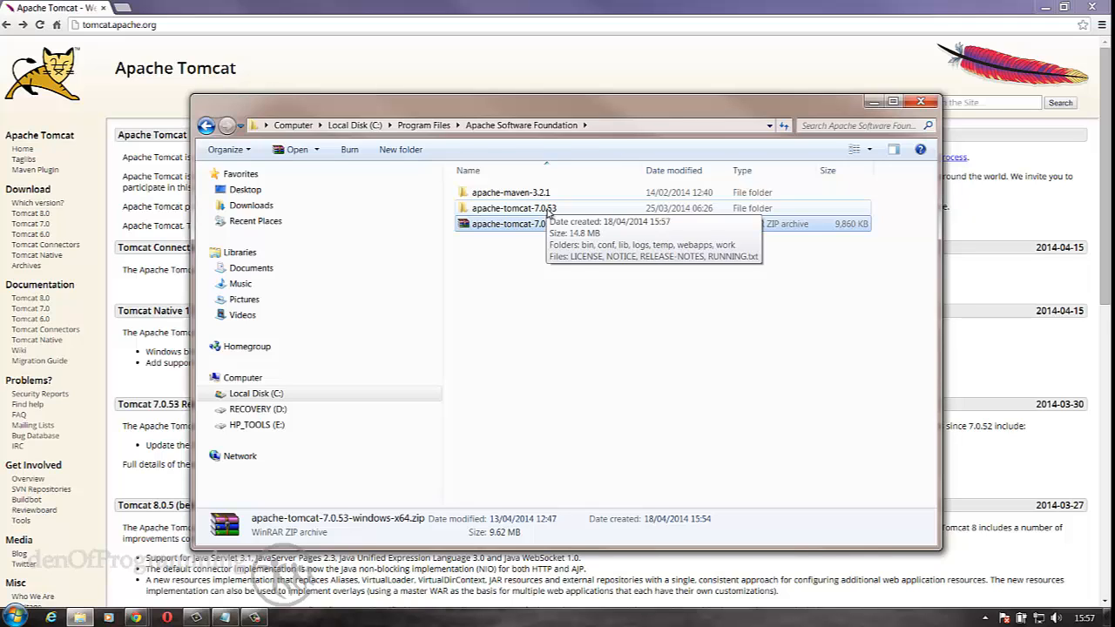
Step: Enter the extracted apache-tomcat-7.0.53 folder and reveal its full path
double_click(514, 207)
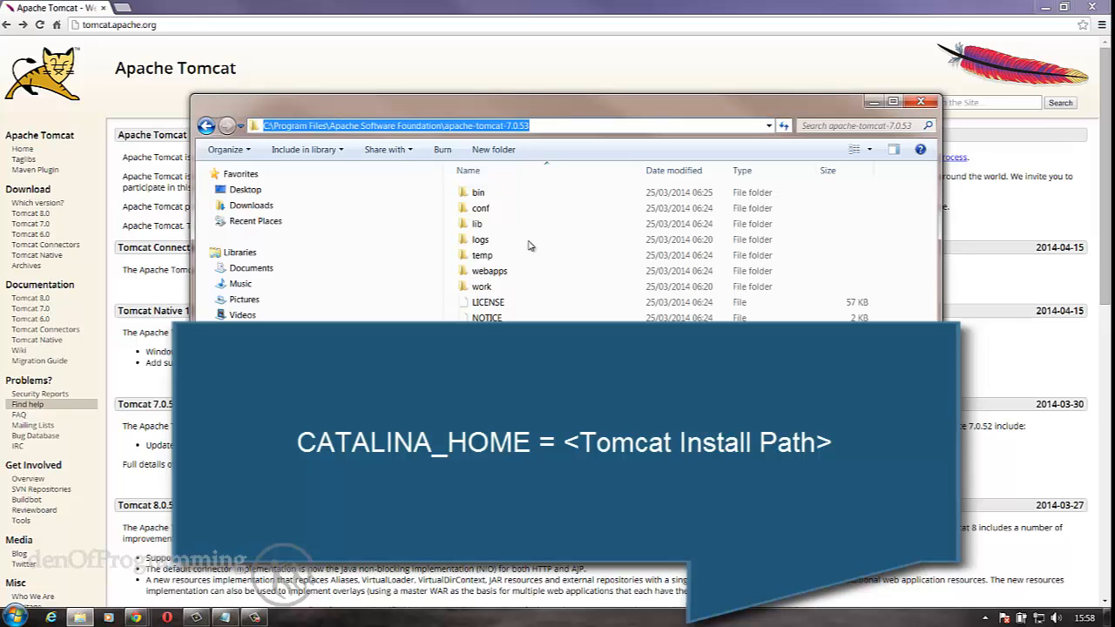
right_click(392, 125)
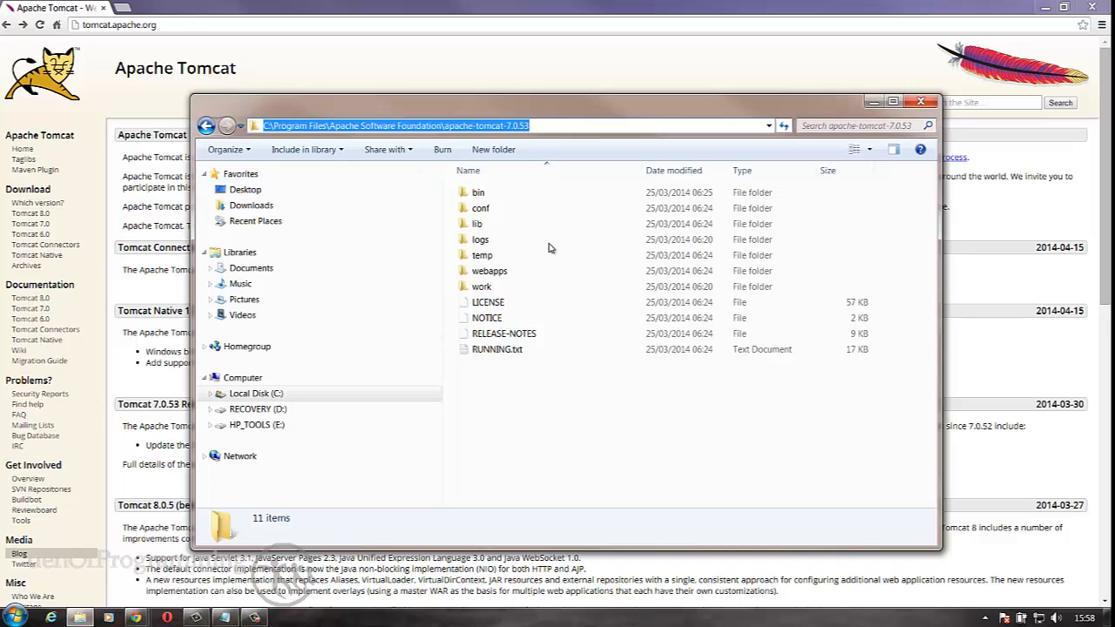
Step: Search the Start menu for 'environment' and choose Edit environment variables for your account
left_click(10, 616)
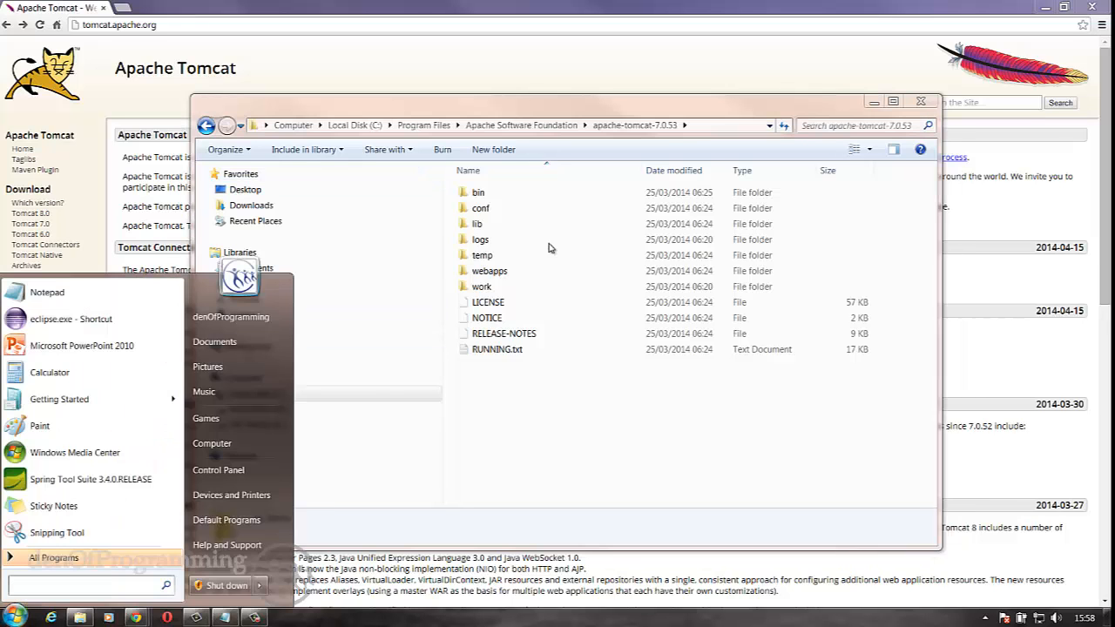
type("e")
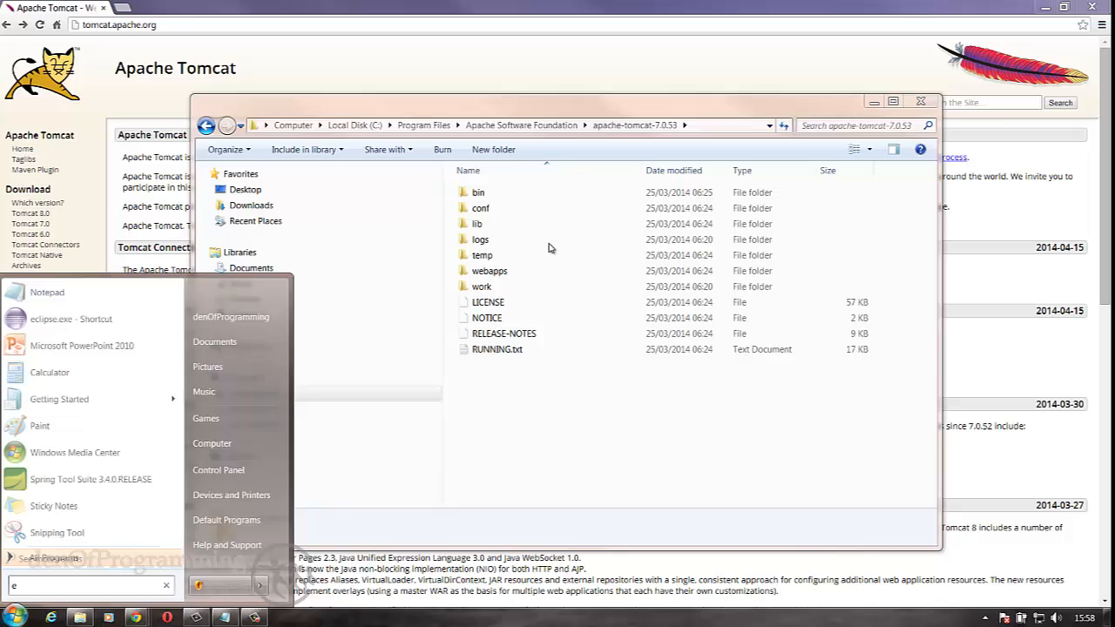
type("nvironment")
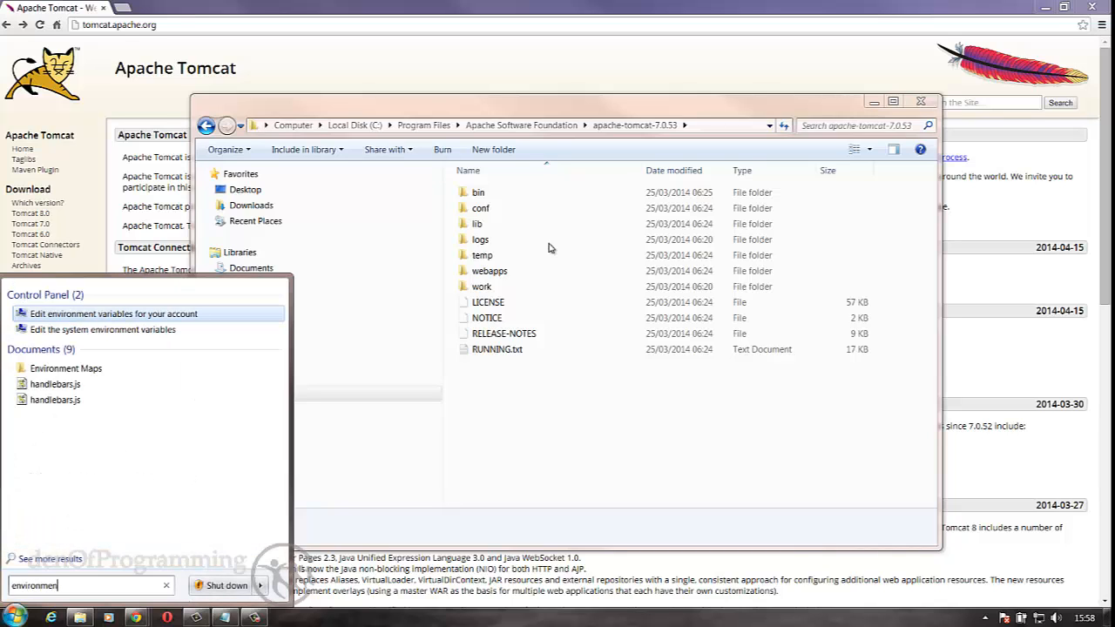
left_click(103, 329)
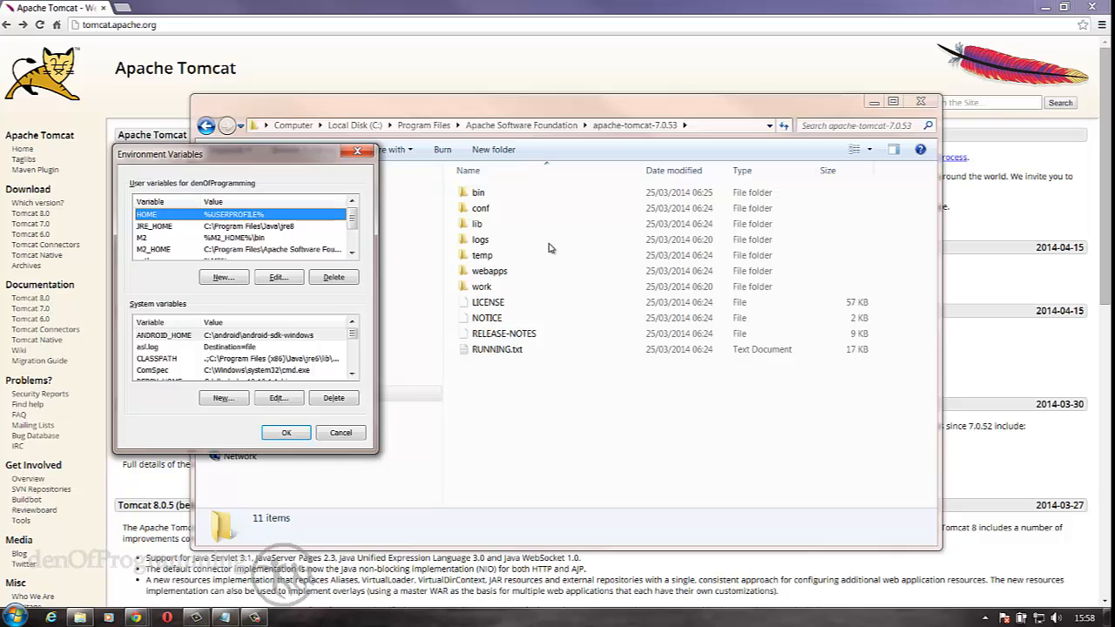
mouse_move(527, 220)
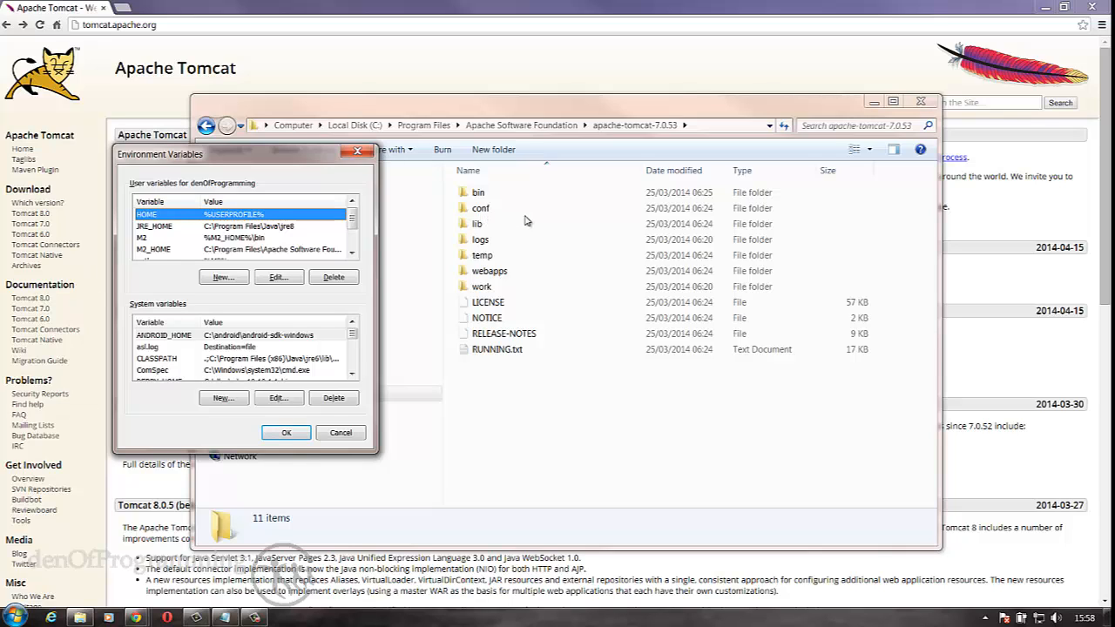
mouse_move(554, 216)
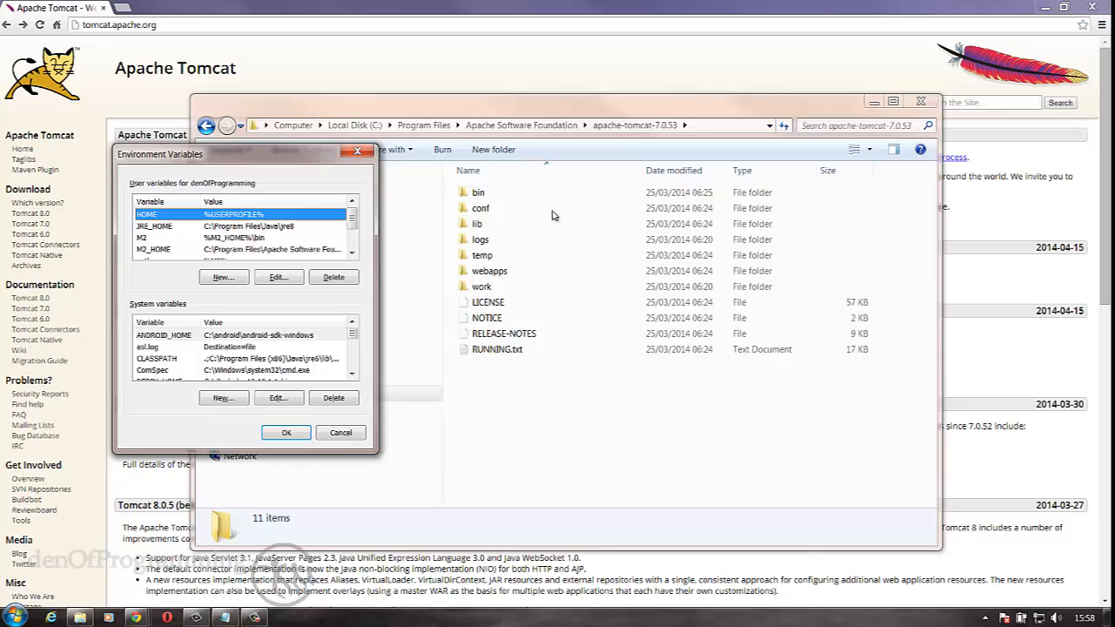
mouse_move(540, 216)
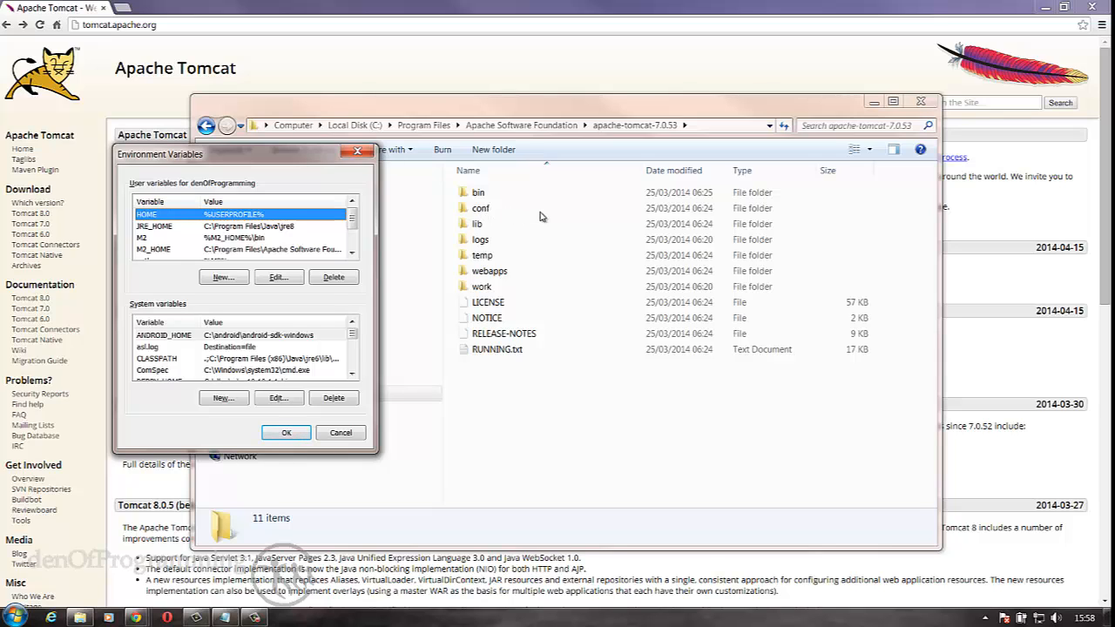
mouse_move(517, 212)
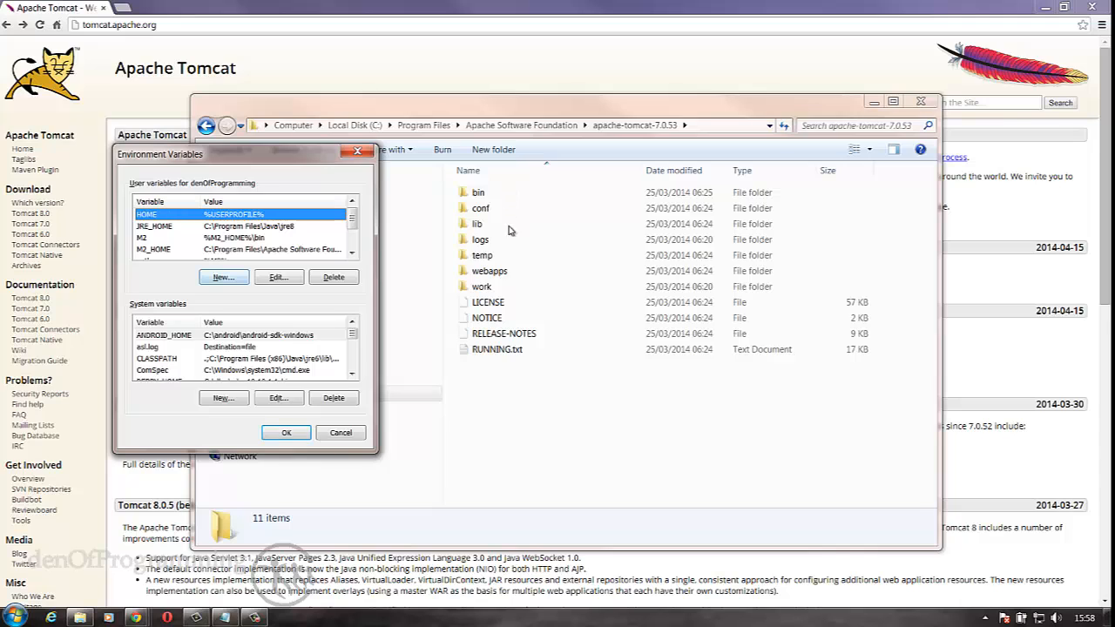
Step: Add user variable CATALINA_HOME pointing to the Tomcat folder and save the variables
left_click(223, 277)
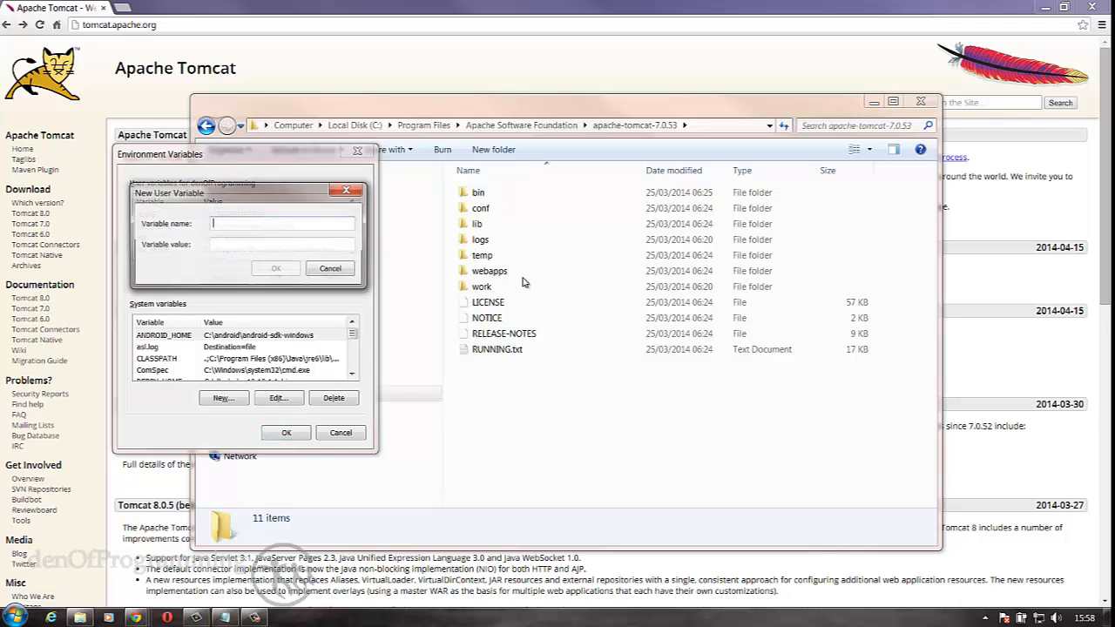
type("CAT")
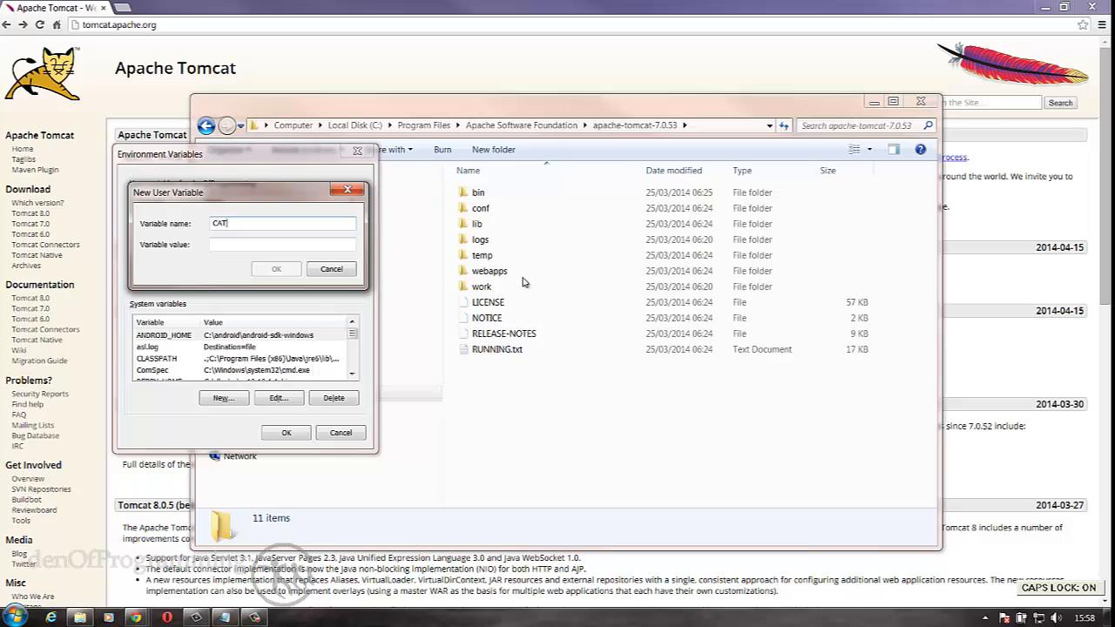
type("ALINA_H")
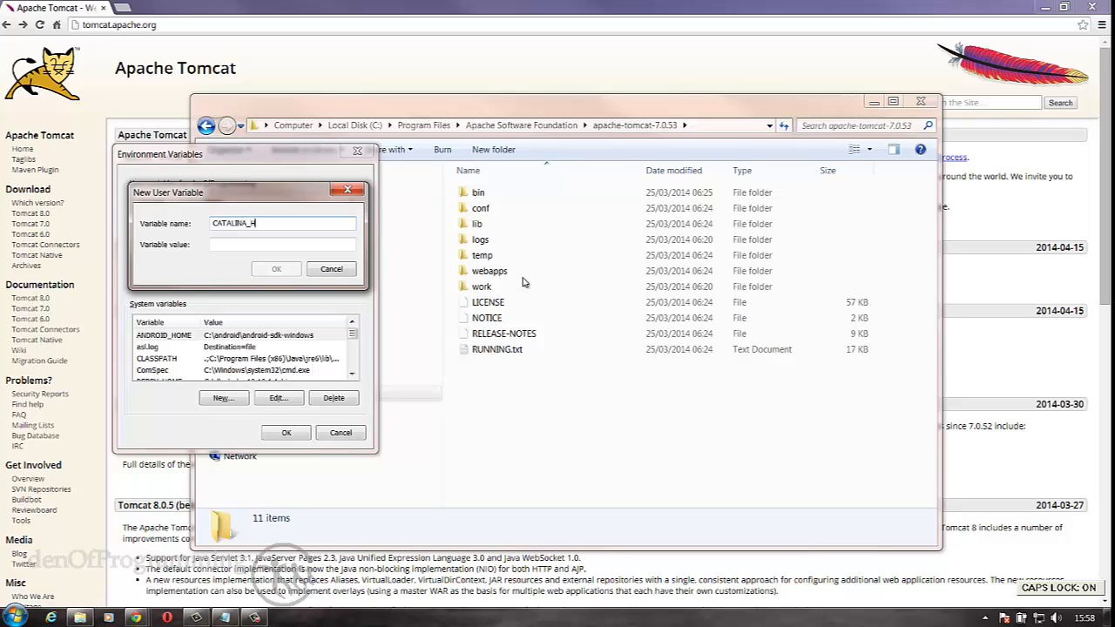
type("OME")
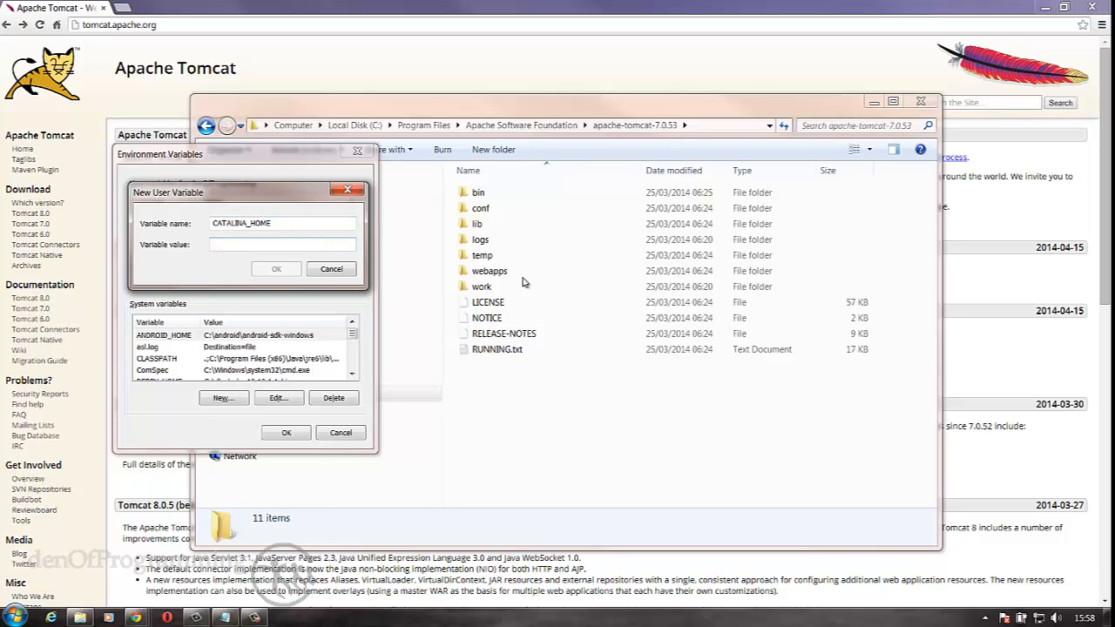
left_click(282, 244)
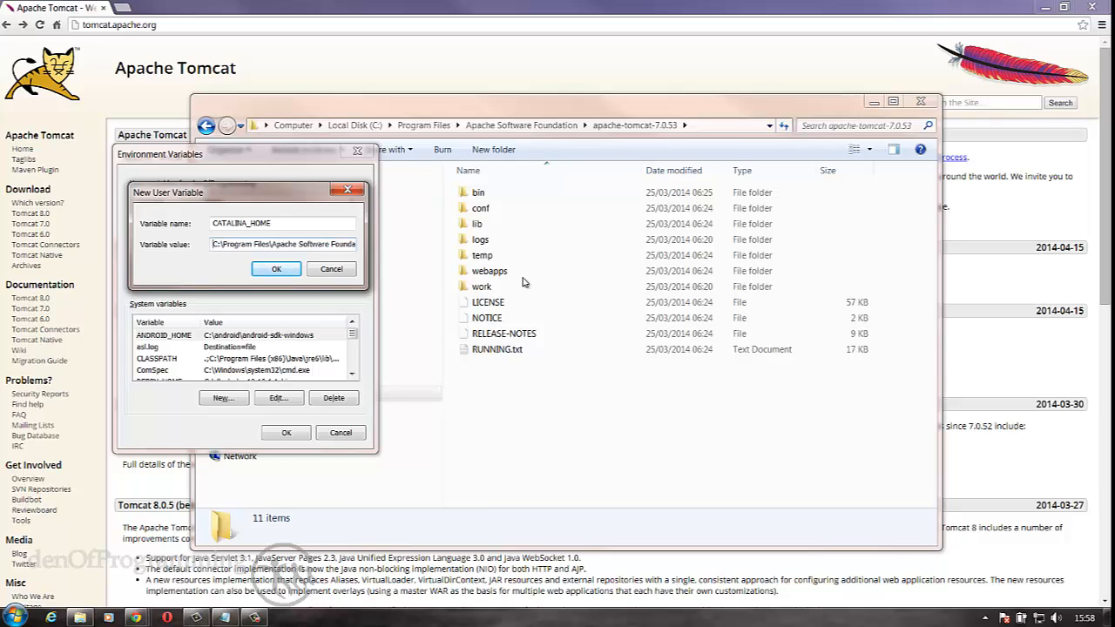
left_click(276, 269)
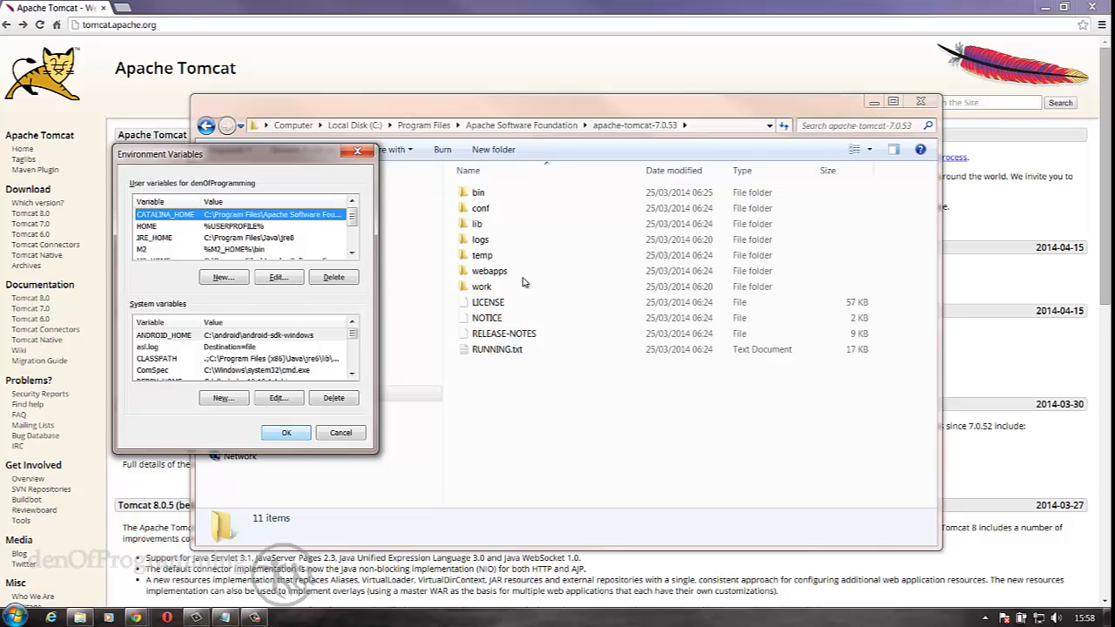
left_click(341, 432)
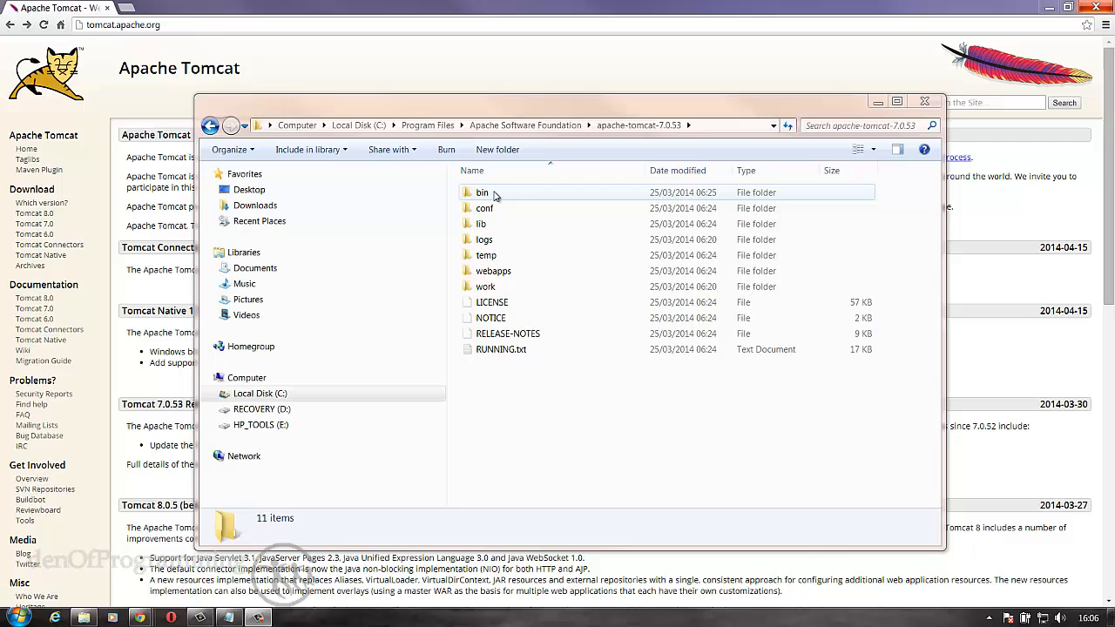
Step: In Tomcat's bin folder, create a new text document and name it setenv.bat
double_click(483, 191)
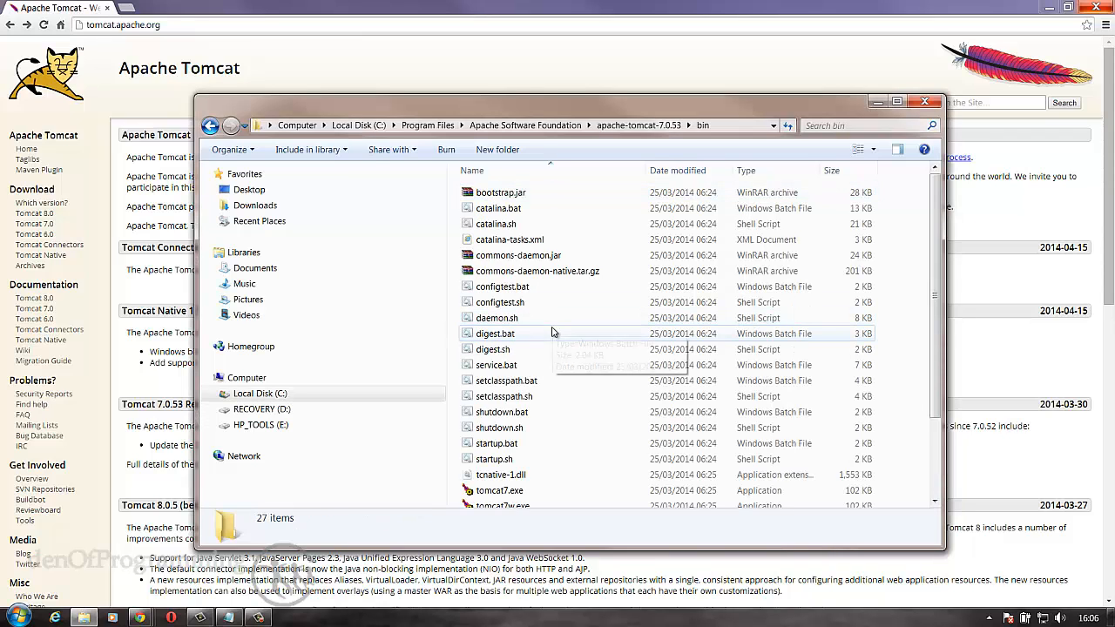
right_click(554, 335)
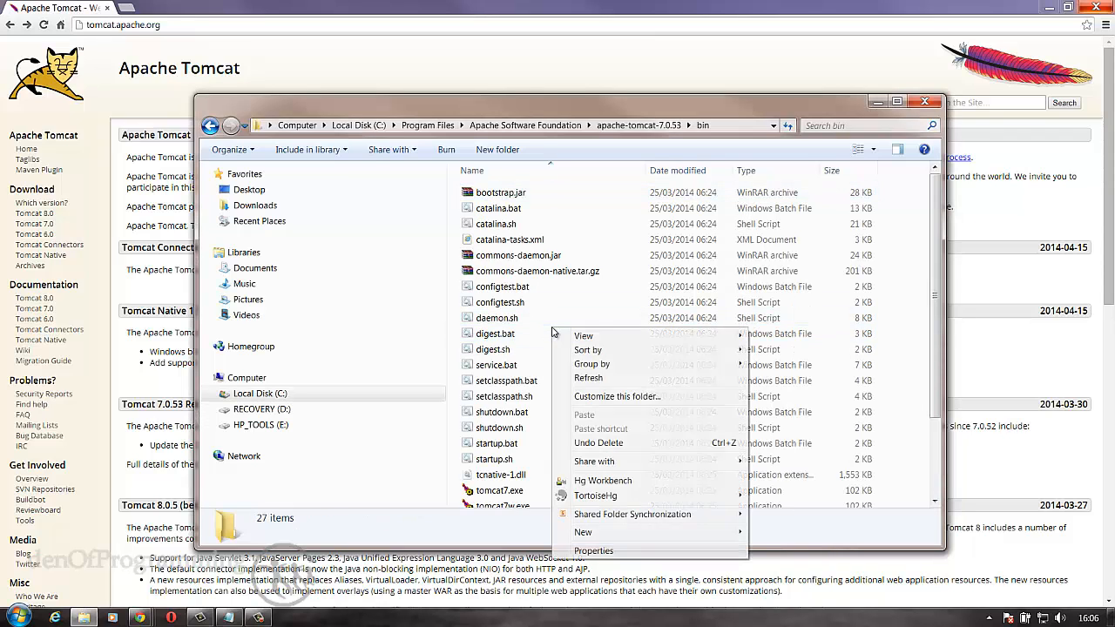
mouse_move(582, 531)
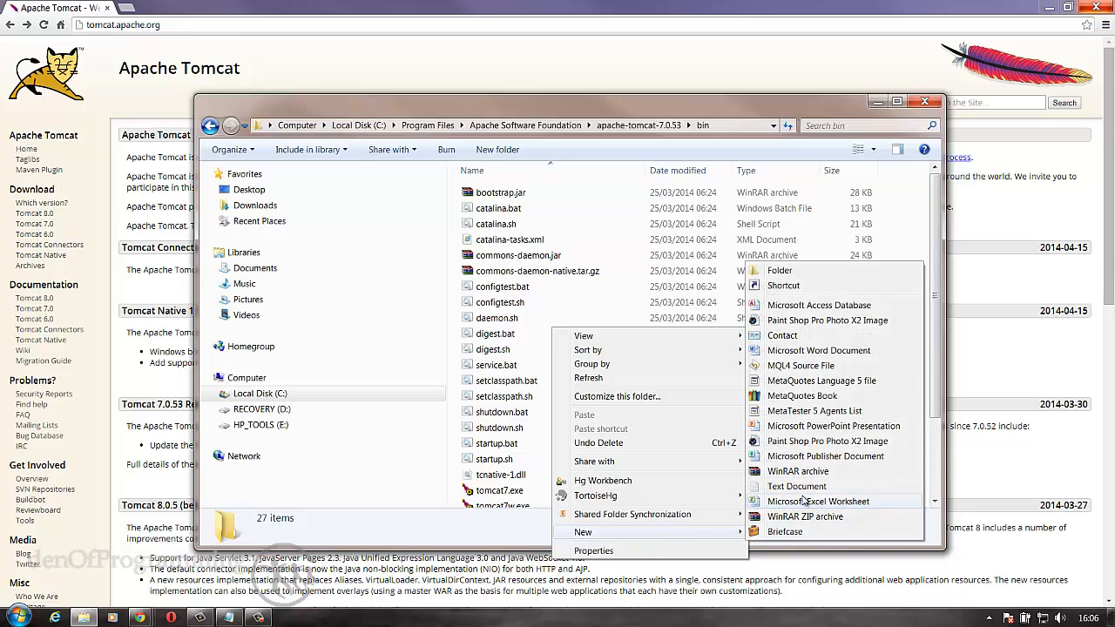
left_click(798, 486)
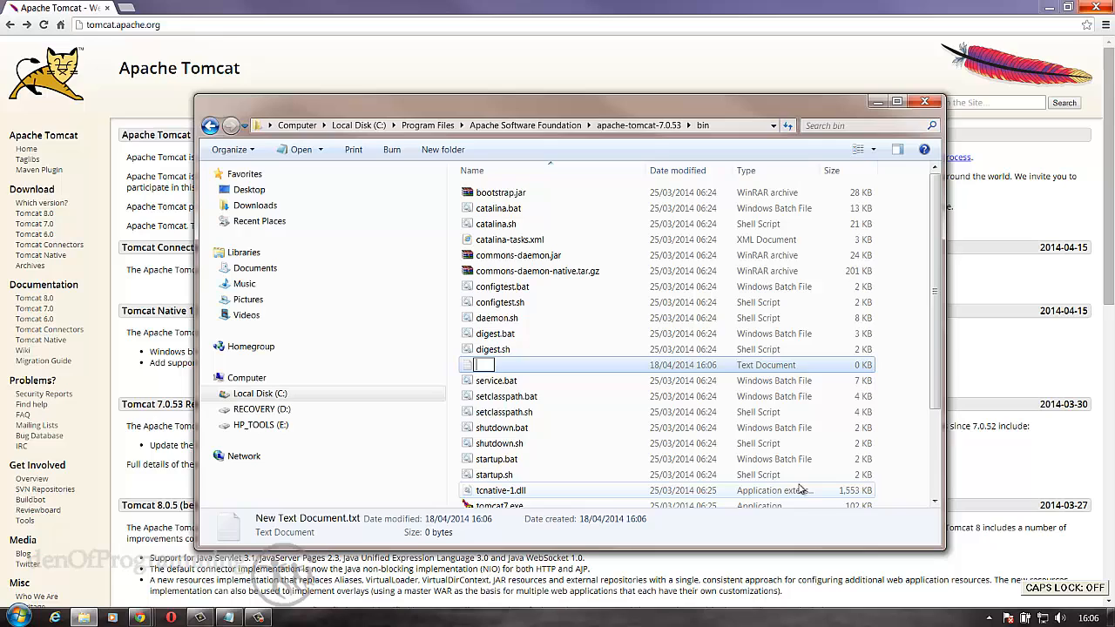
type("setenv.bat")
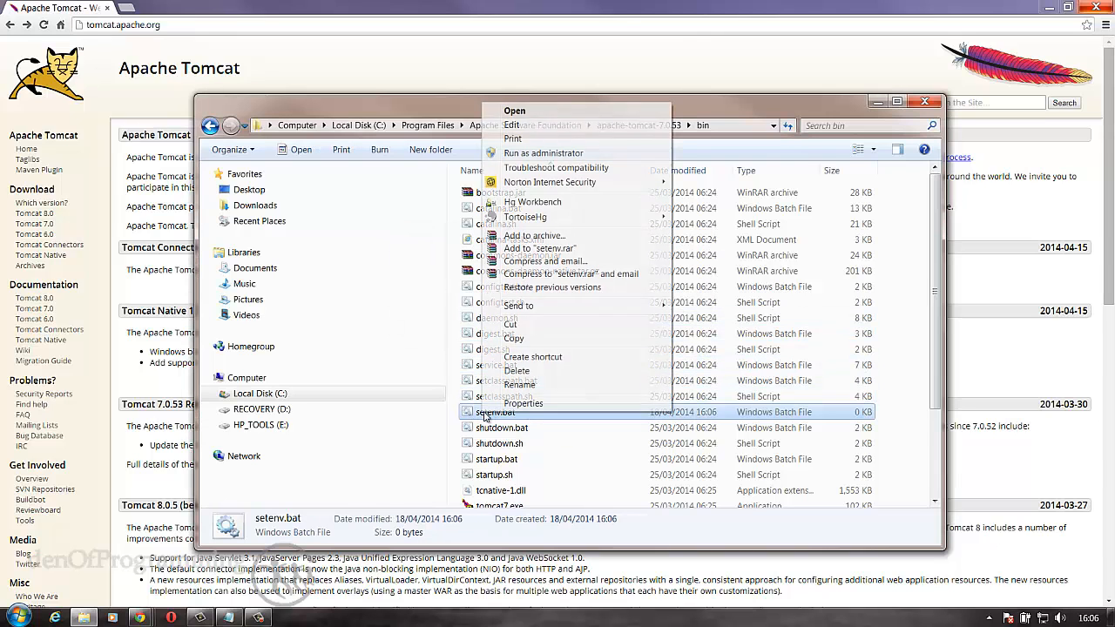
Step: Write set "JRE_HOME=%ProgramFiles%\java\jre7" and exit /b 0 into setenv.bat in Notepad
left_click(512, 125)
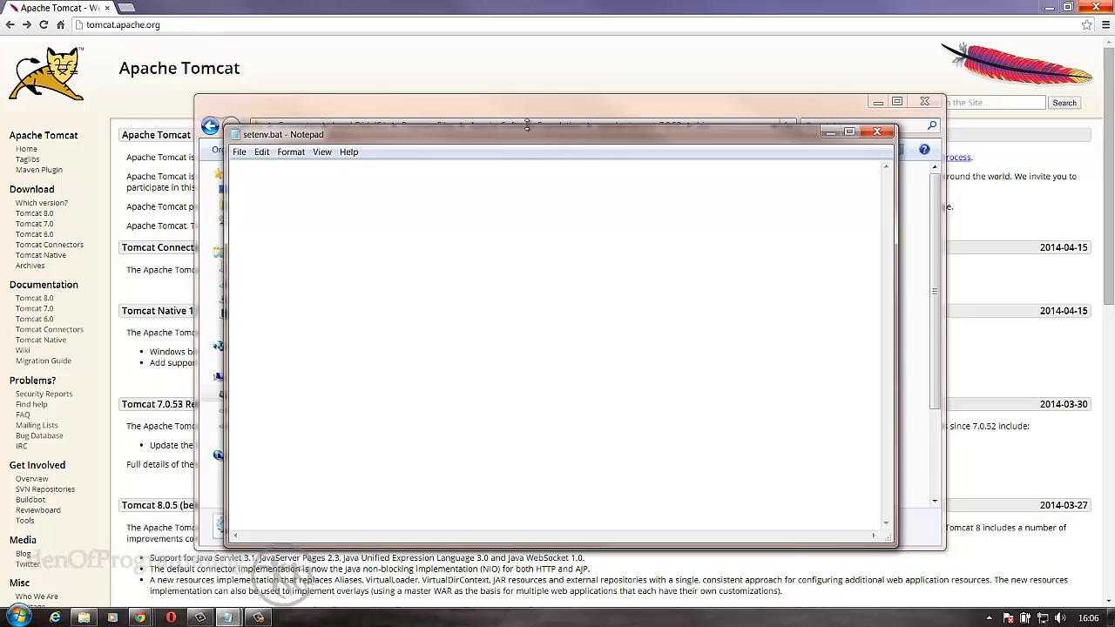
mouse_move(453, 212)
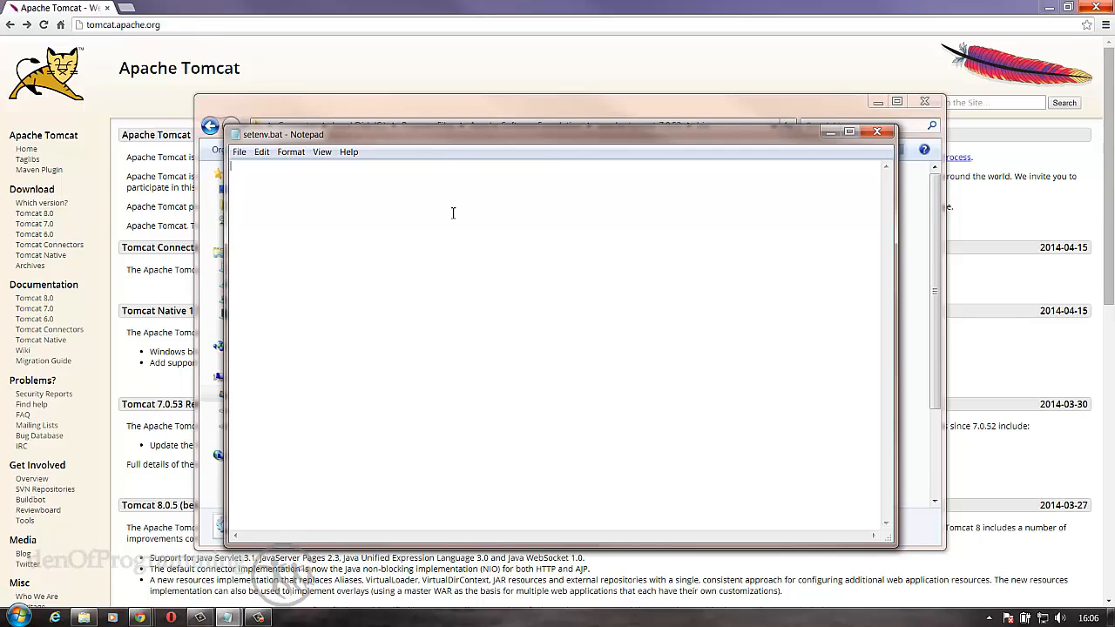
type("set")
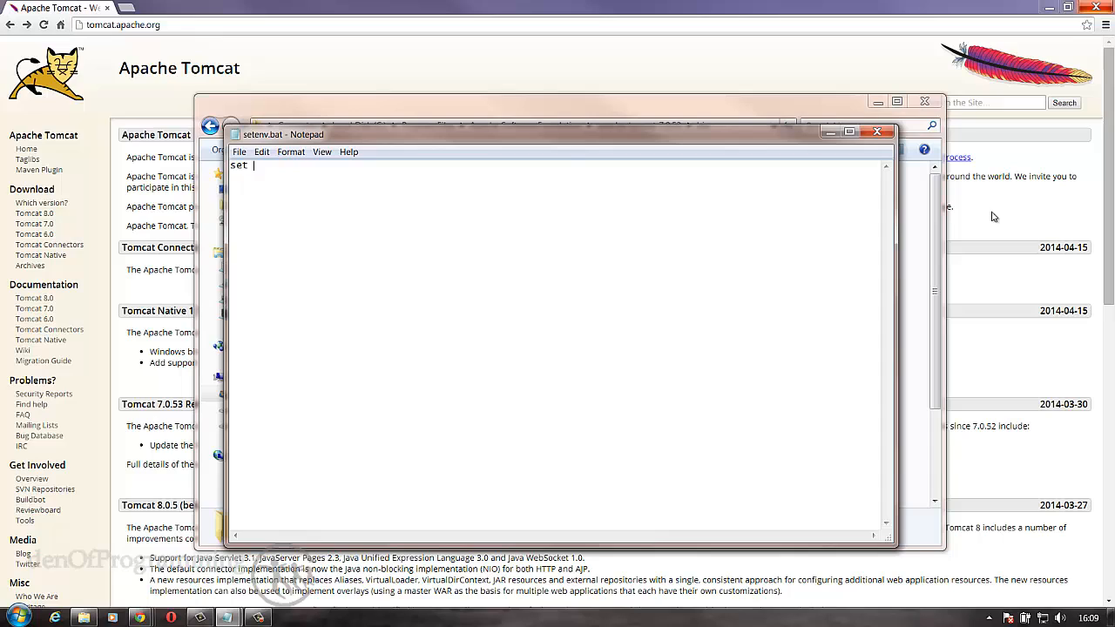
type("\"")
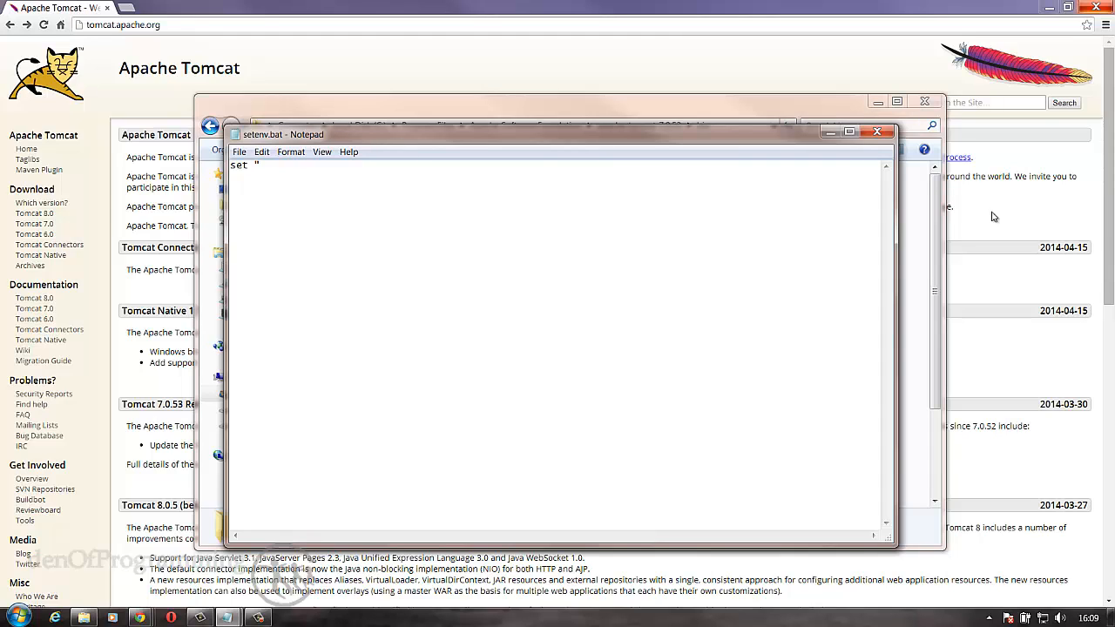
type("JRE_")
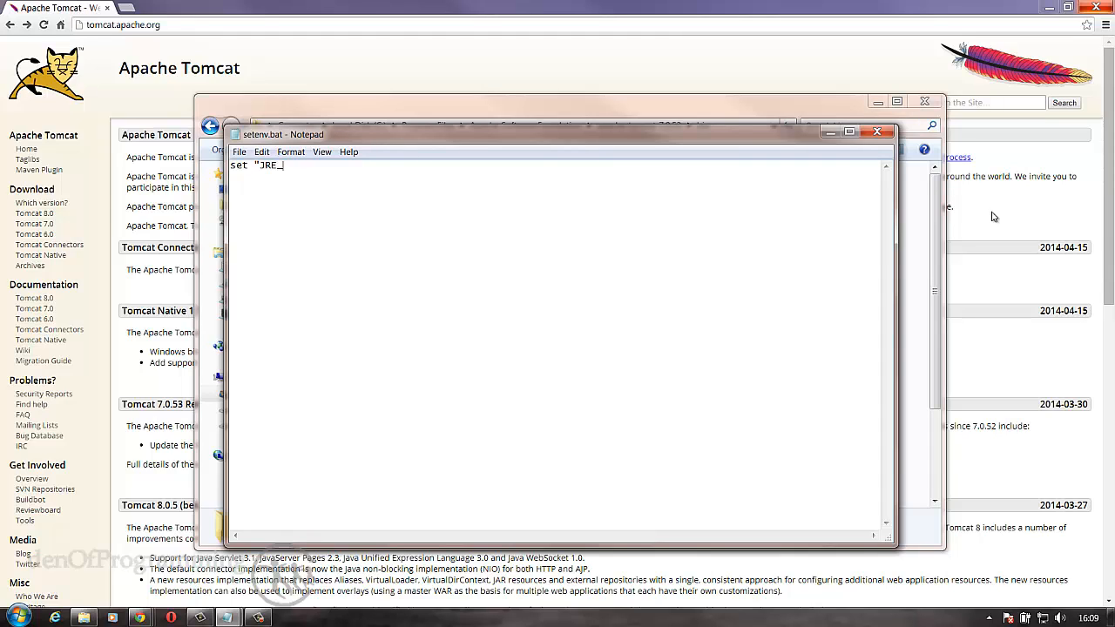
type("HOME")
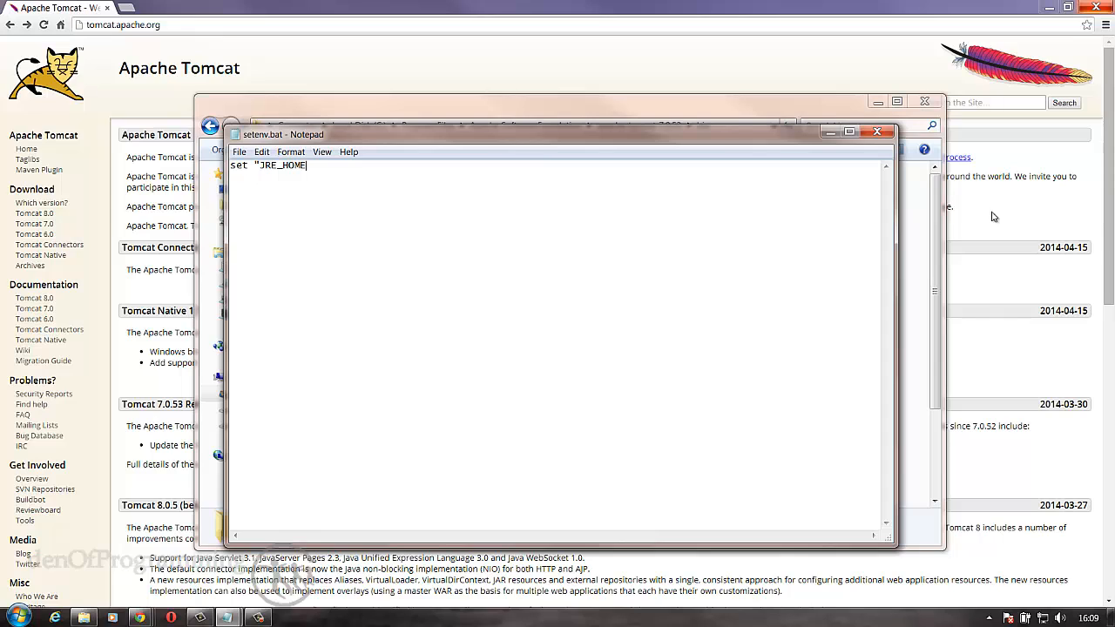
type("=")
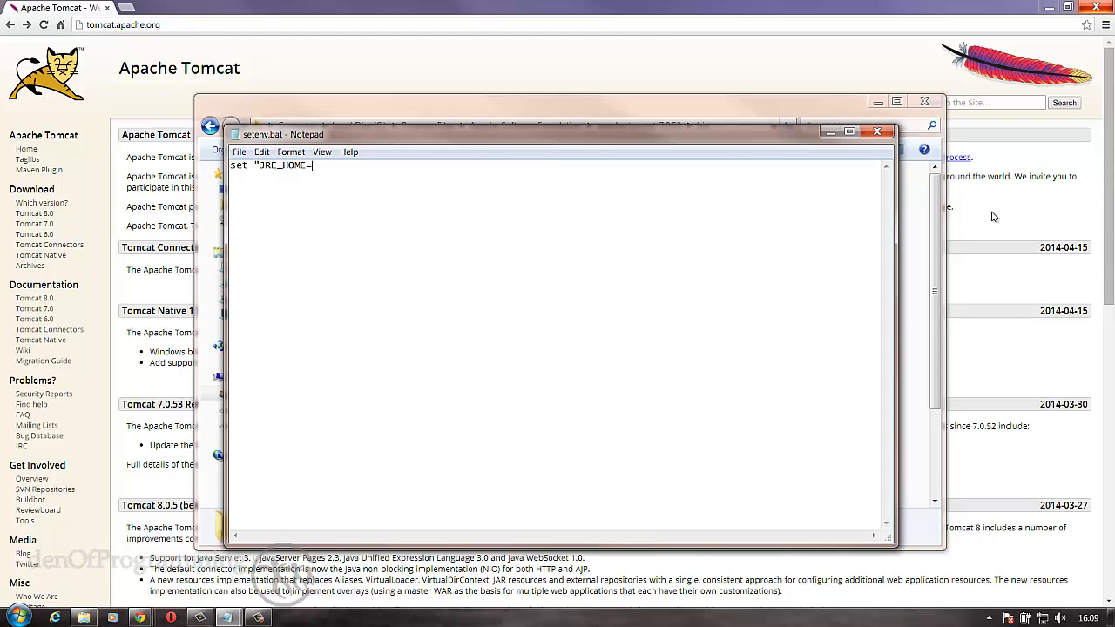
type("%ProgramFil")
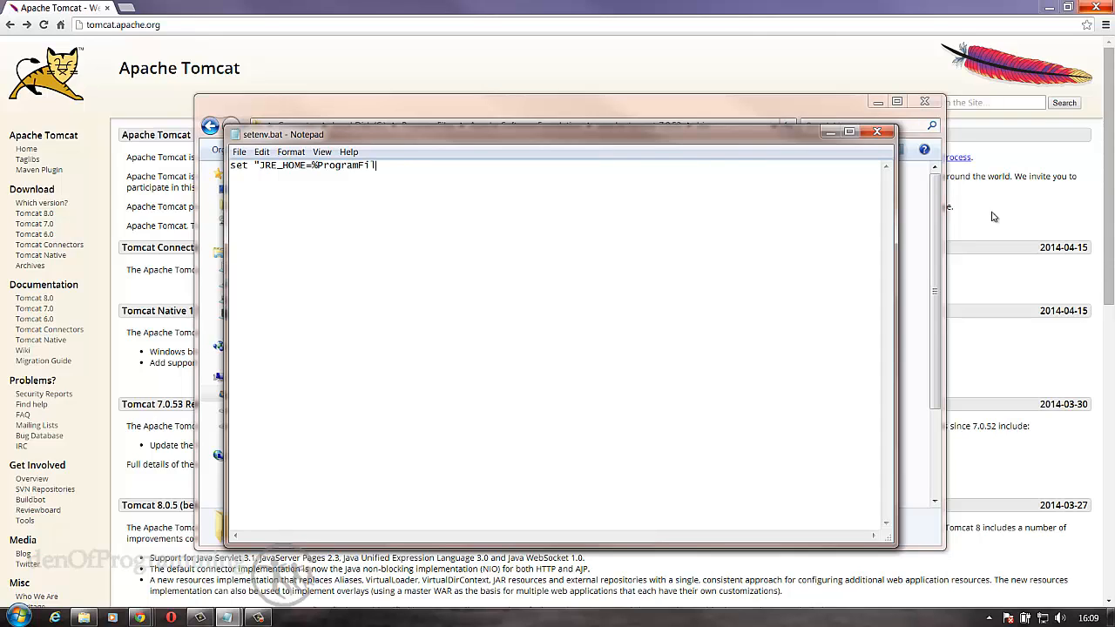
type("es")
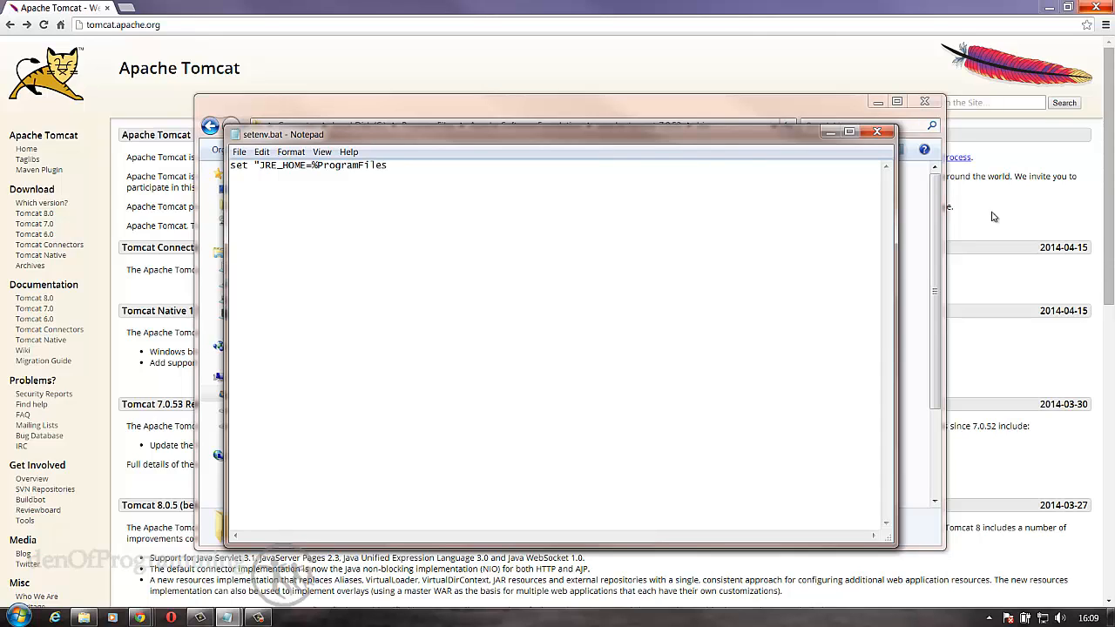
type("%")
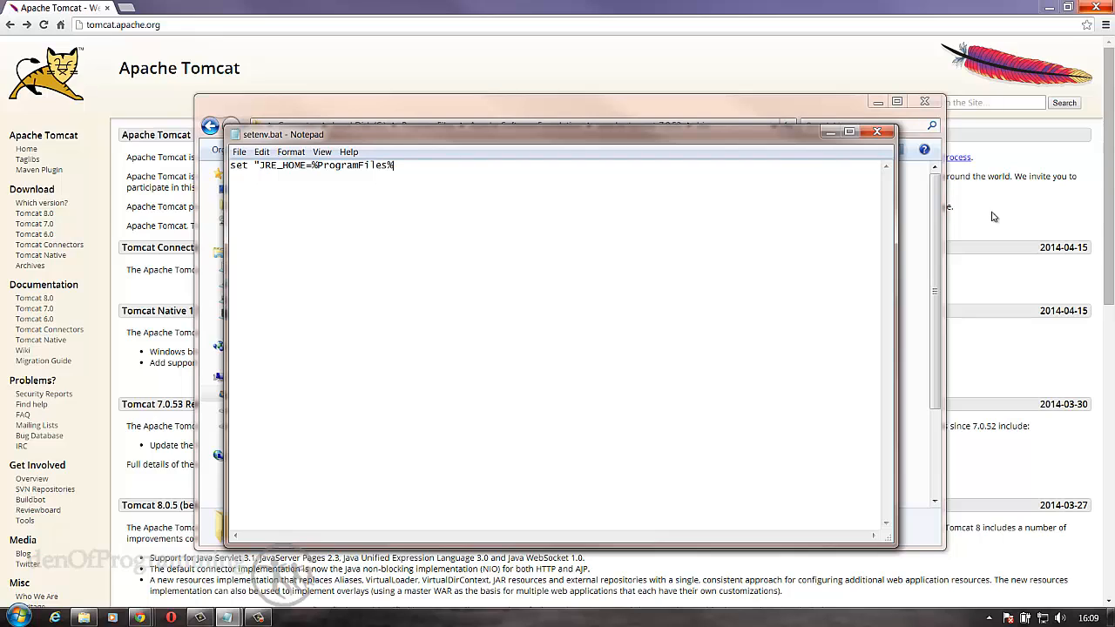
type("j")
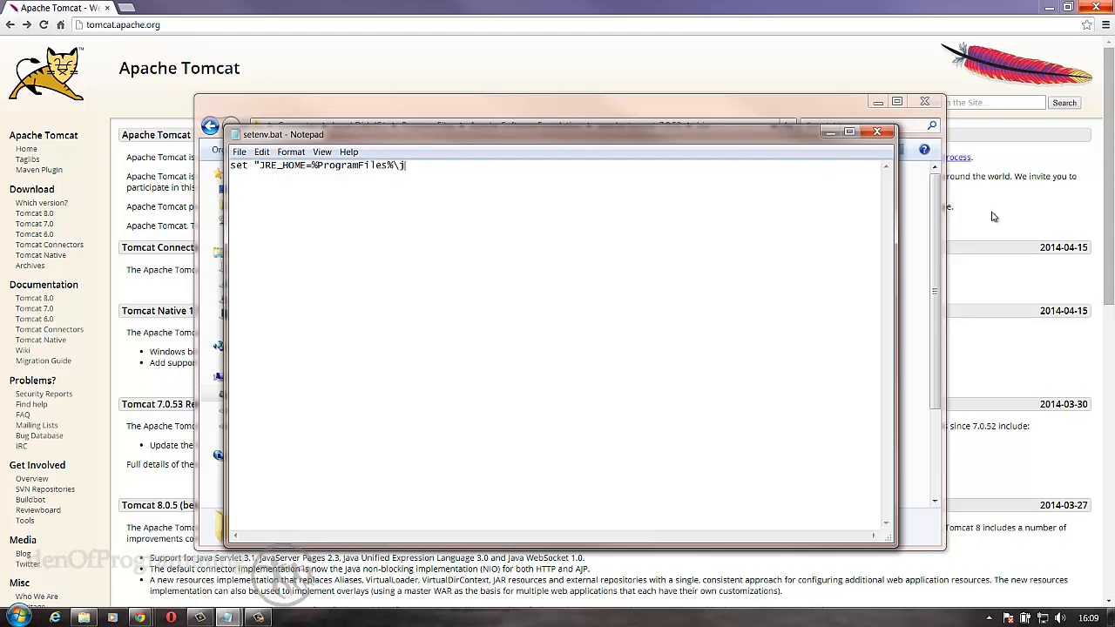
type("ava\\")
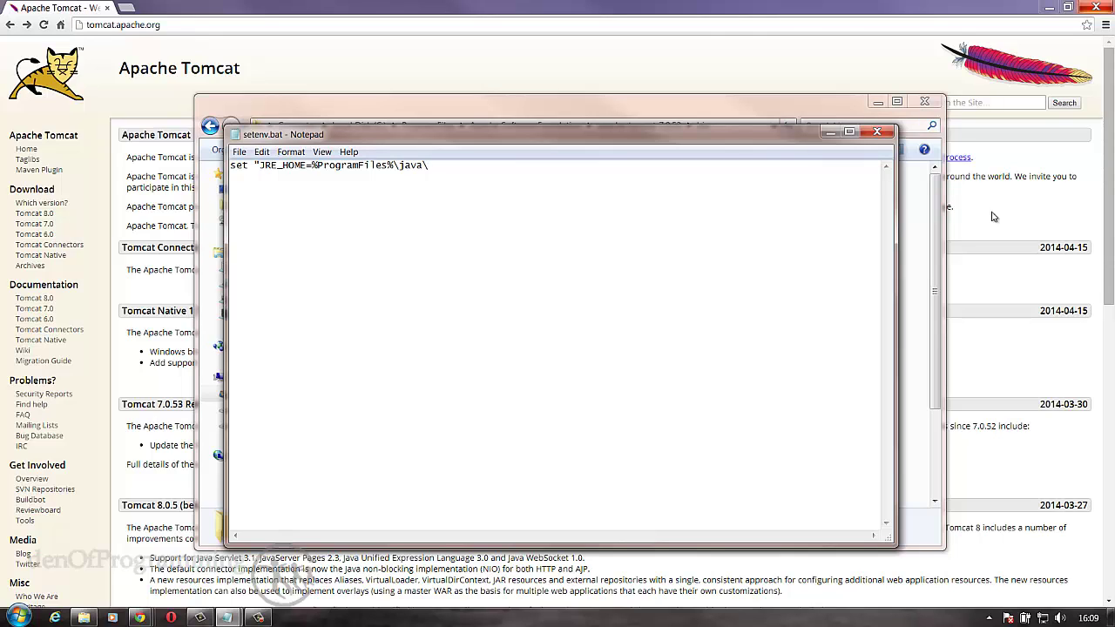
type("jre7")
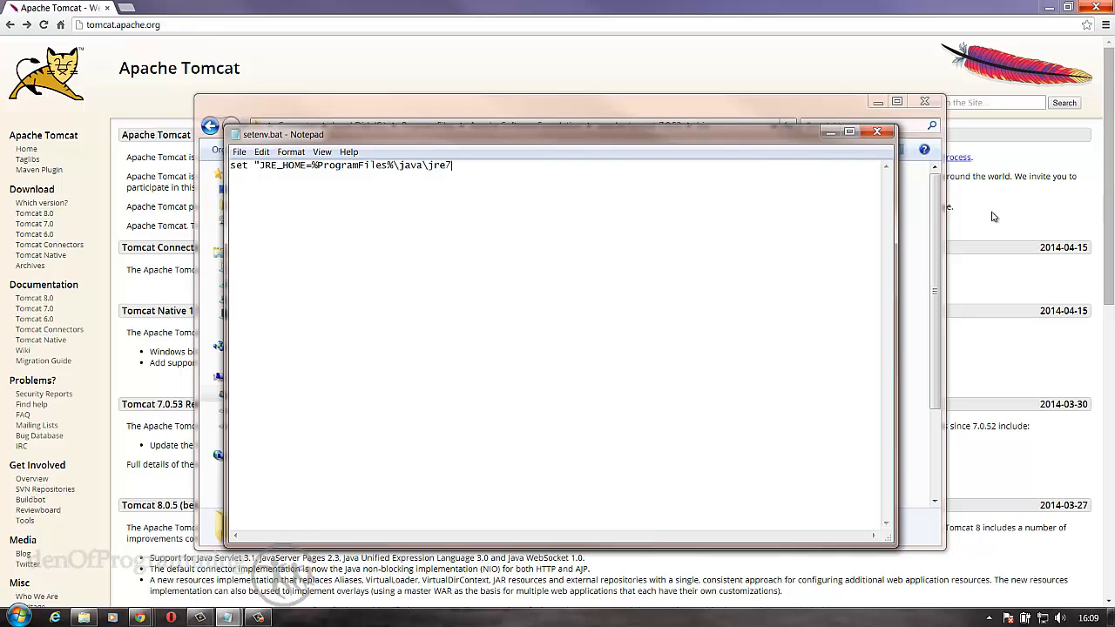
type("\"")
type("exit")
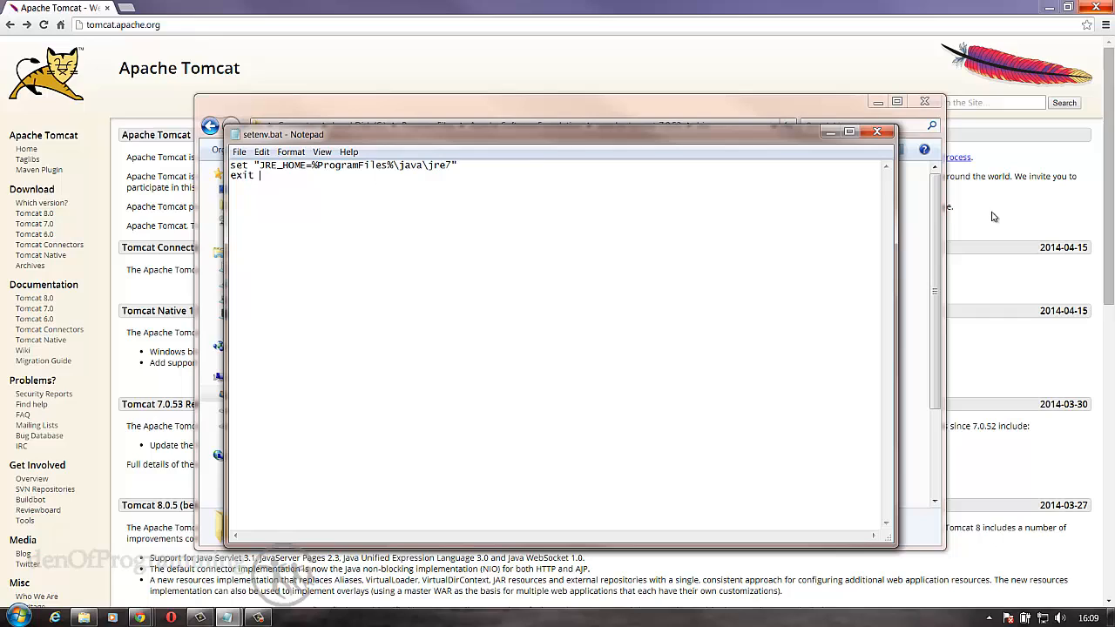
type("/b")
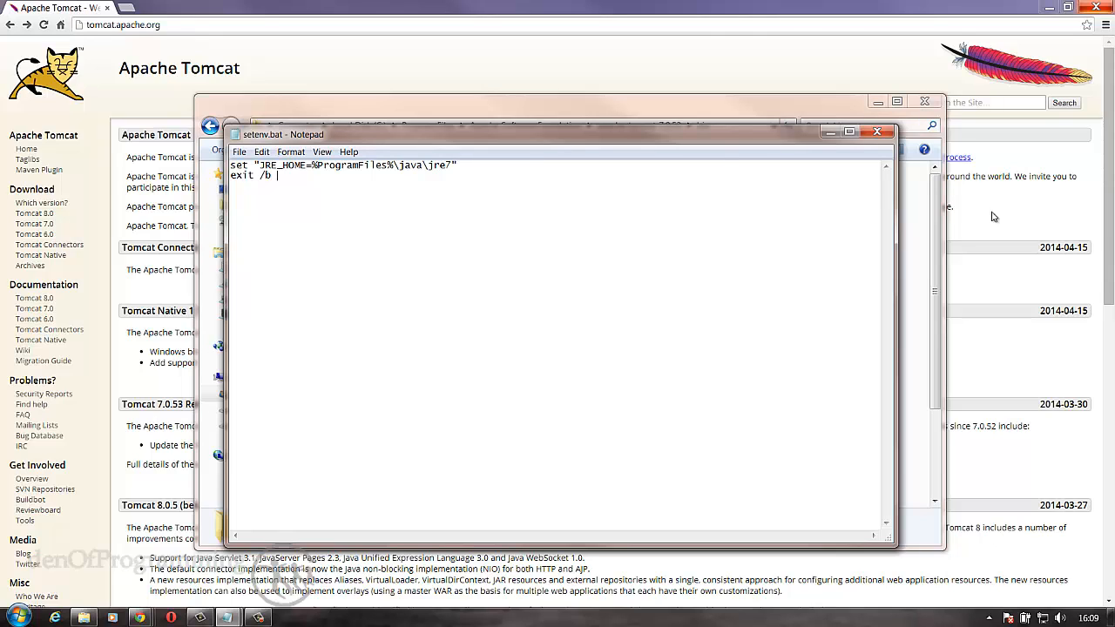
type("0")
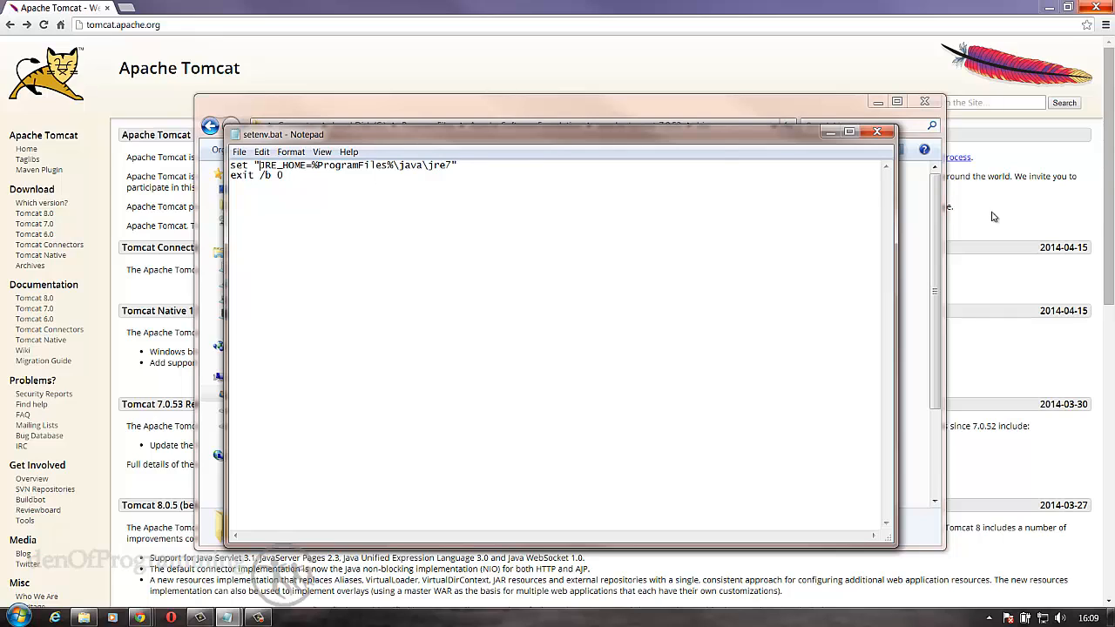
Step: Review the JRE_HOME line, save setenv.bat and close Notepad
double_click(282, 164)
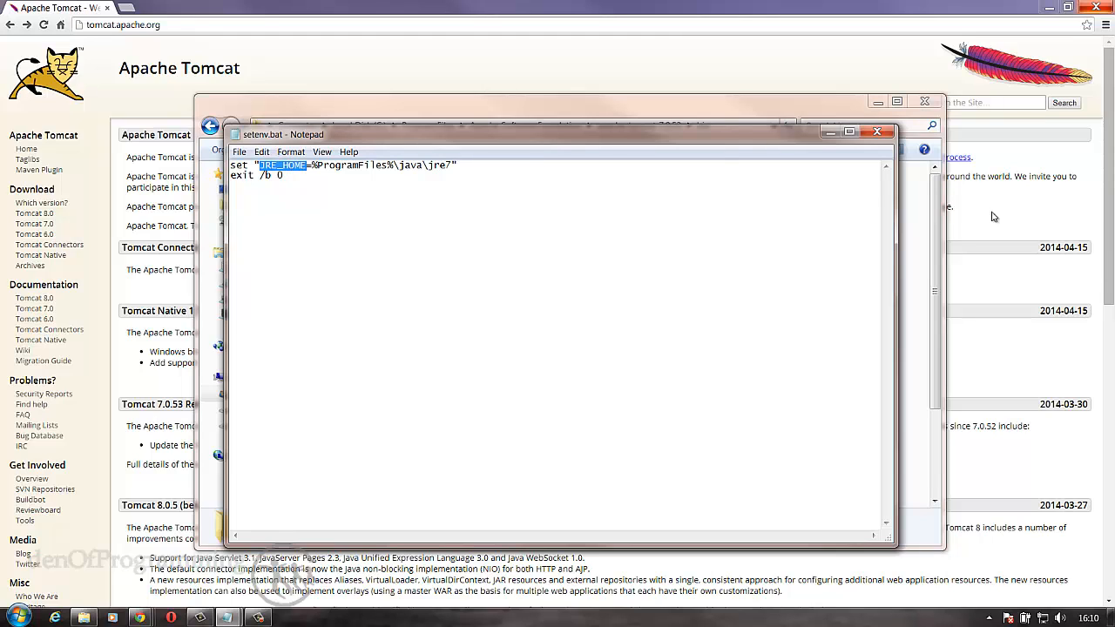
left_click(313, 164)
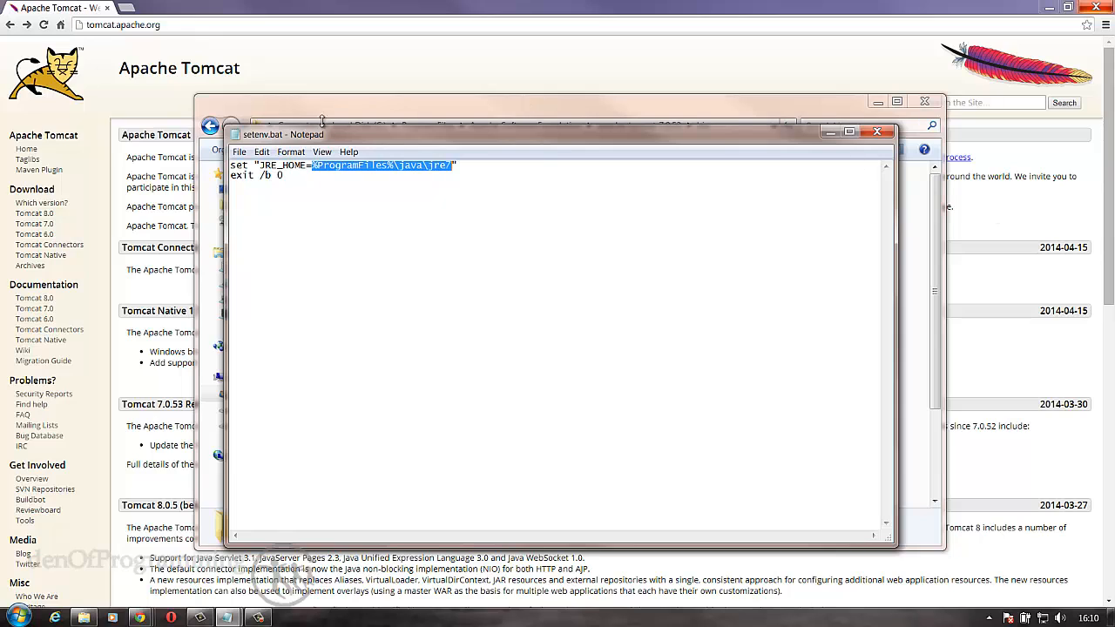
left_click(240, 151)
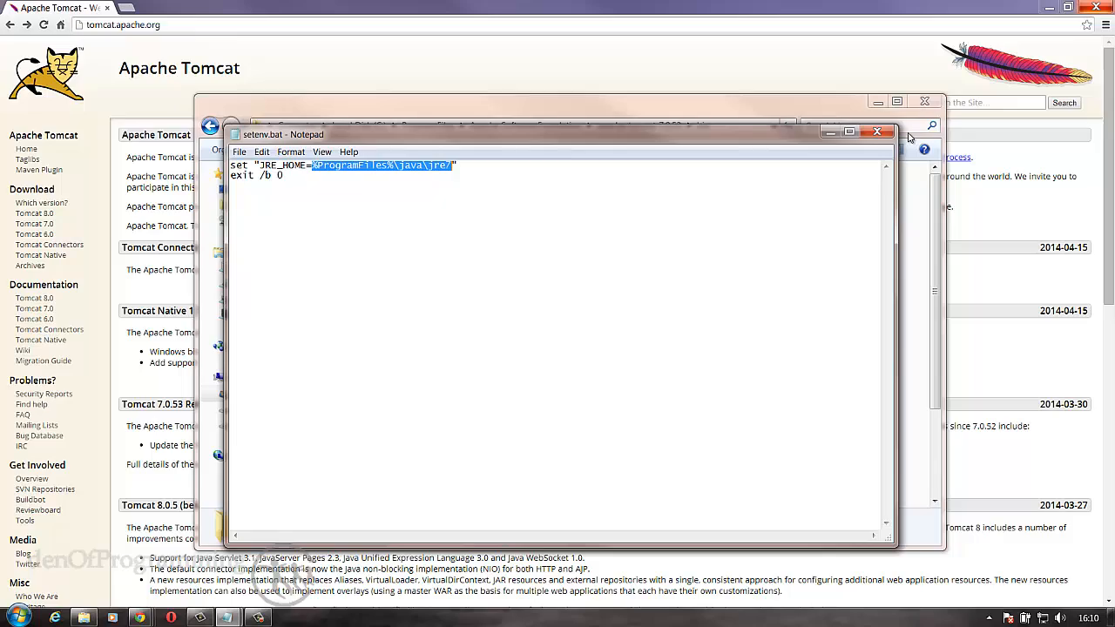
left_click(876, 132)
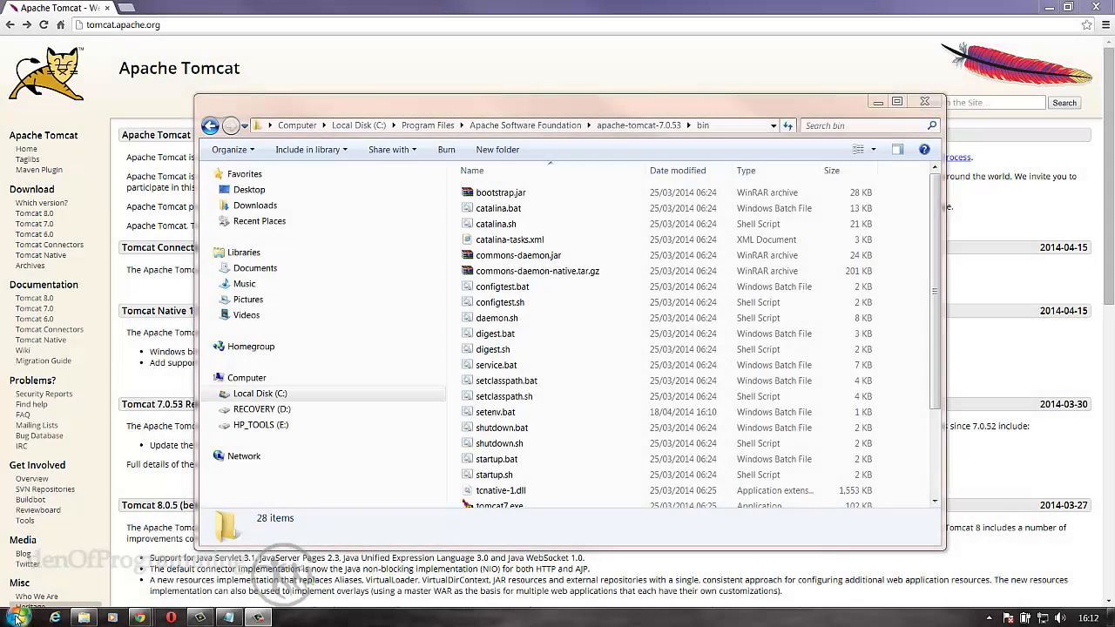
Step: Launch cmd.exe from the Start menu search to get a Command Prompt window
left_click(14, 616)
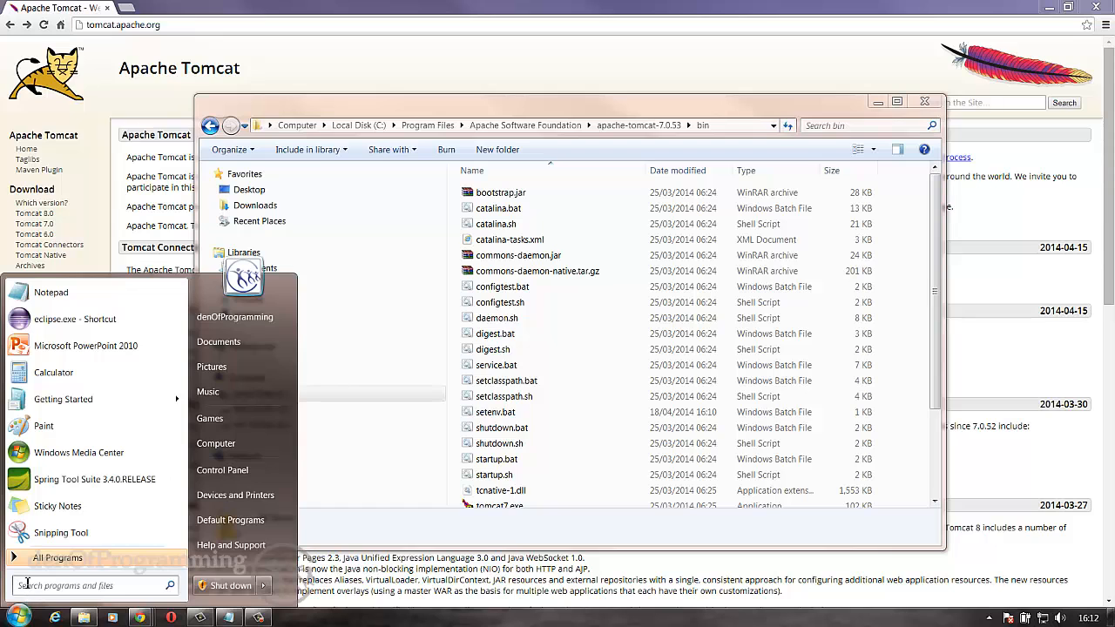
type("cmd")
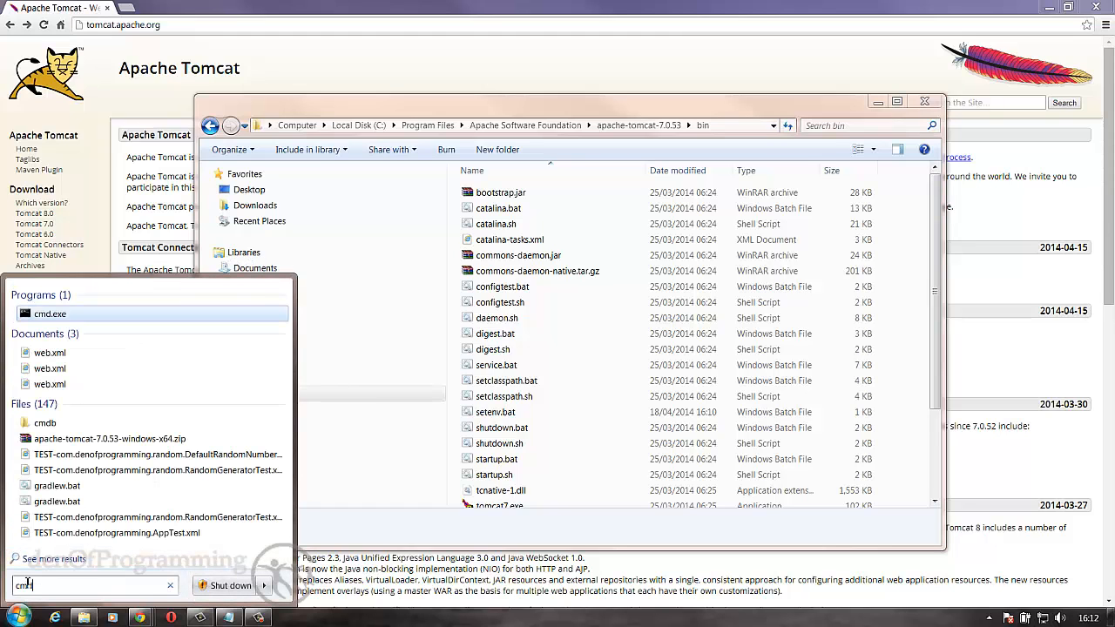
left_click(49, 313)
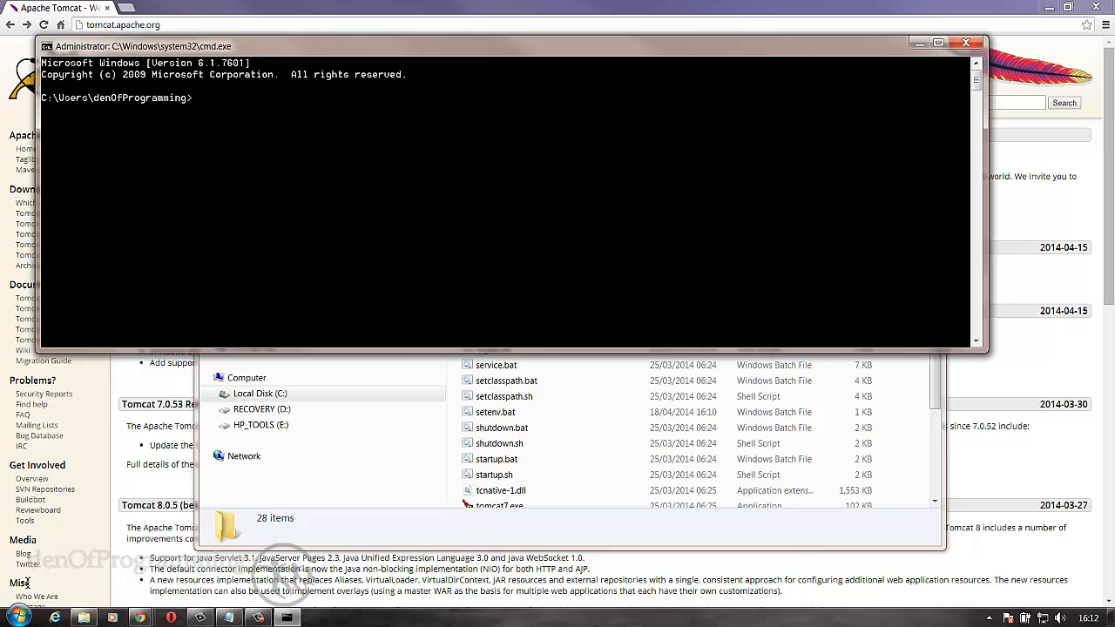
Step: Run "%CATALINA_HOME%\bin\startup.bat" at the prompt to start the Tomcat server
type("\"")
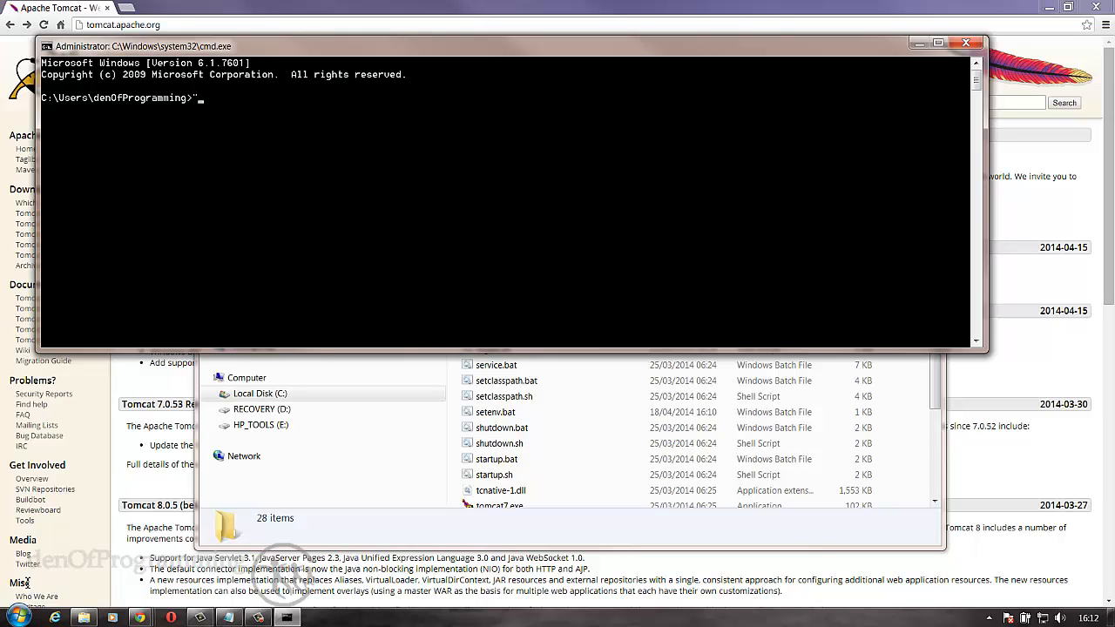
type("%")
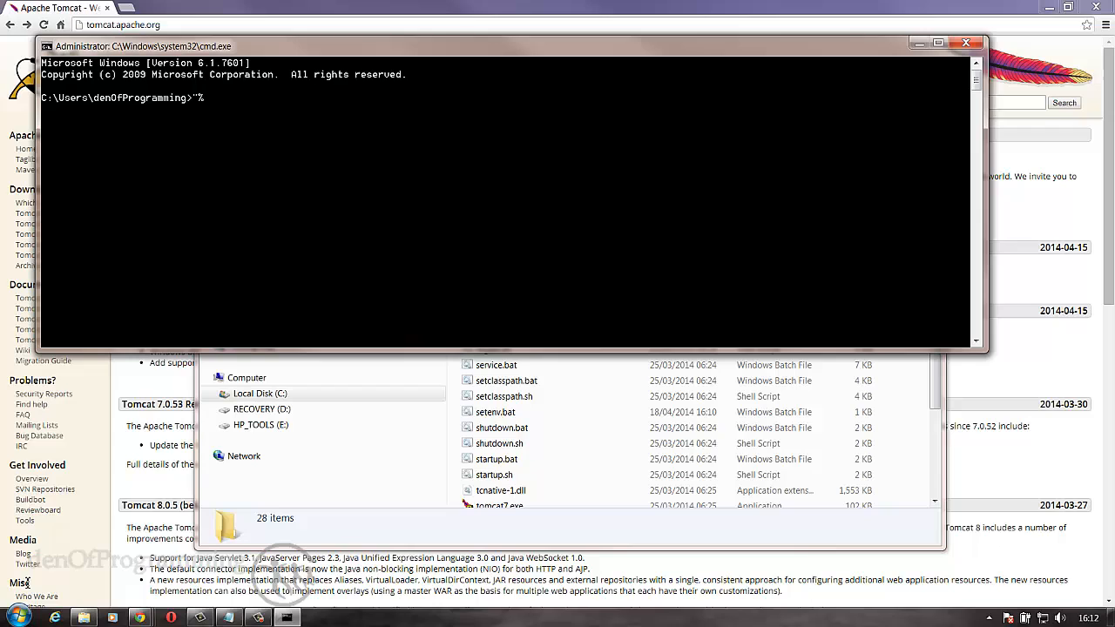
type("CATAL")
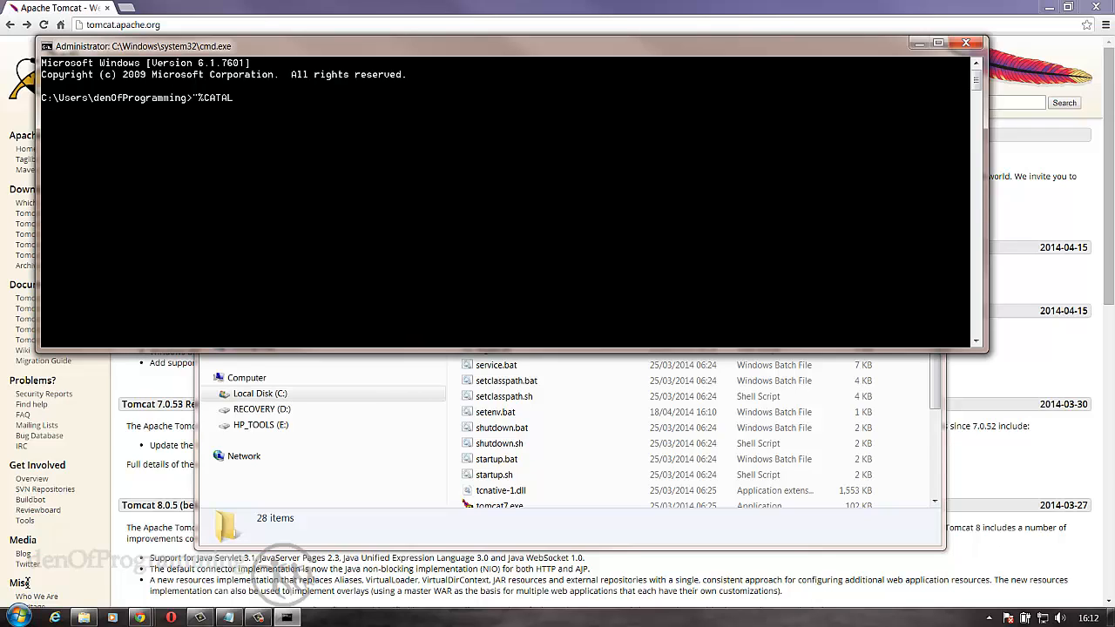
type("INA")
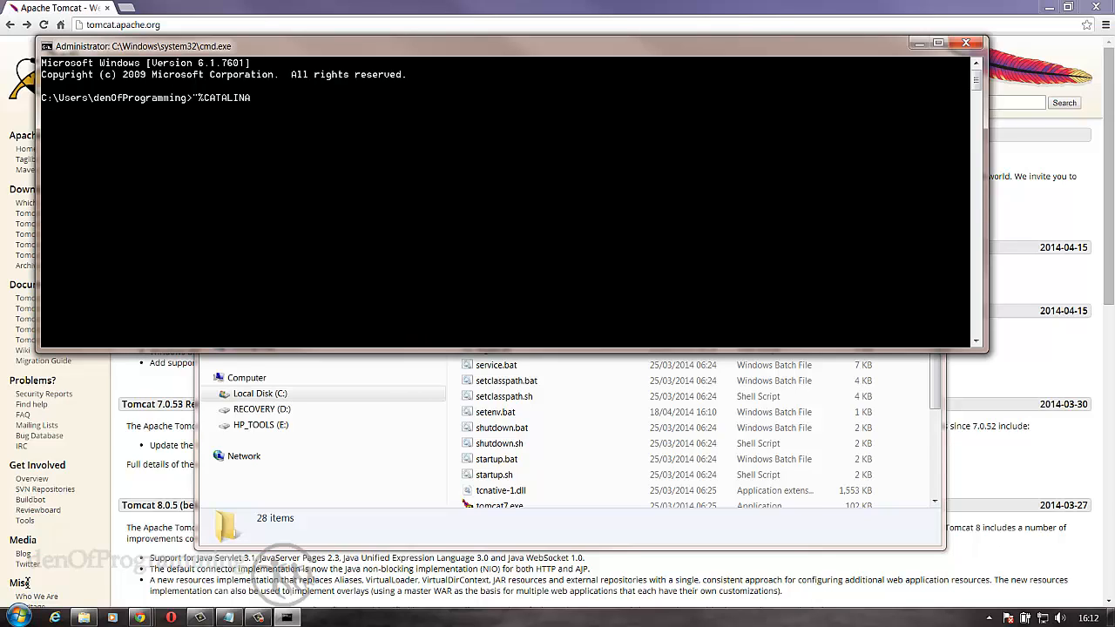
type("_HOME")
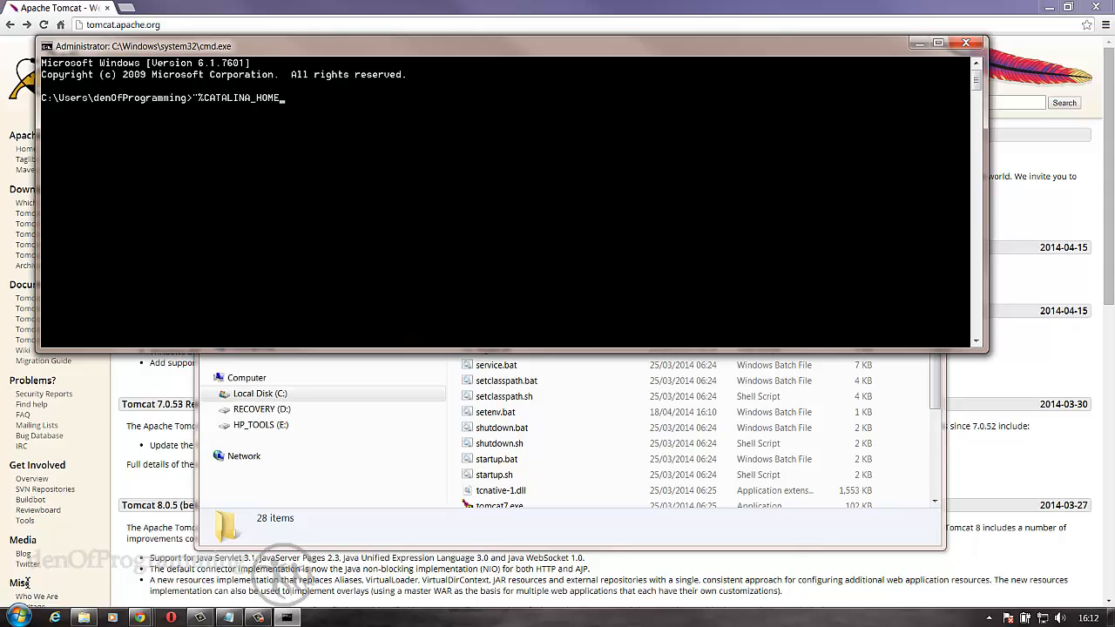
type("%")
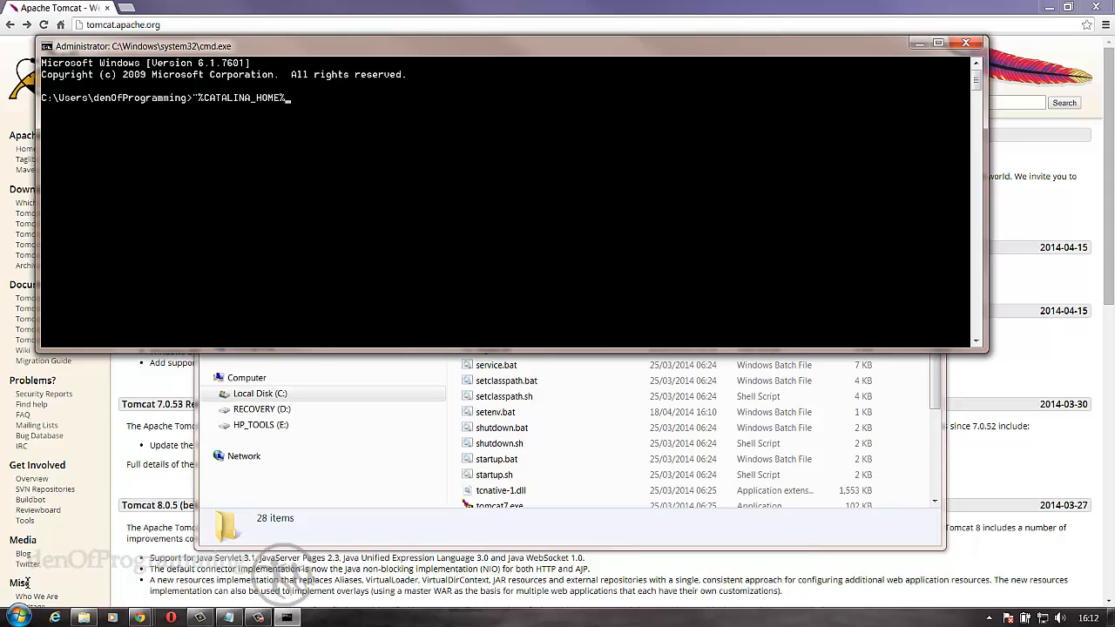
type("\\bi")
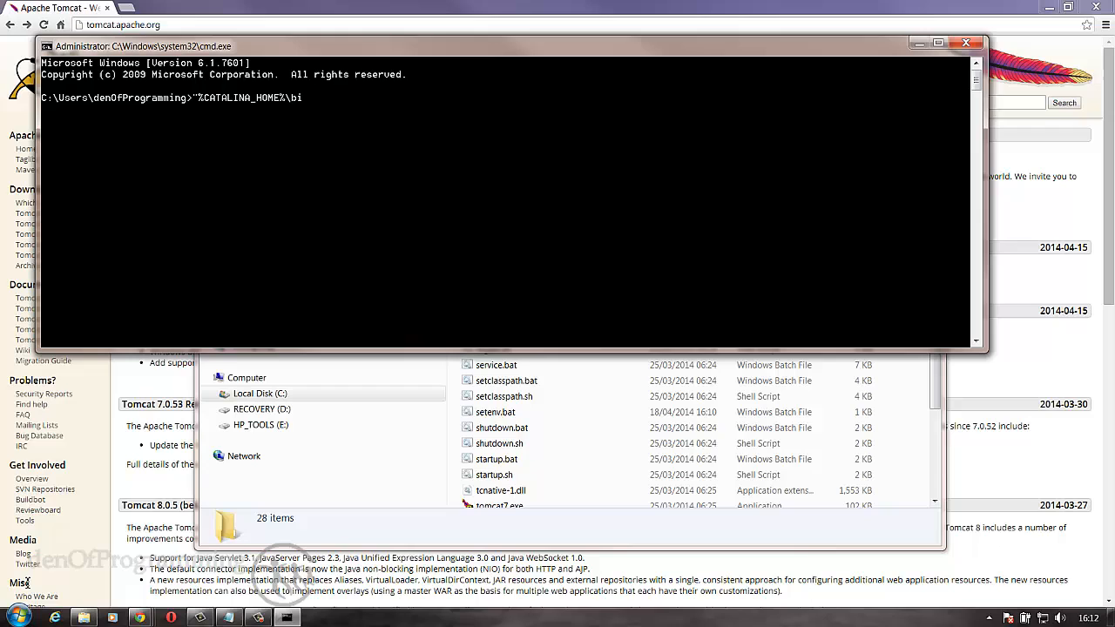
type("n\\")
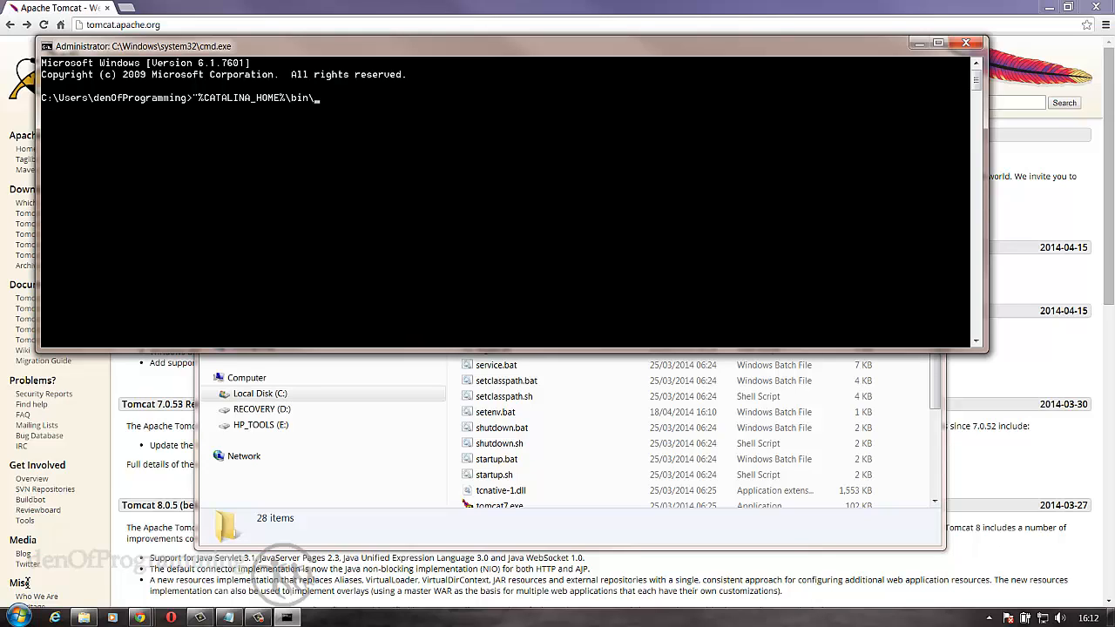
type("startu")
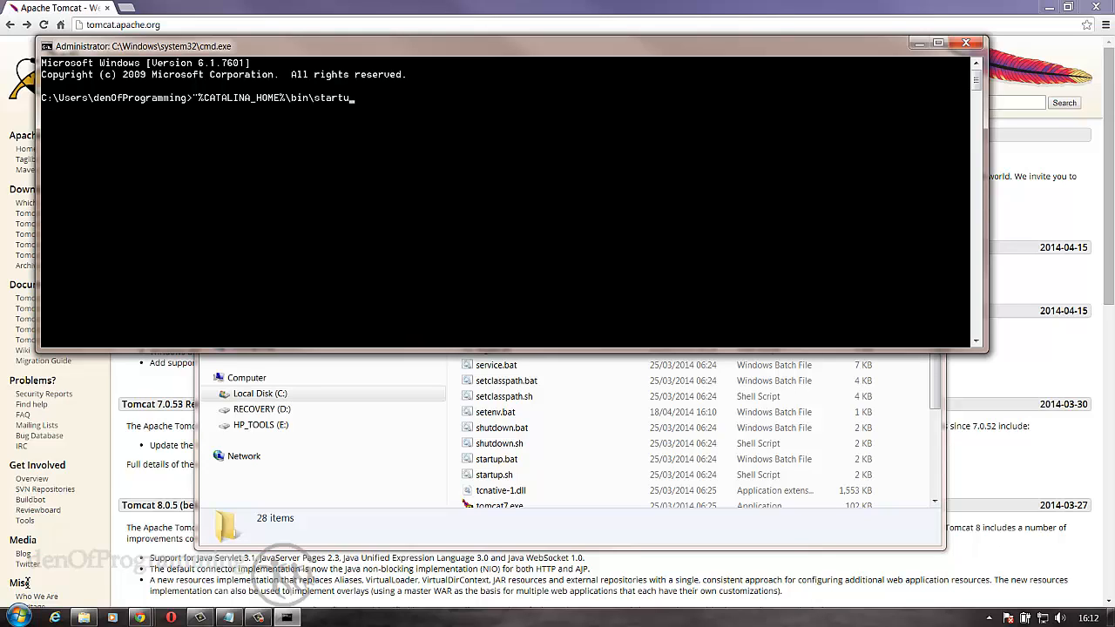
type("p.bat")
type("http://local")
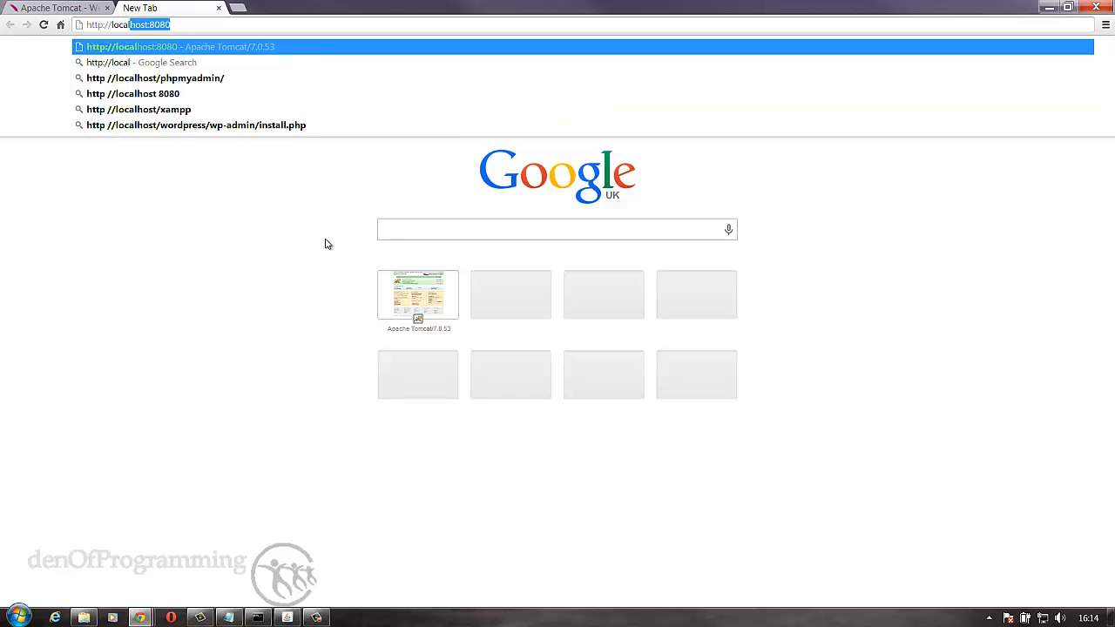
Step: Load localhost:8080 in a new tab and see the Tomcat 7.0.53 welcome page
type("8080")
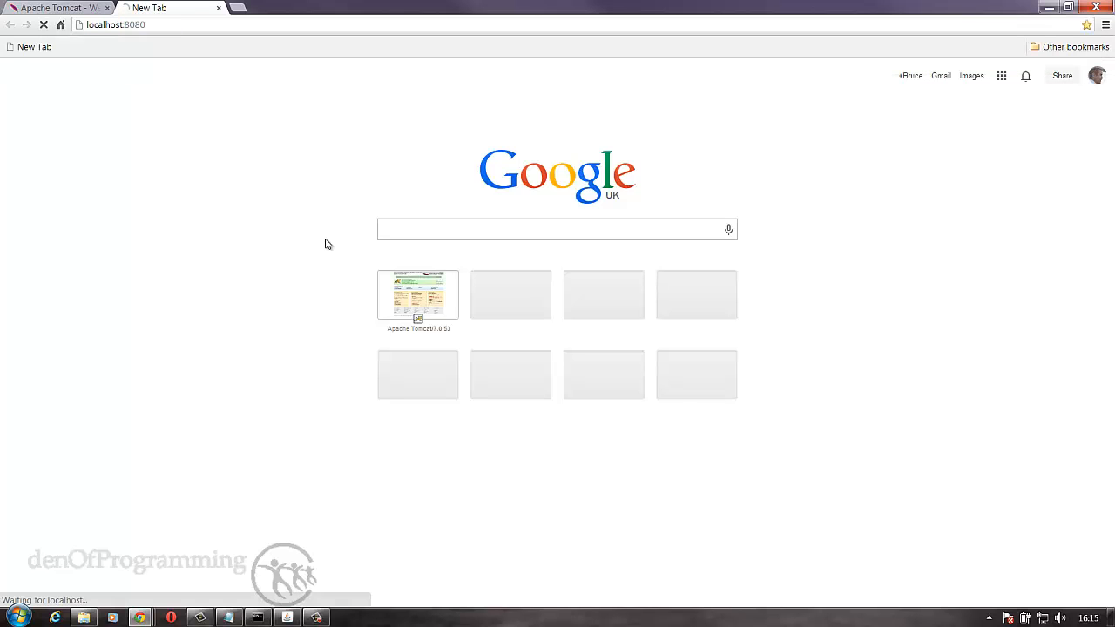
left_click(418, 294)
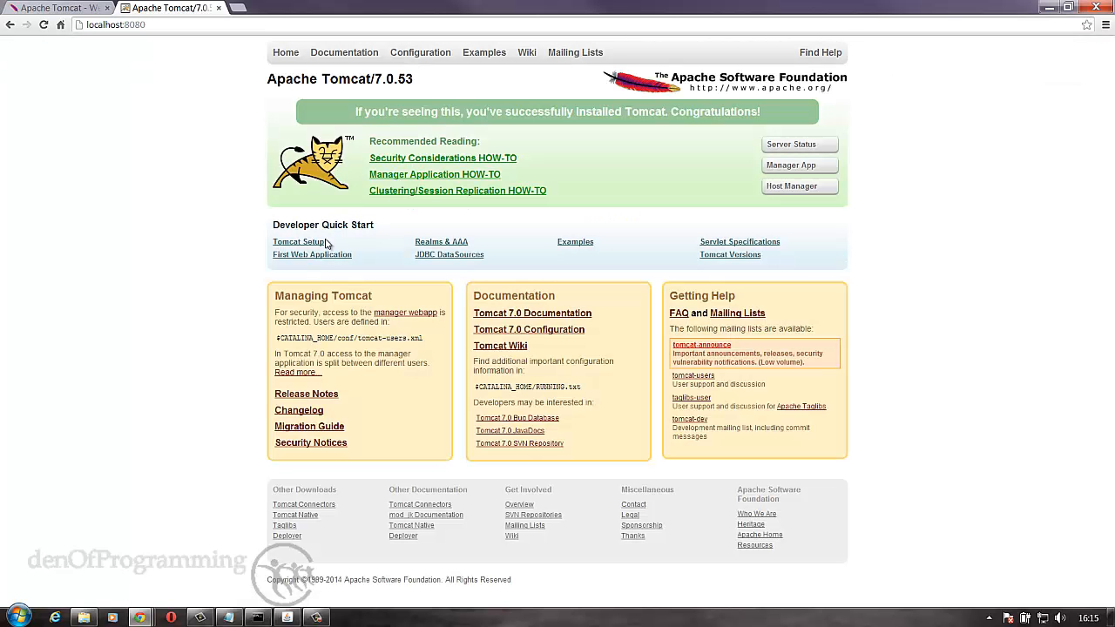
mouse_move(276, 94)
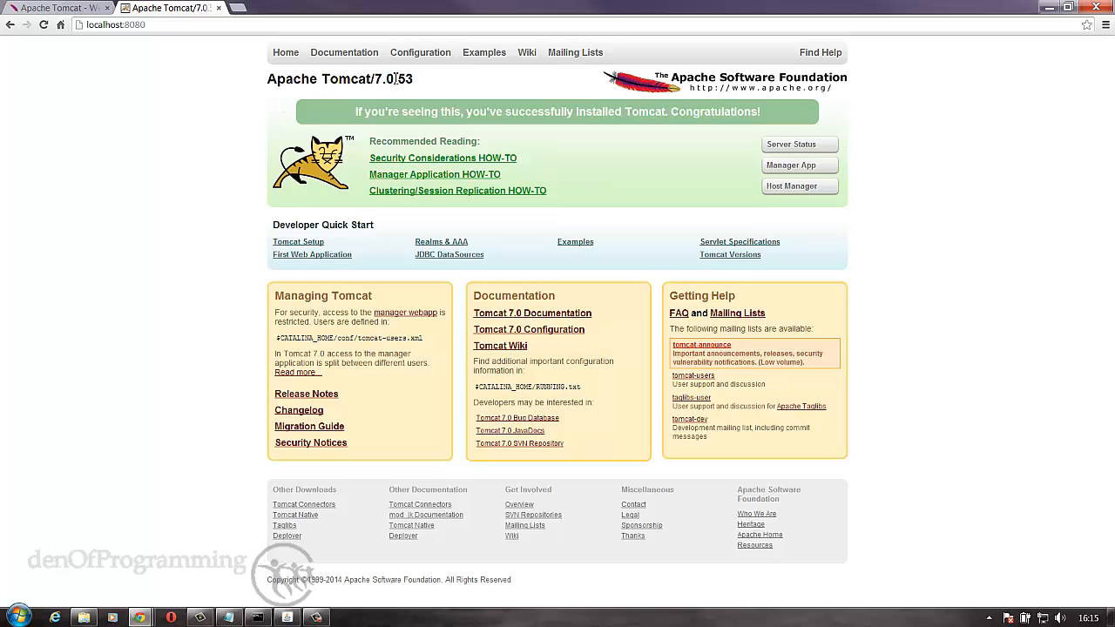
mouse_move(418, 80)
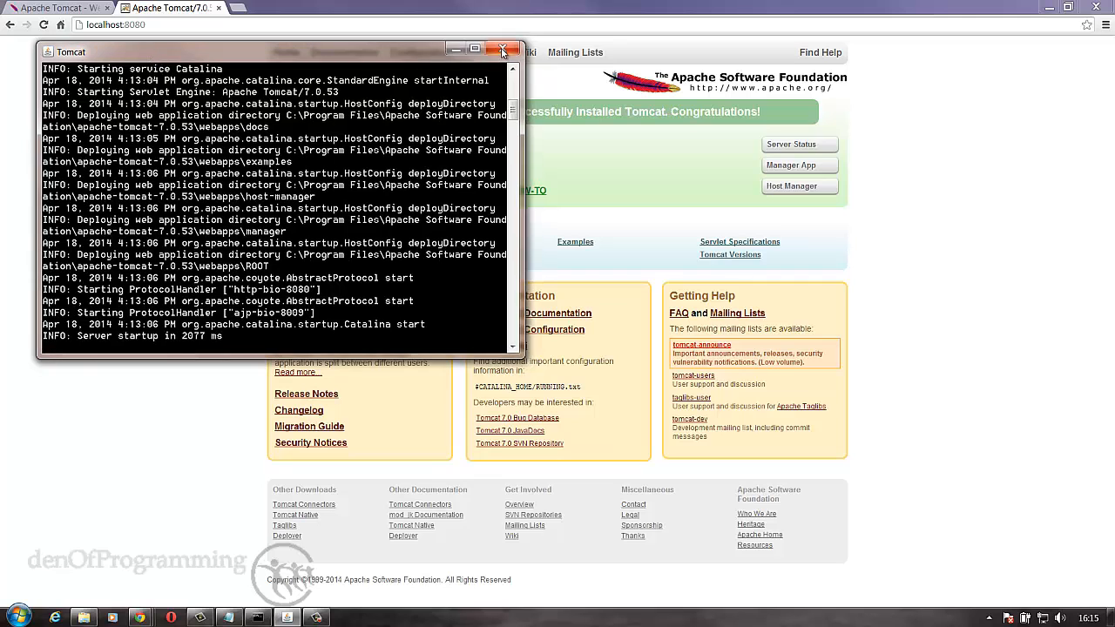
mouse_move(390, 54)
type("\"%CATALINA_HOME%\\bin\\s")
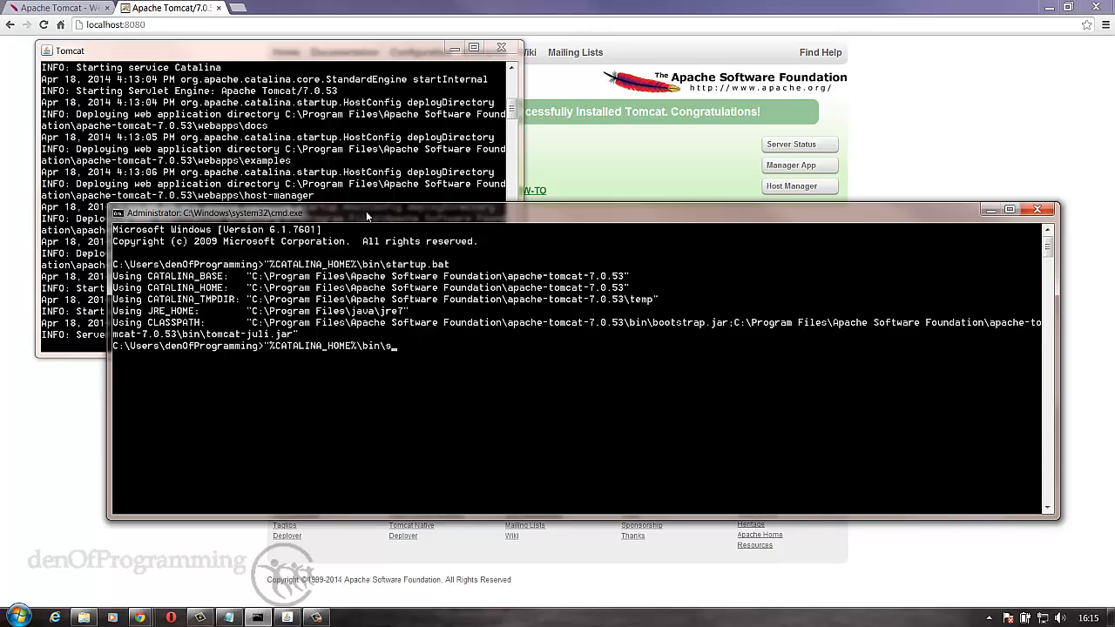
Step: Run "%CATALINA_HOME%\bin\shutdown.bat" at the prompt to stop the Tomcat server
type("hutdown.")
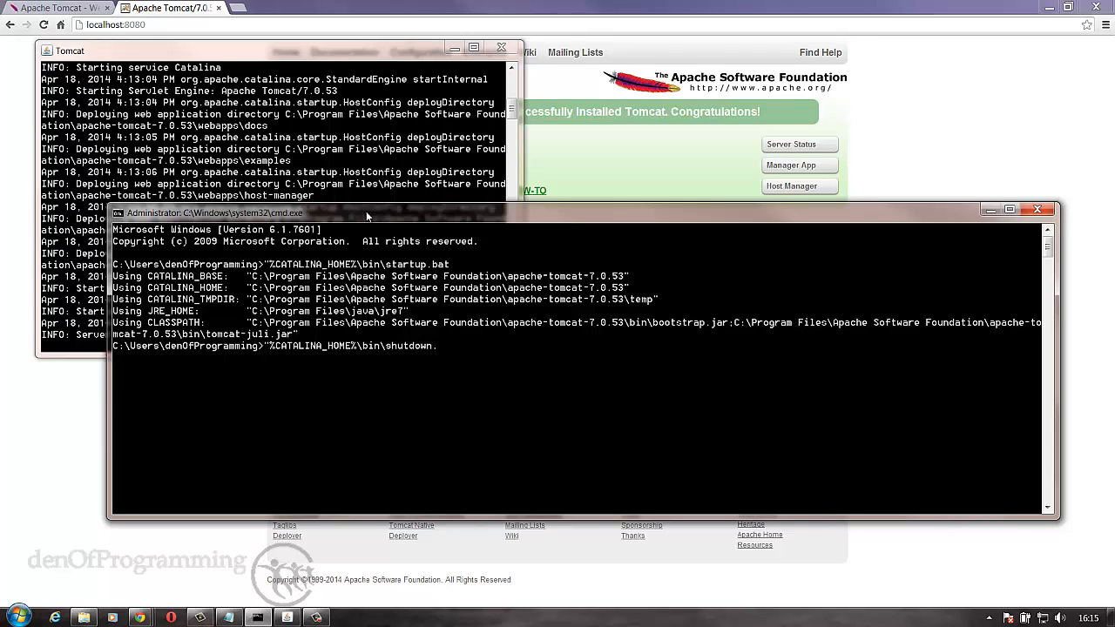
type("bat")
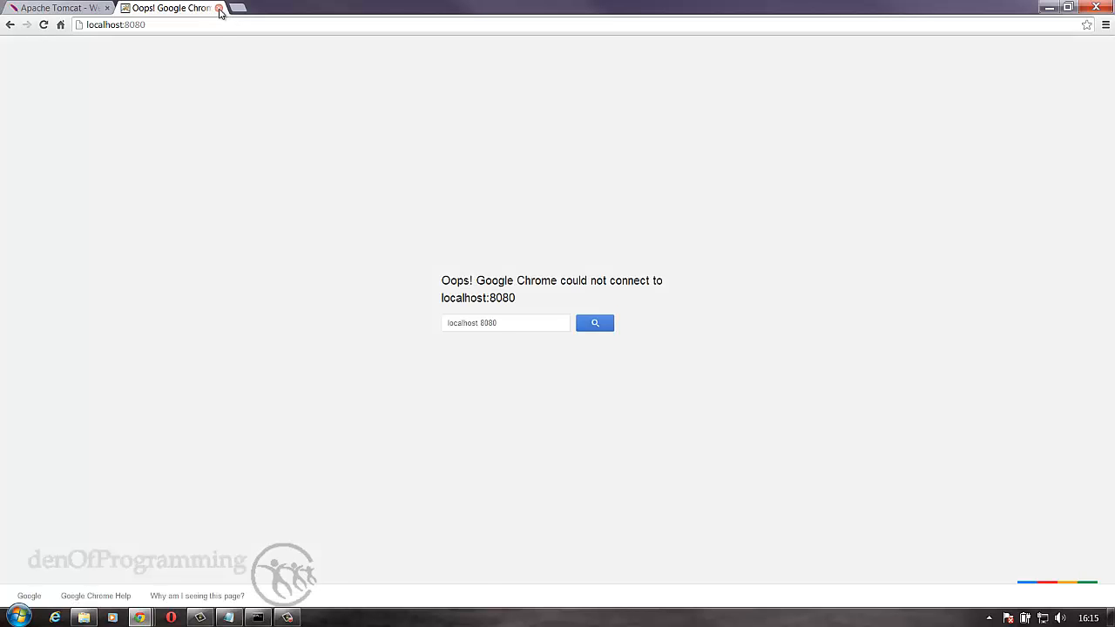
Step: Close the failed localhost:8080 tab, returning to the tomcat.apache.org homepage
left_click(219, 7)
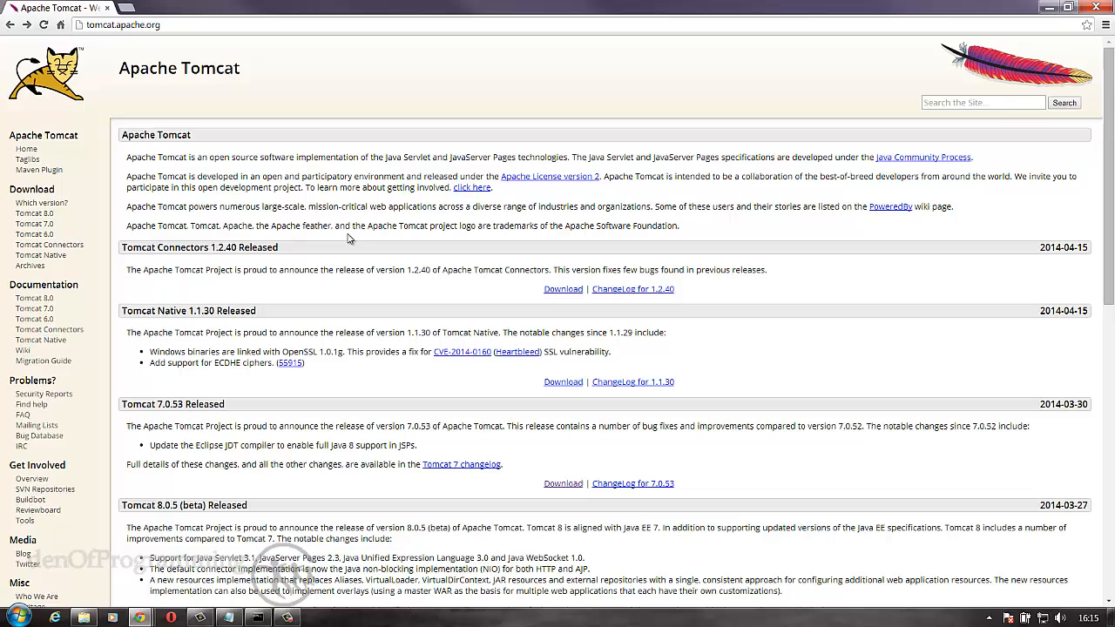